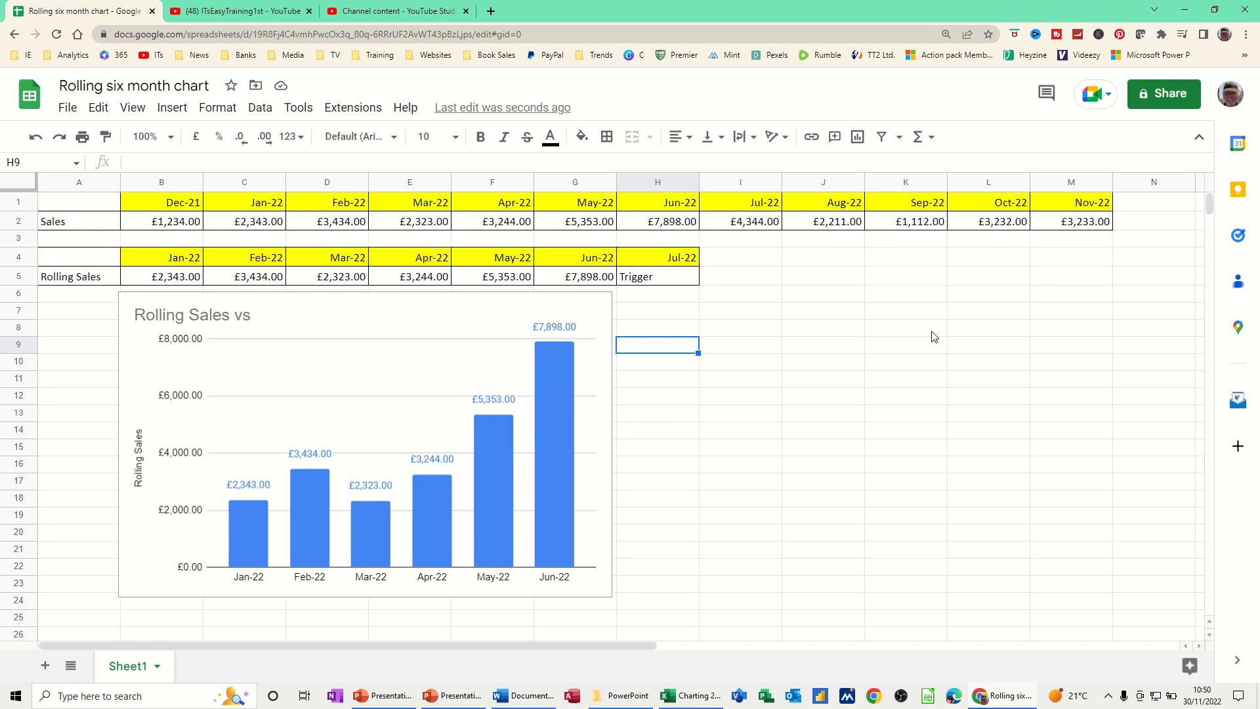
mouse_move(383, 431)
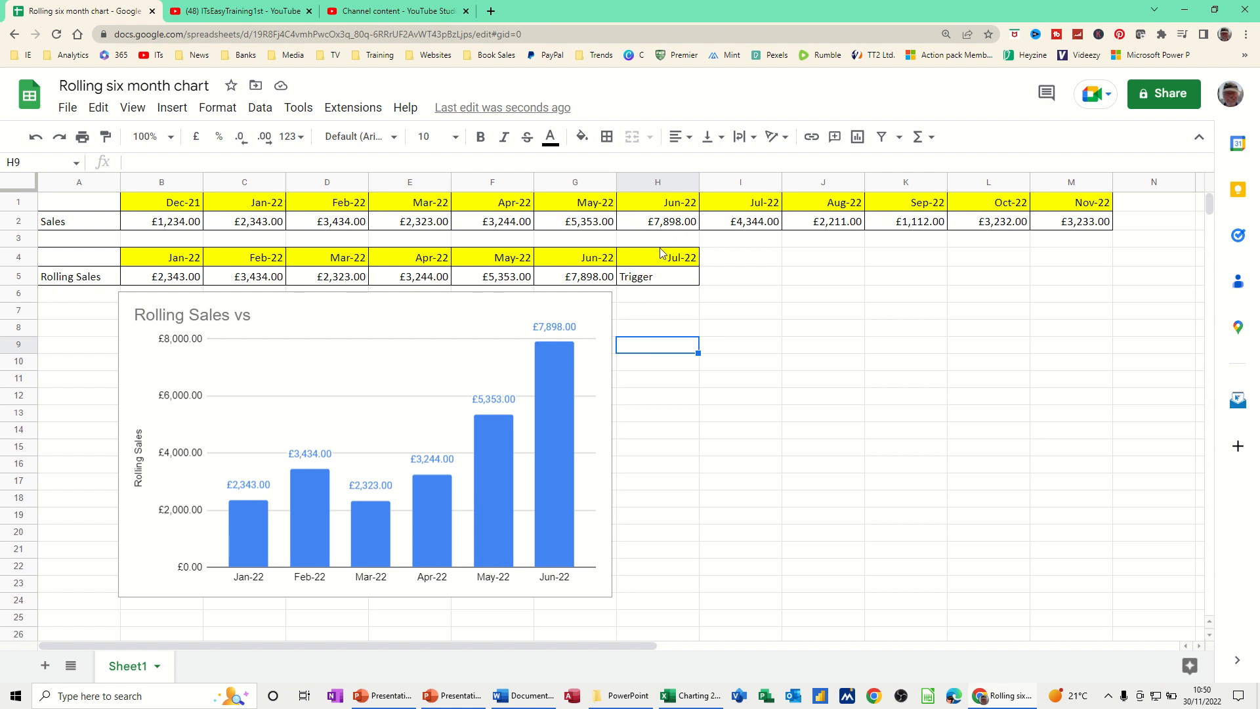
Change the H4 trigger date to August then September so the table rolls to Mar-22–Aug-22
left_click(659, 257)
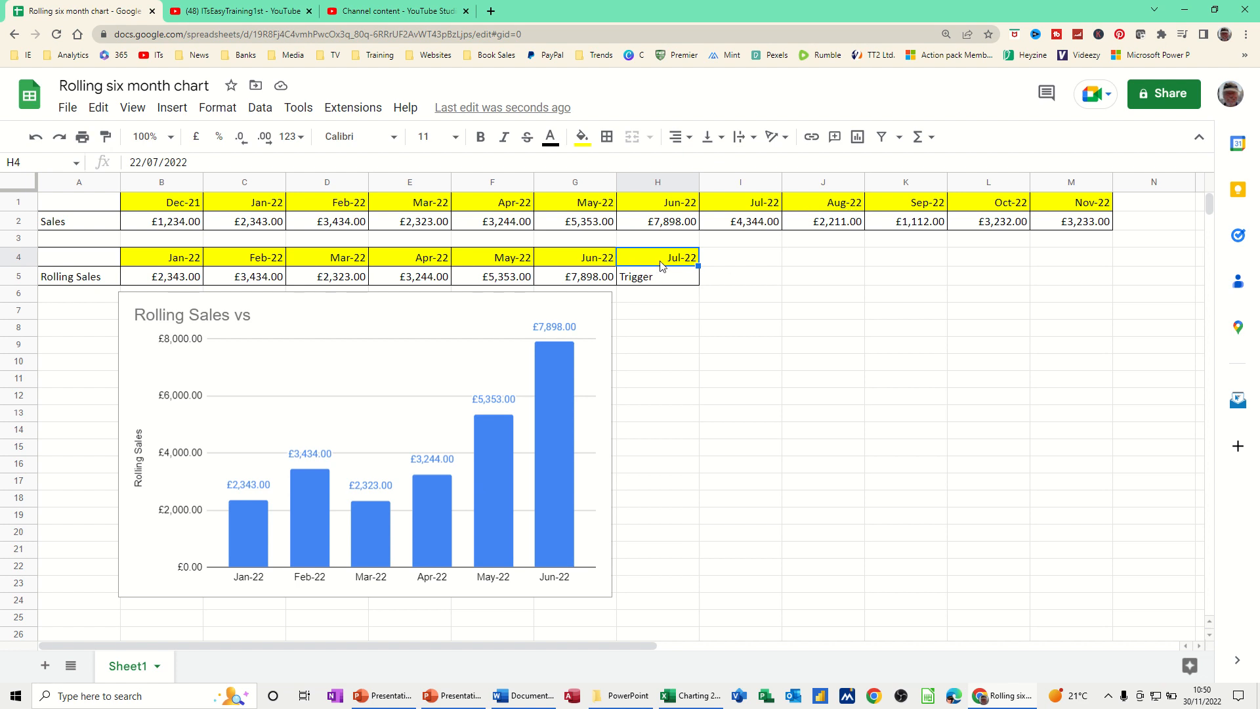
mouse_move(394, 457)
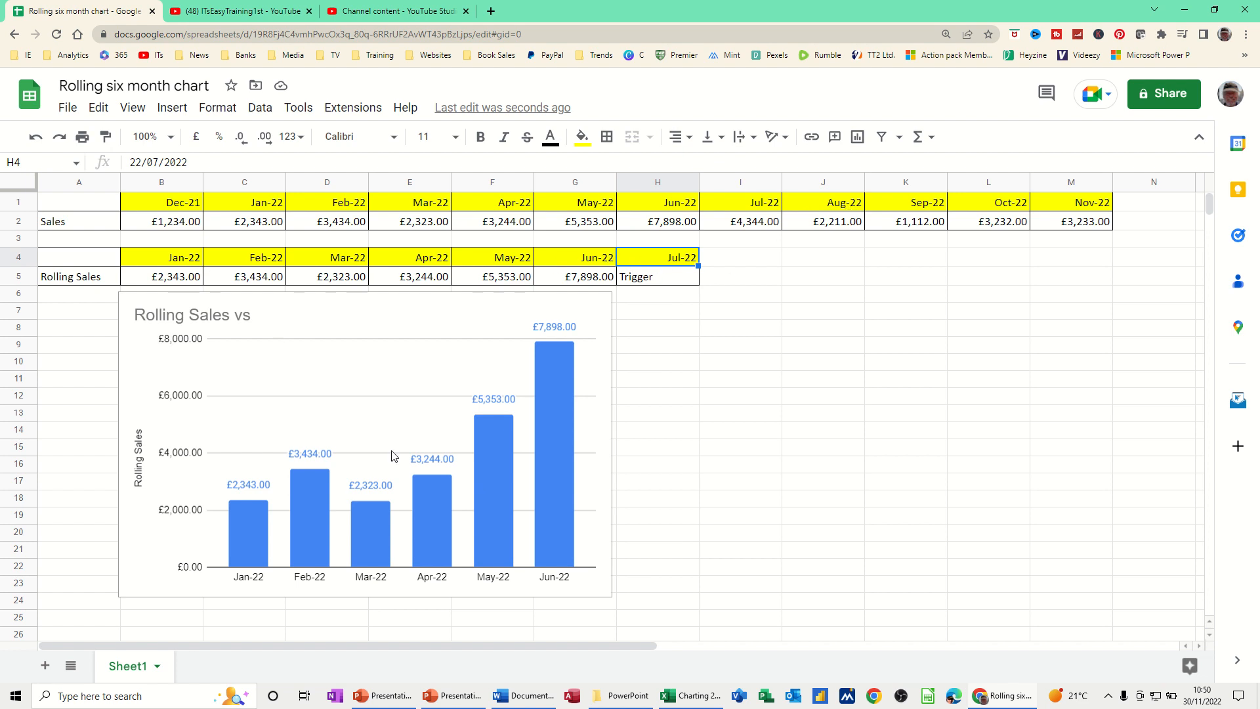
mouse_move(945, 371)
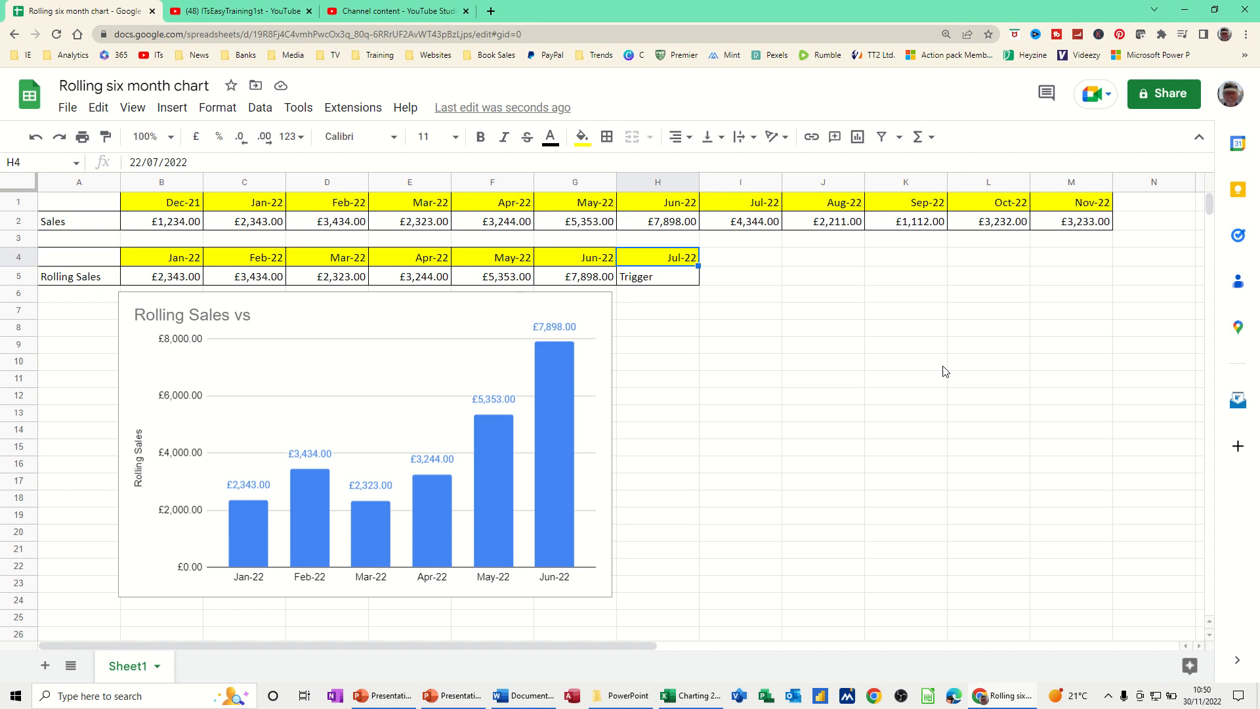
type("Aug")
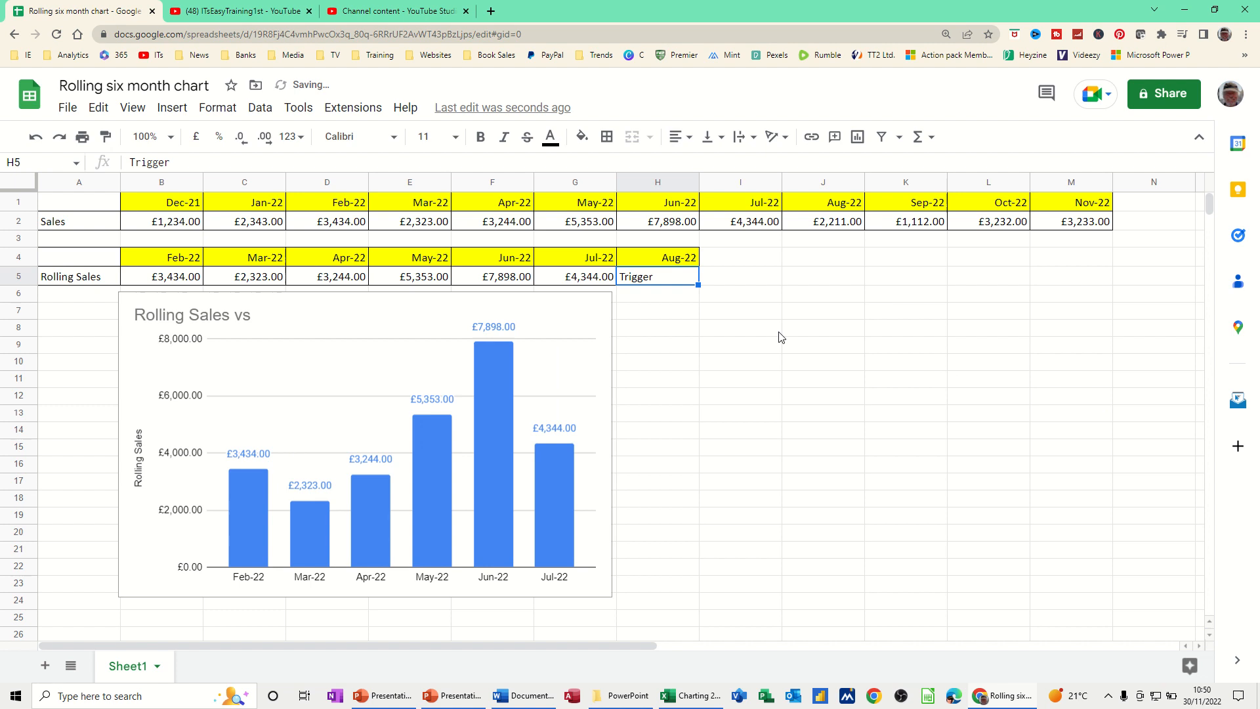
mouse_move(389, 601)
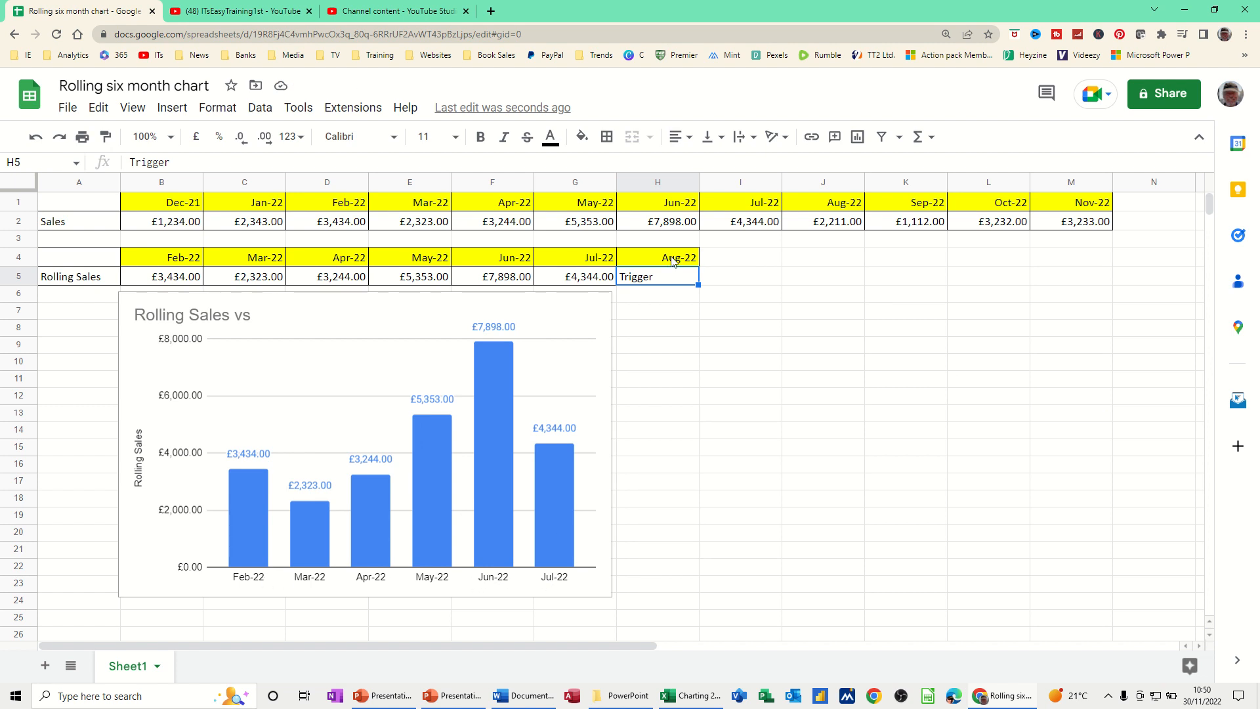
type("sep")
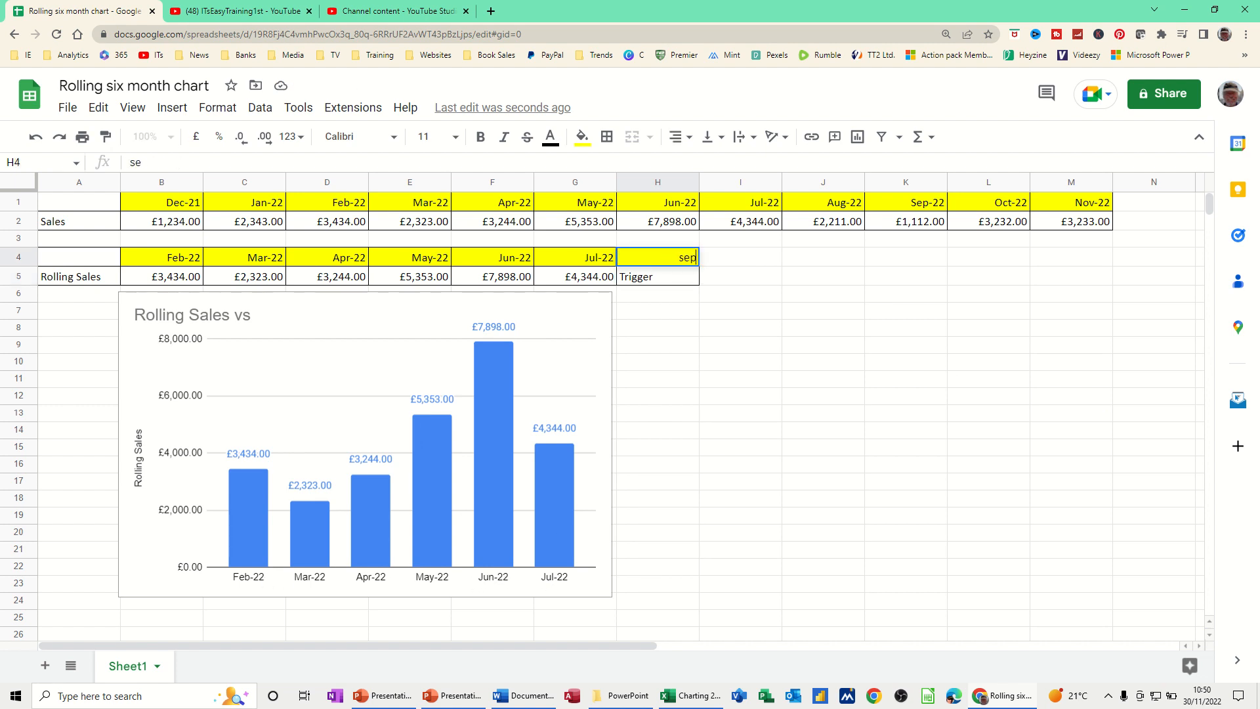
key("Enter")
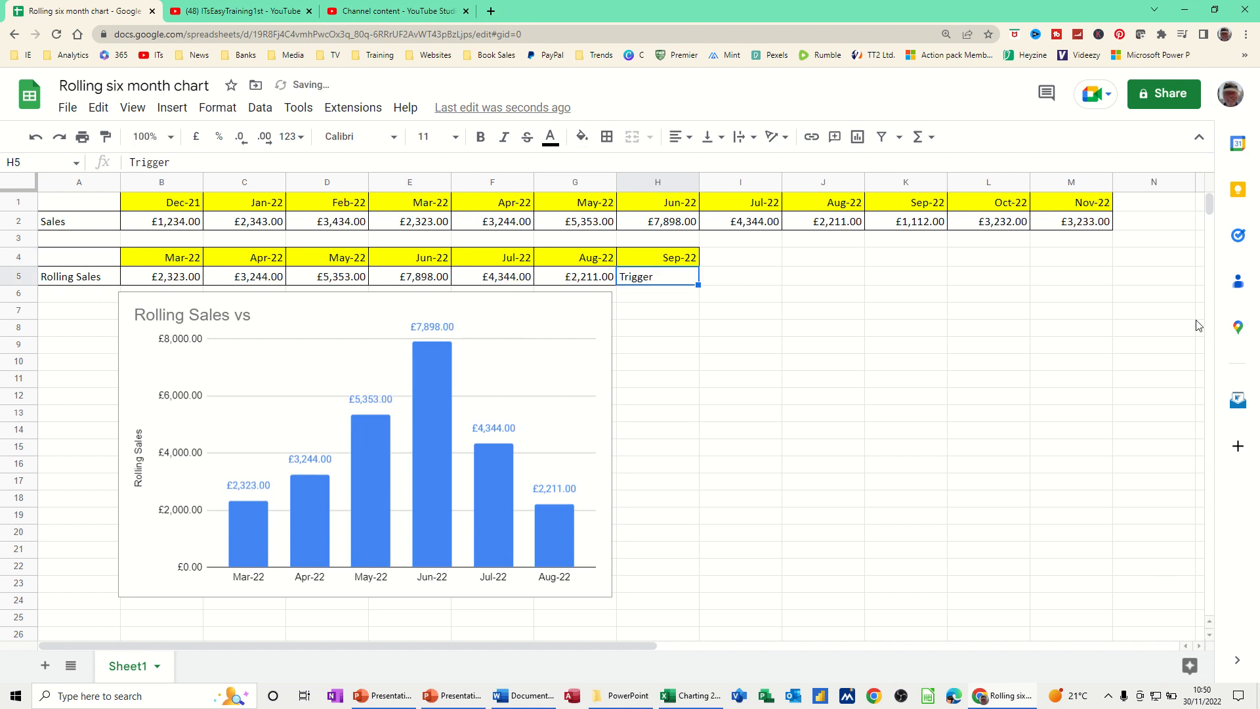
mouse_move(426, 387)
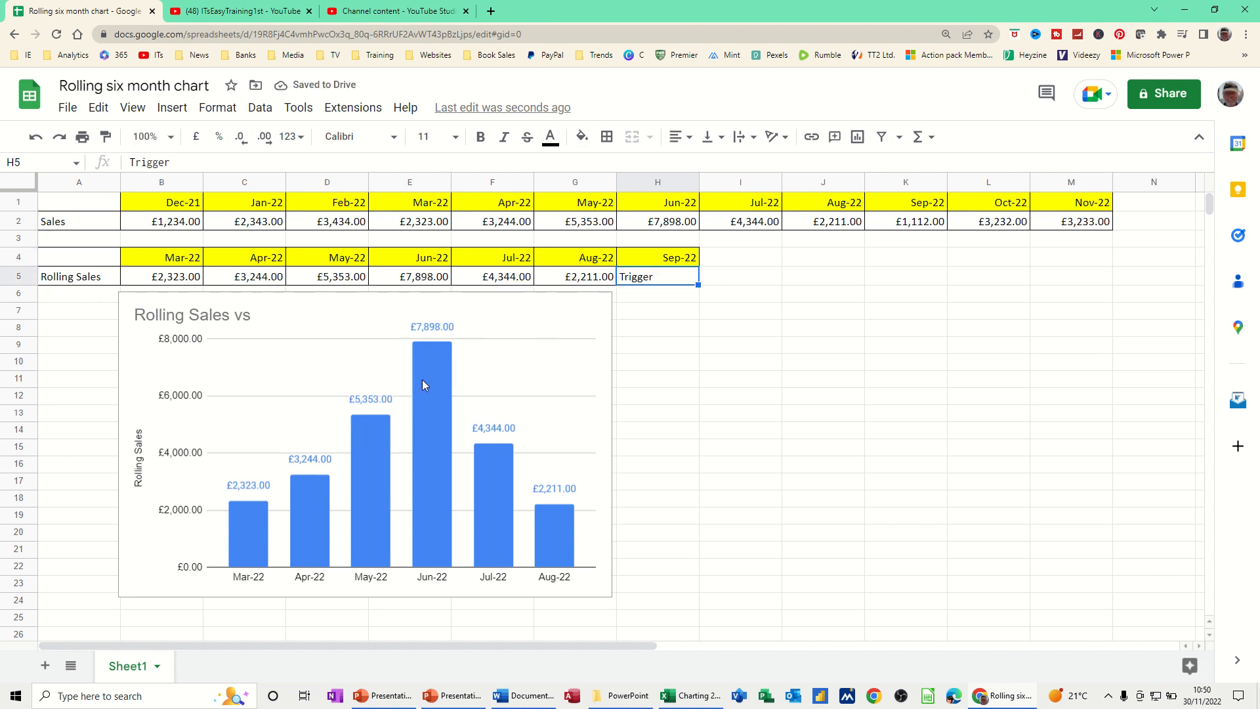
mouse_move(531, 599)
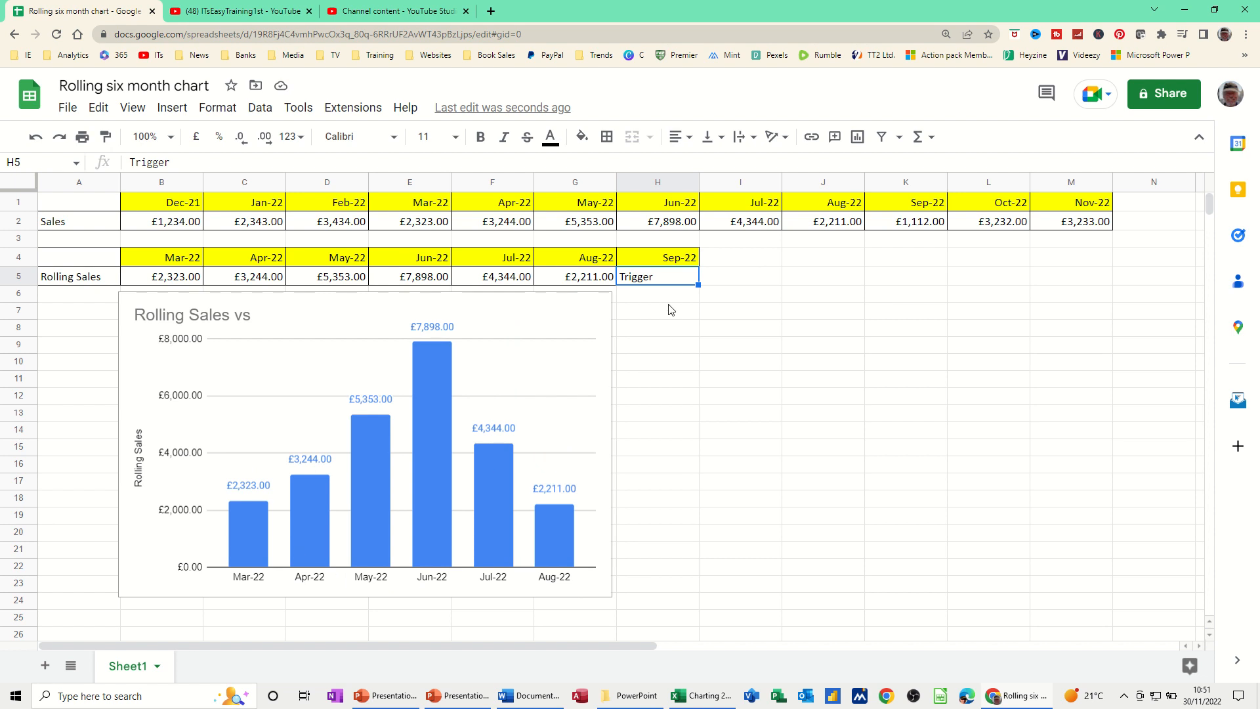
mouse_move(648, 264)
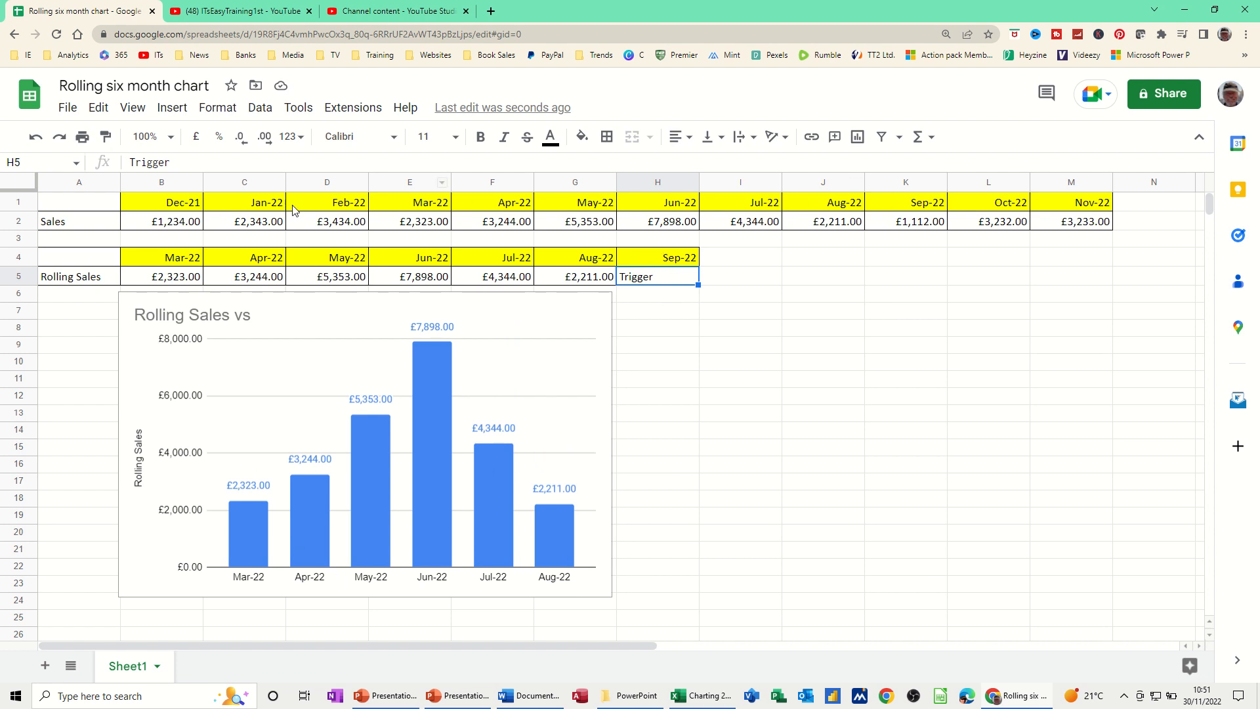
mouse_move(507, 226)
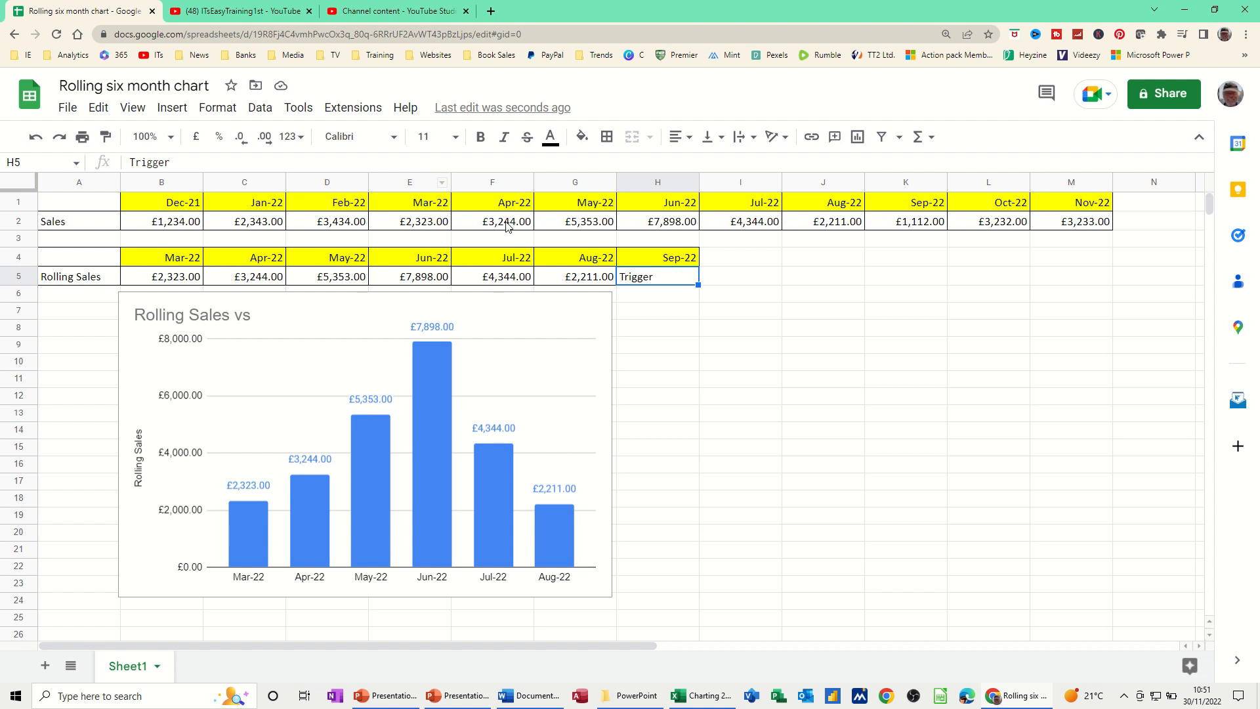
mouse_move(592, 254)
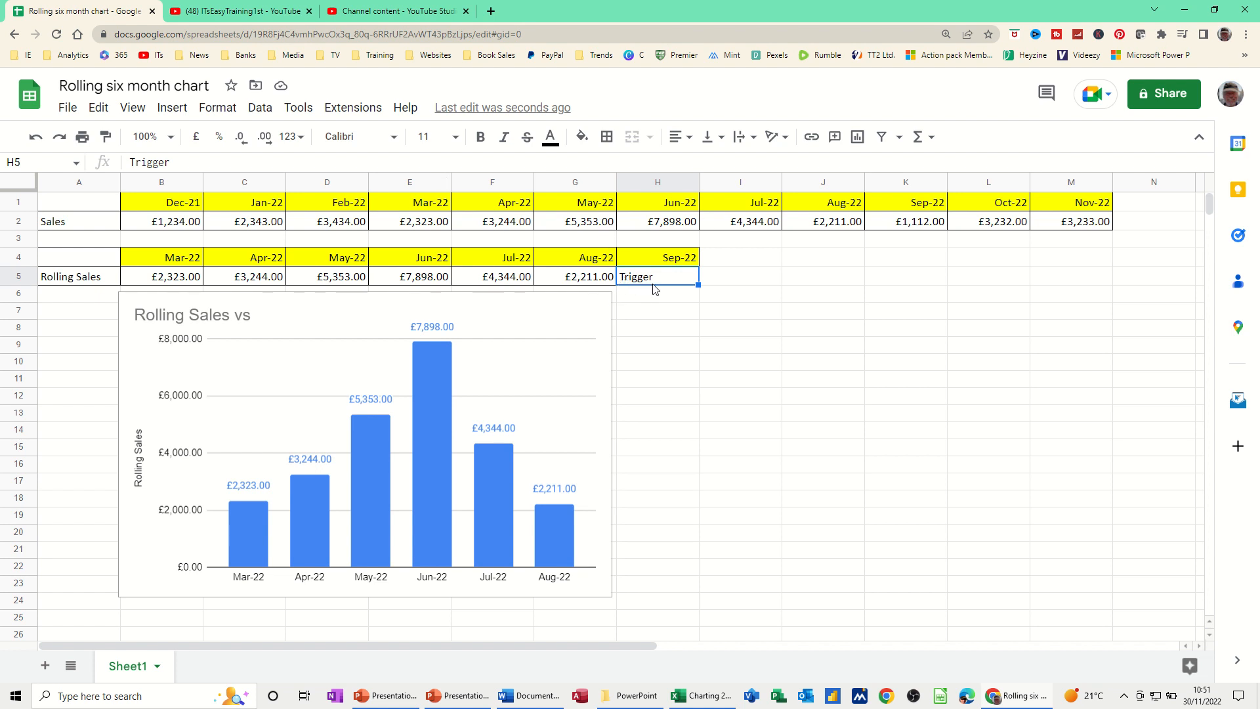
left_click(659, 258)
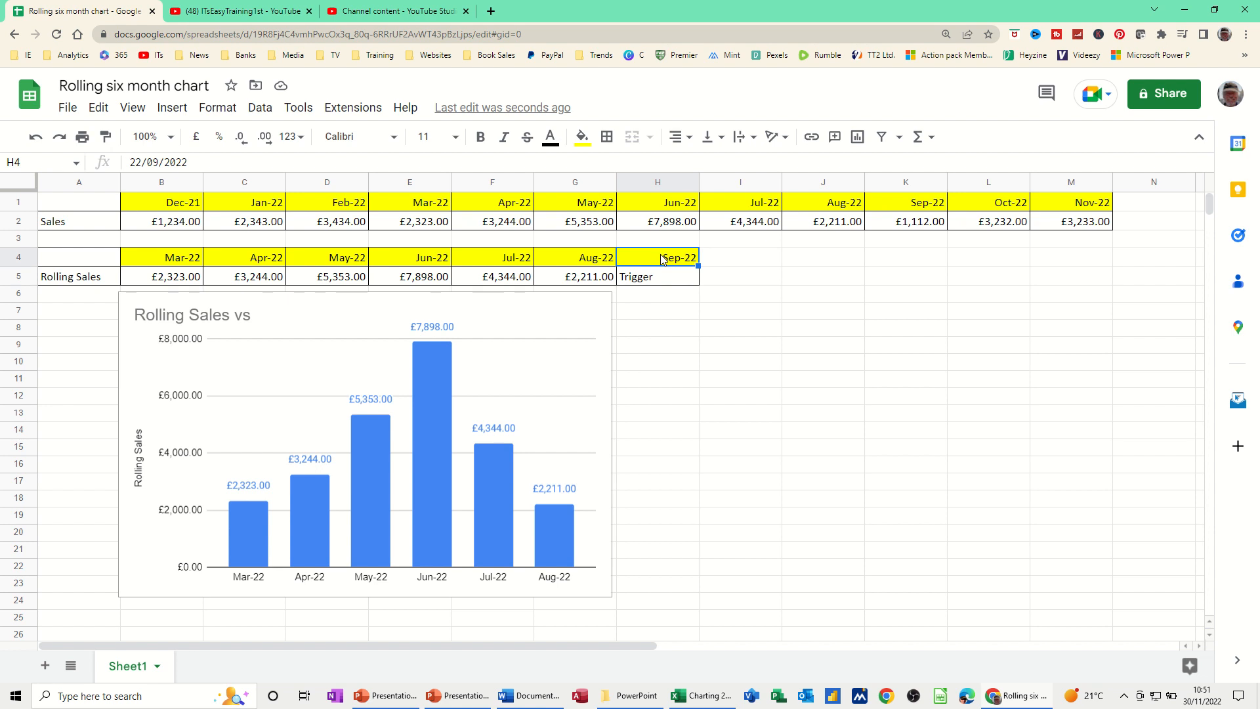
mouse_move(669, 261)
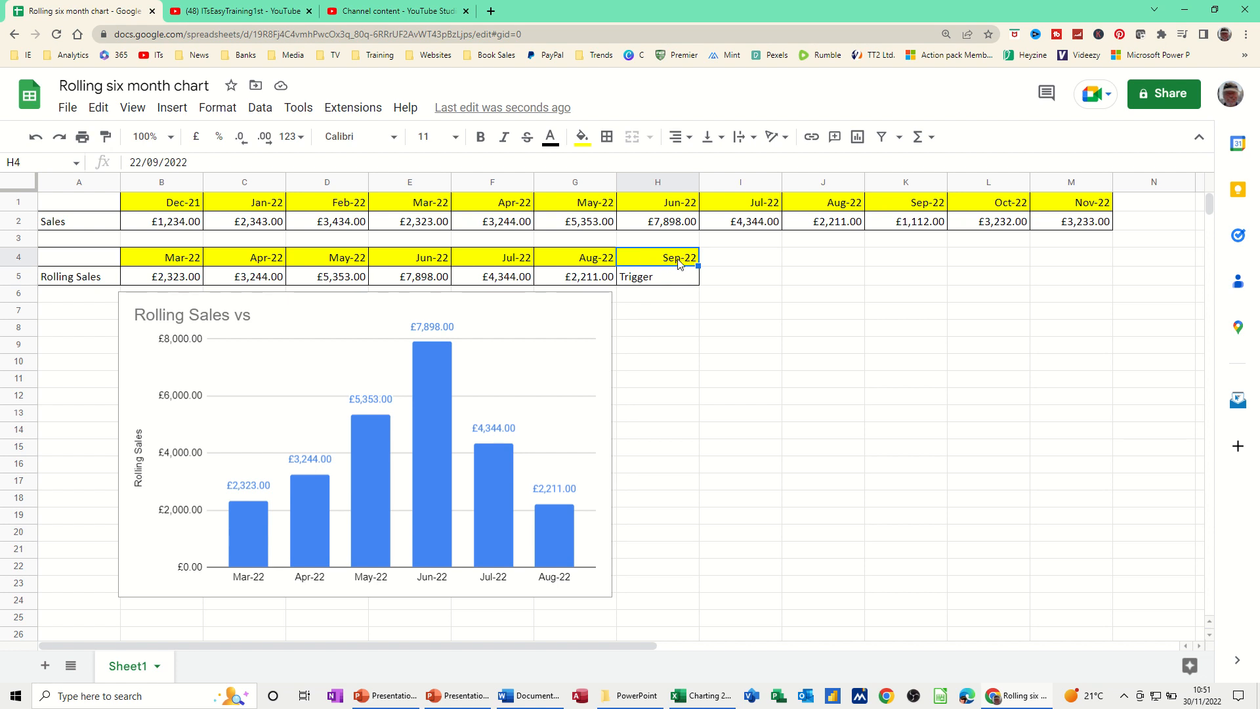
left_click(591, 257)
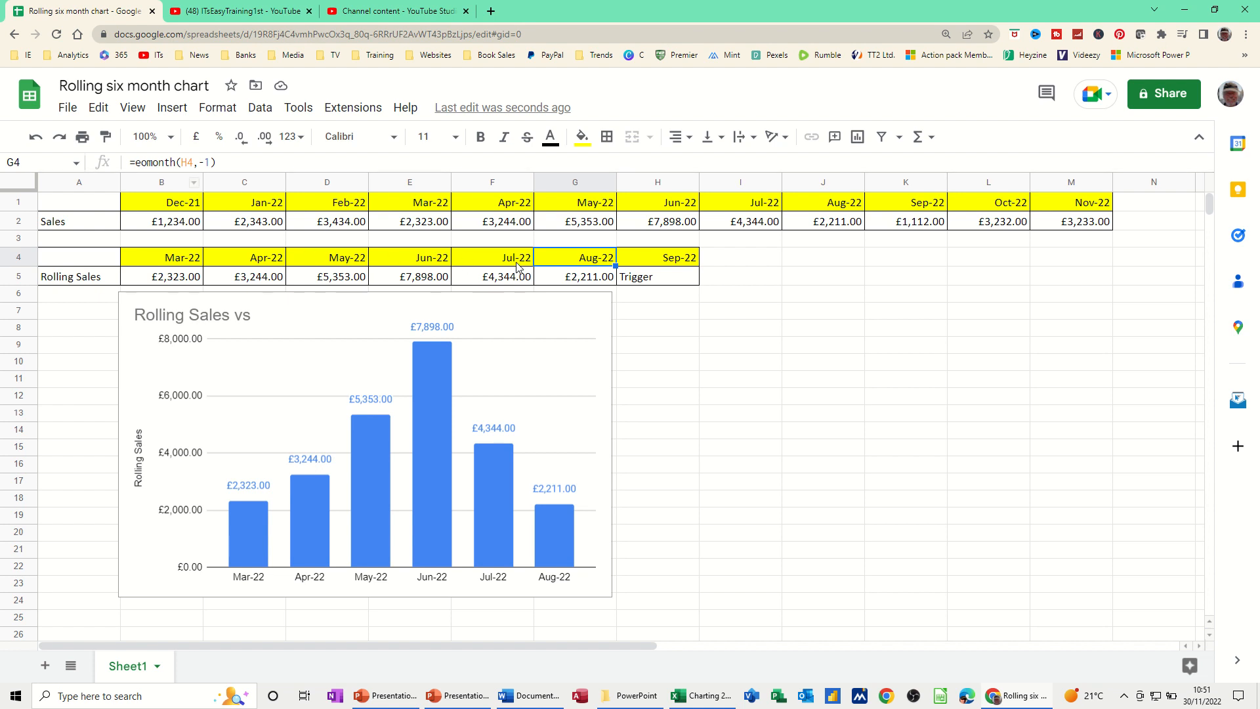
left_click(493, 258)
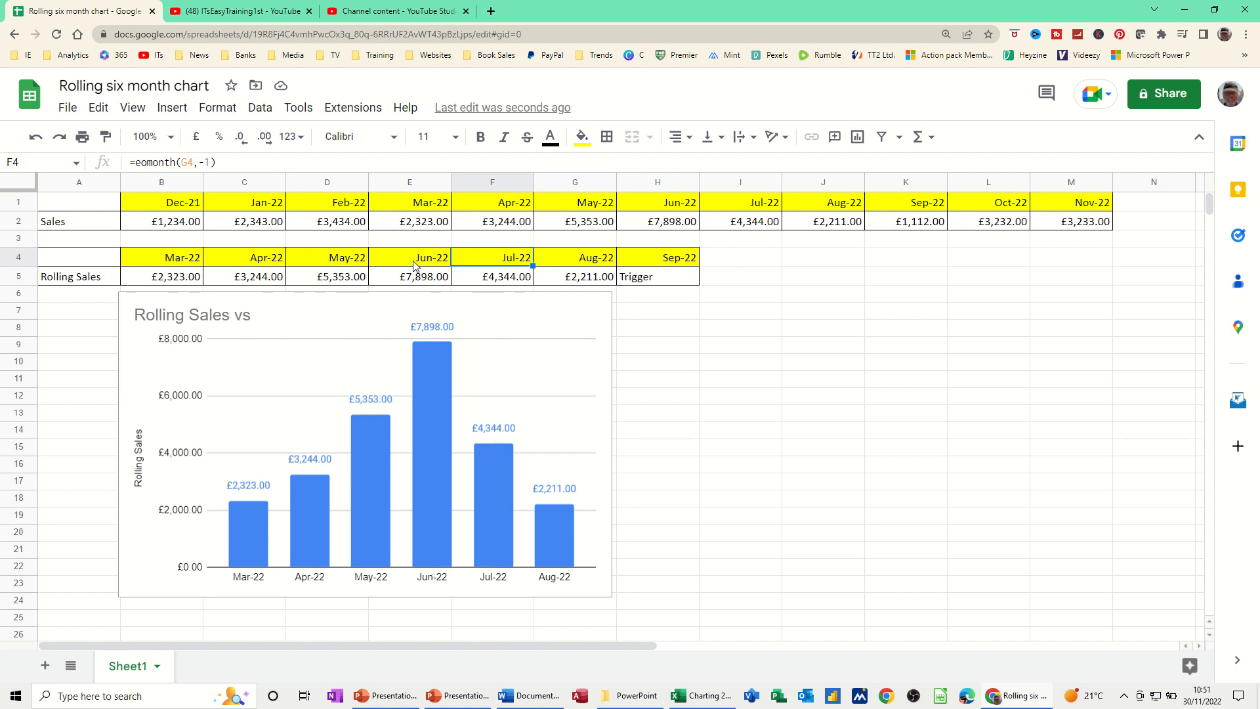
left_click(409, 257)
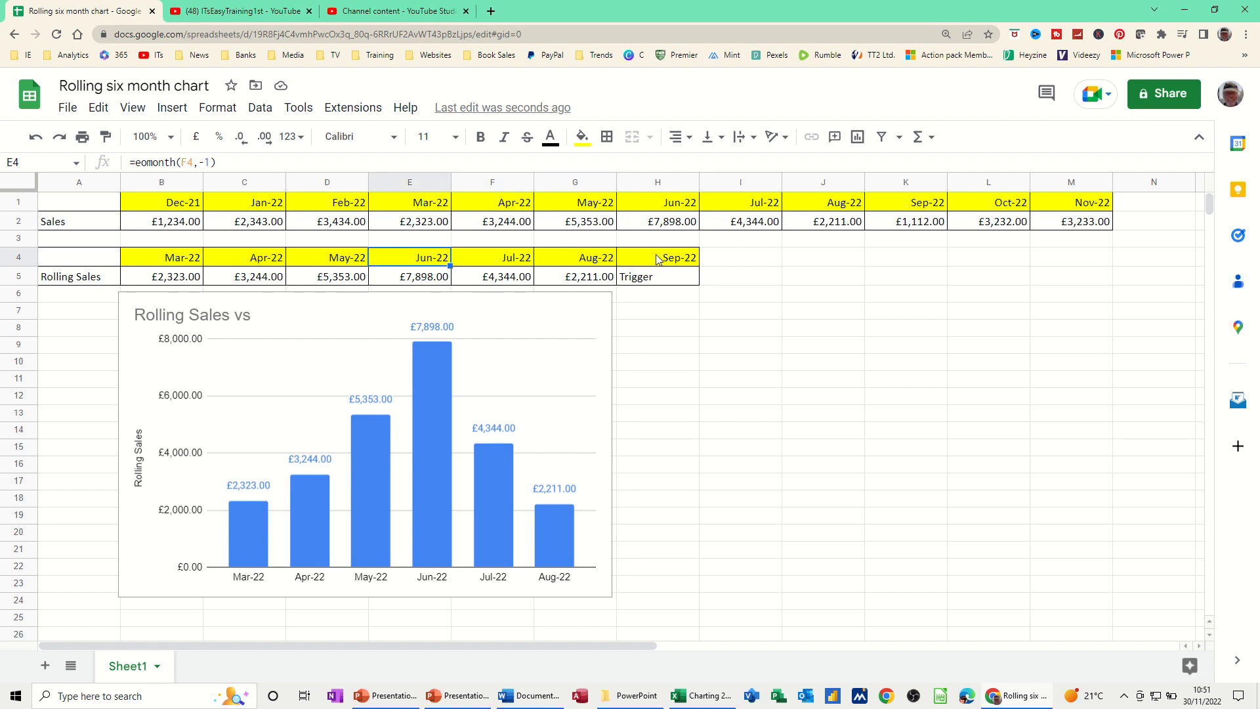
mouse_move(586, 282)
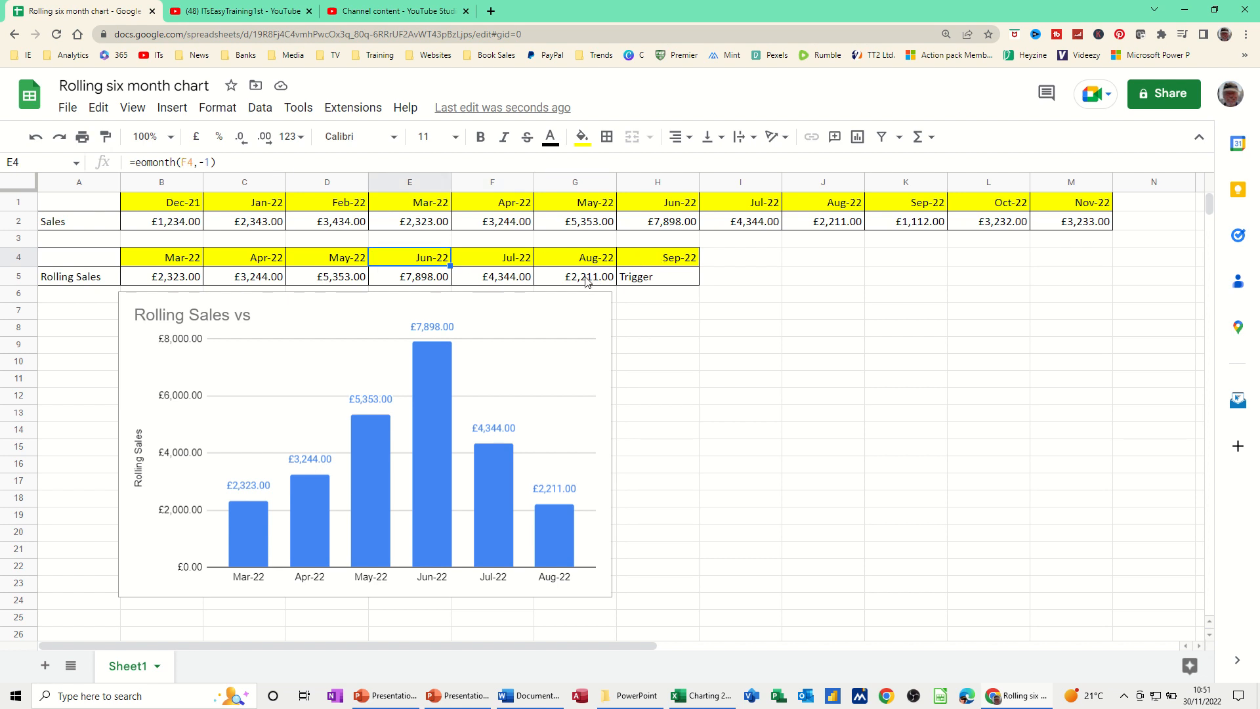
left_click(576, 276)
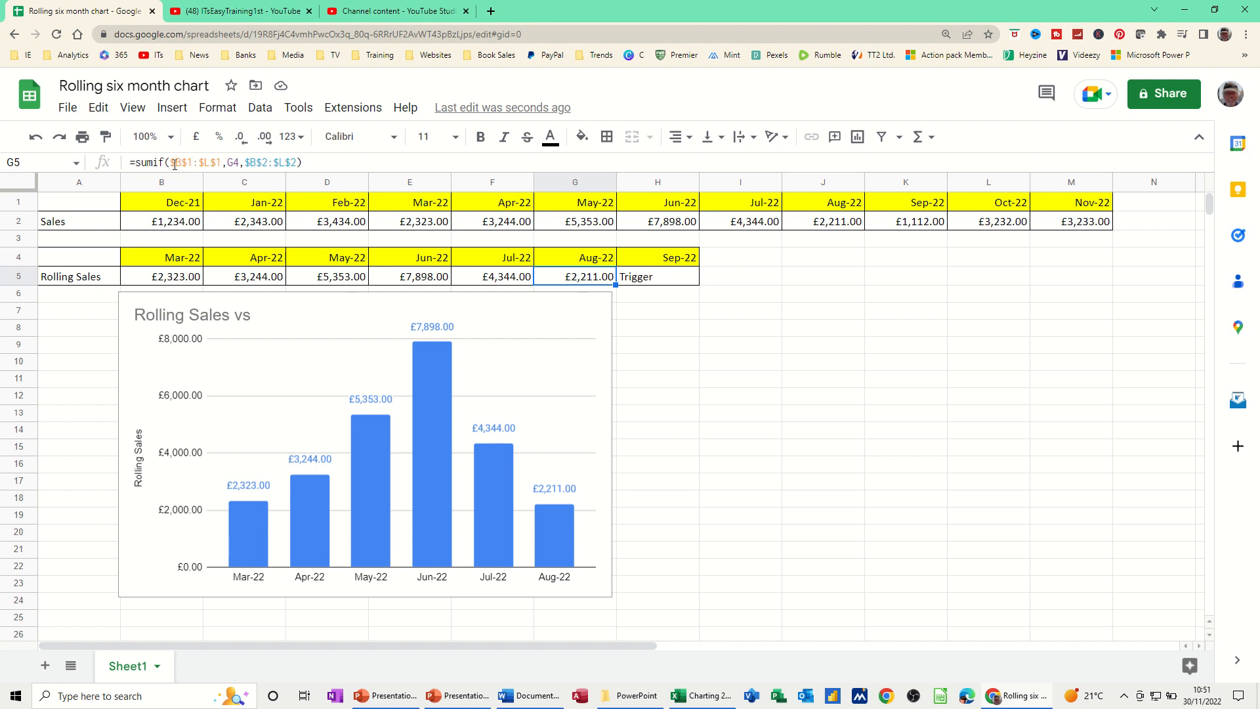
mouse_move(182, 209)
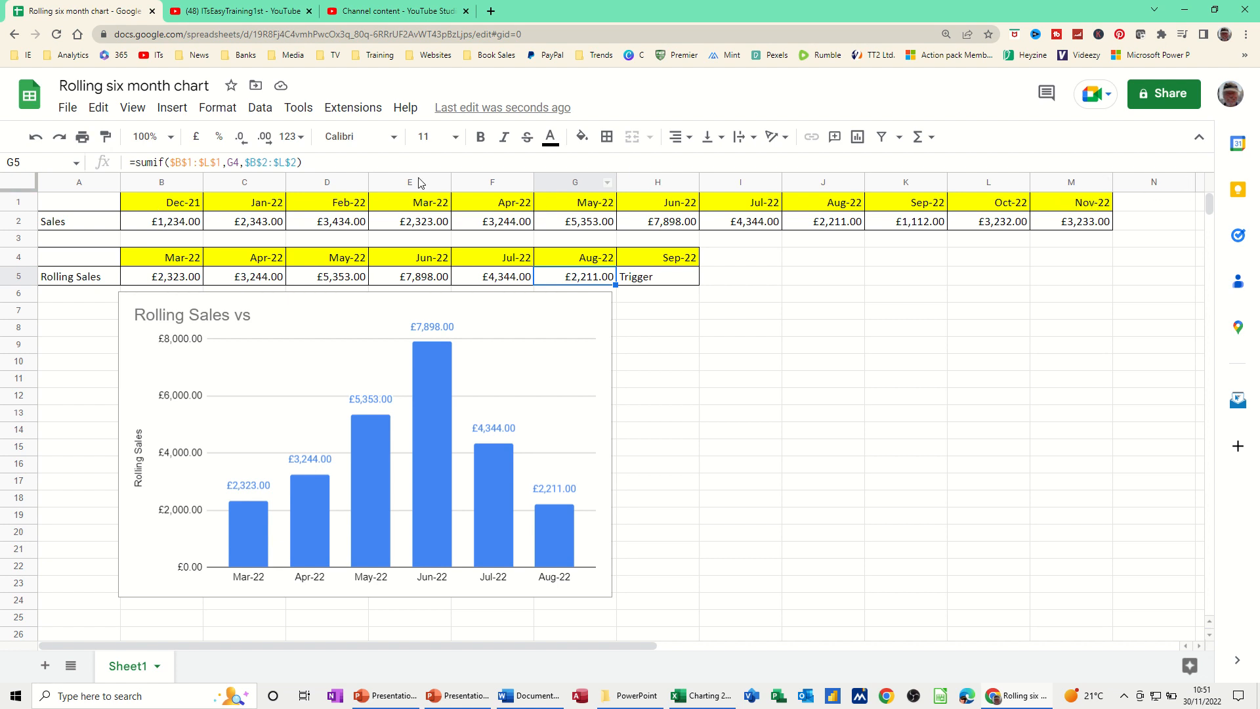
mouse_move(578, 266)
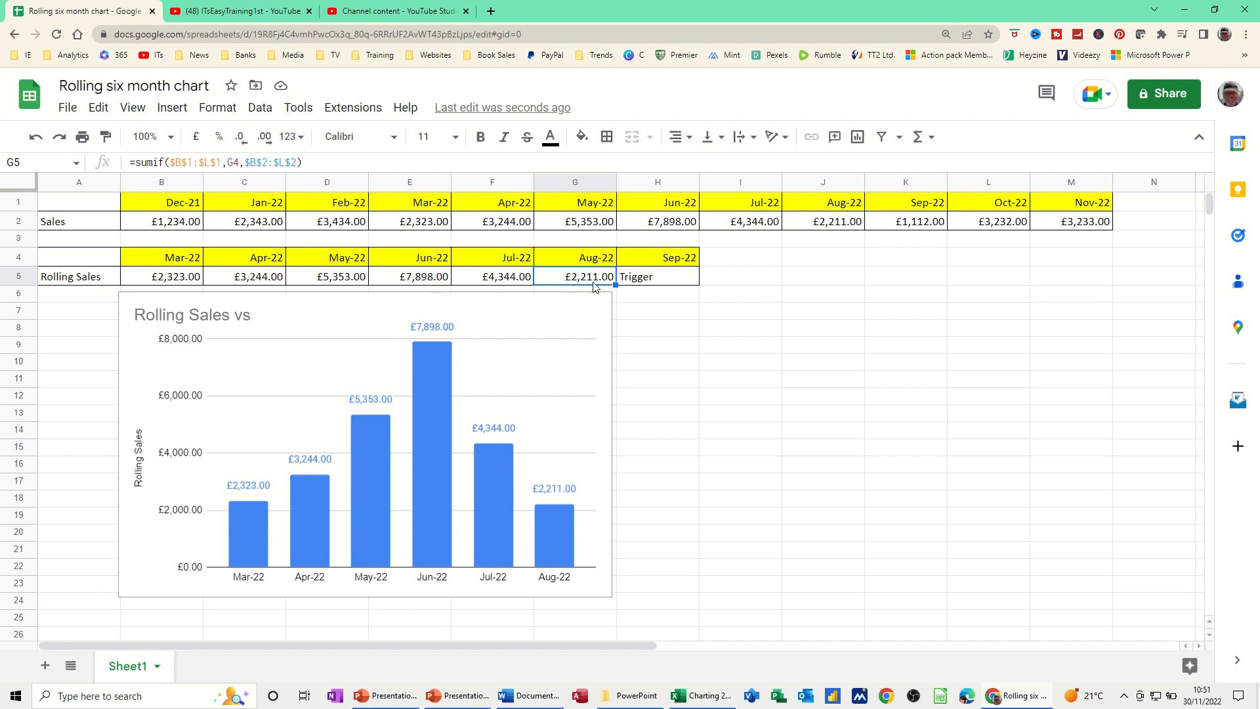
mouse_move(864, 307)
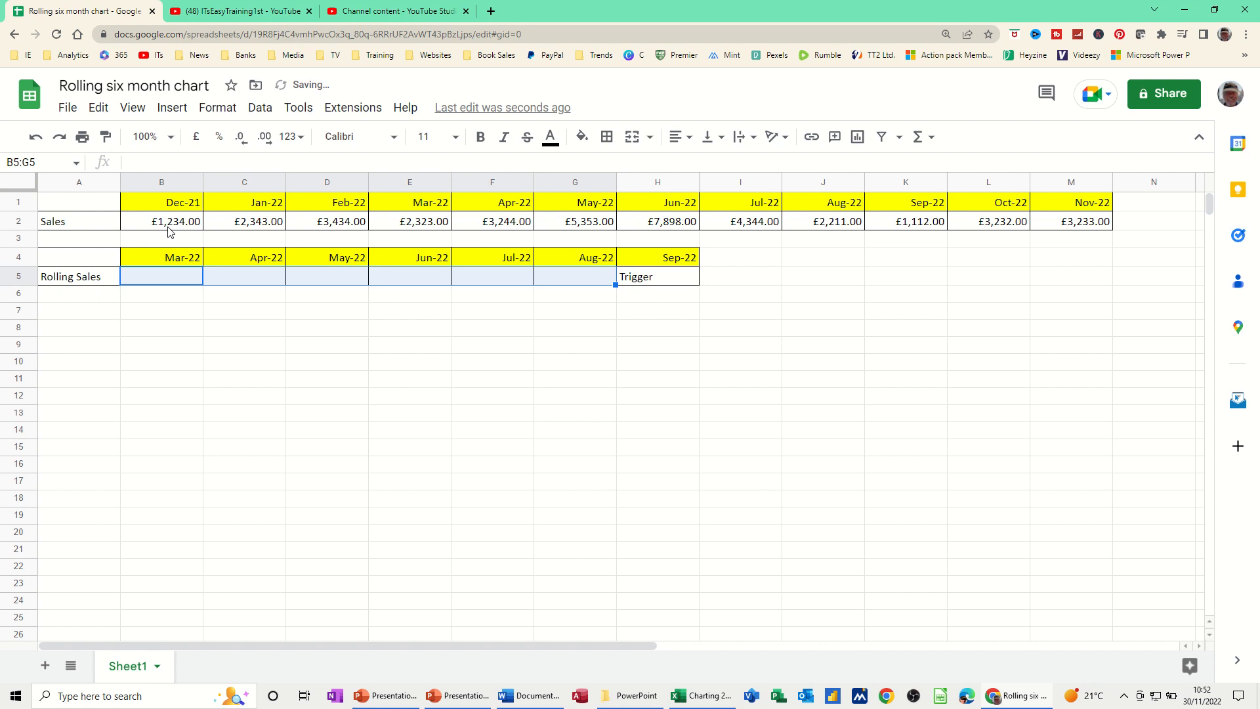
Inspect B2 and B1, then select the calculated month headings B1:L1 for clearing
left_click(162, 221)
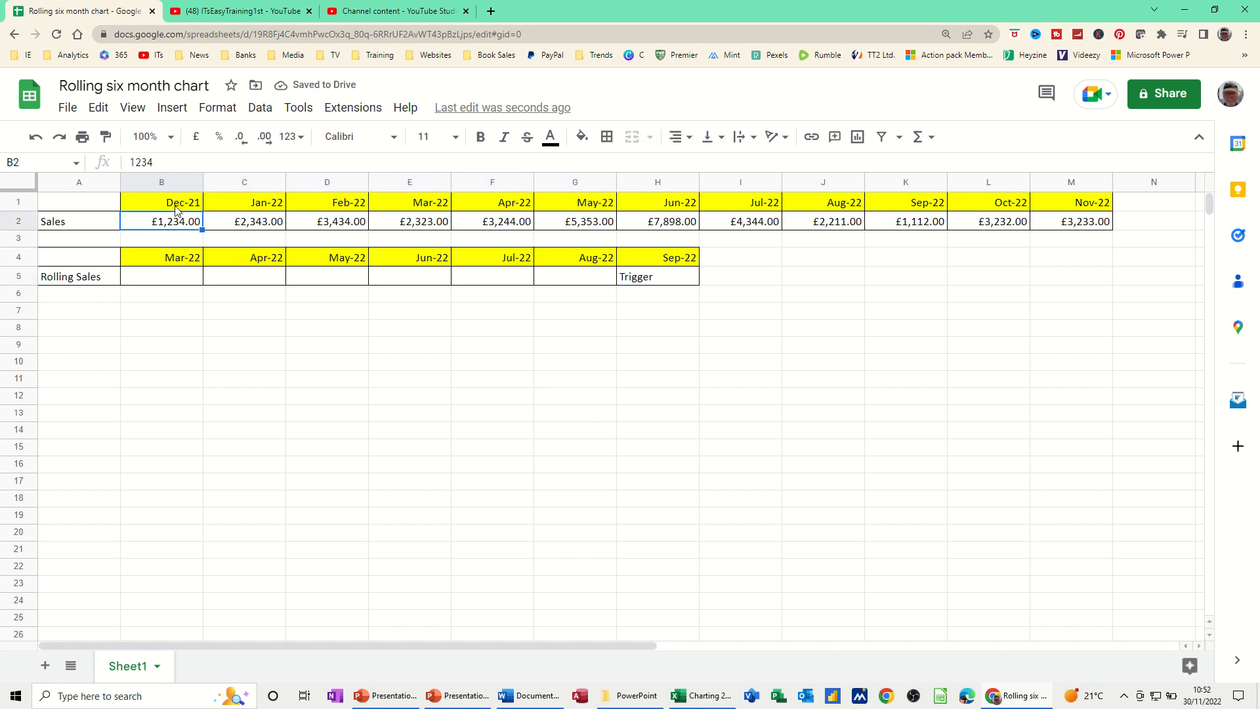
left_click(161, 202)
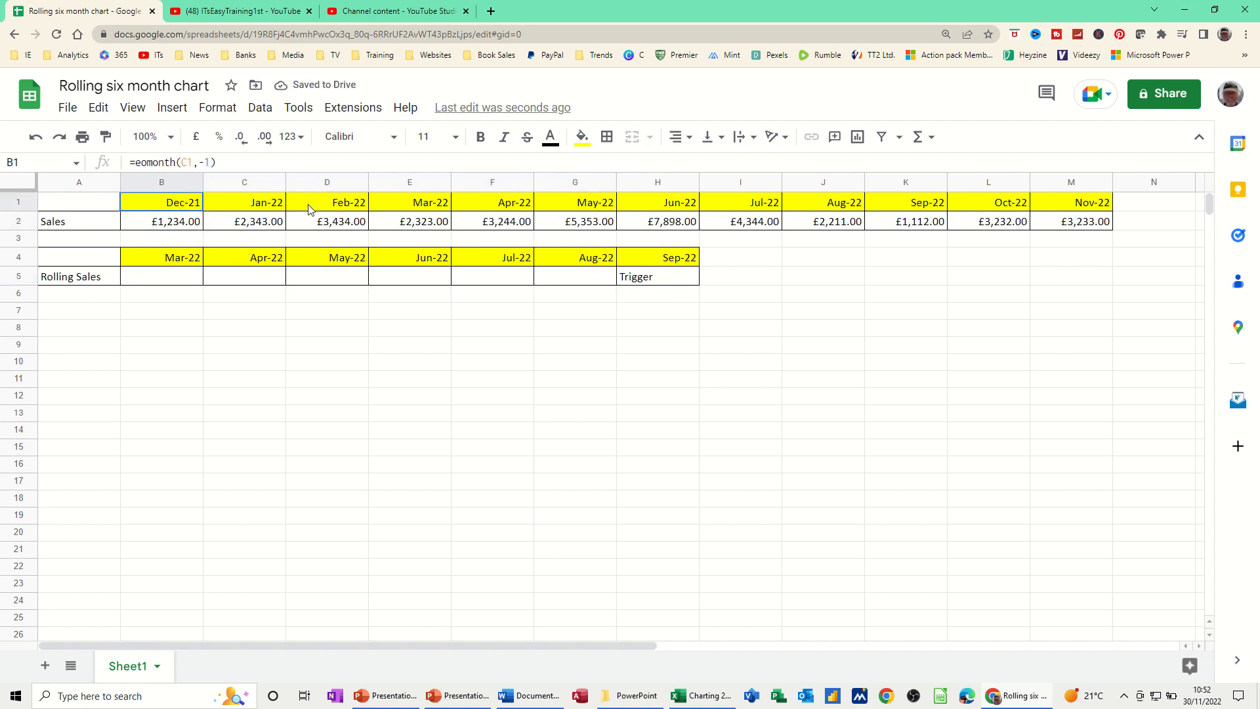
left_click_drag(160, 202, 989, 202)
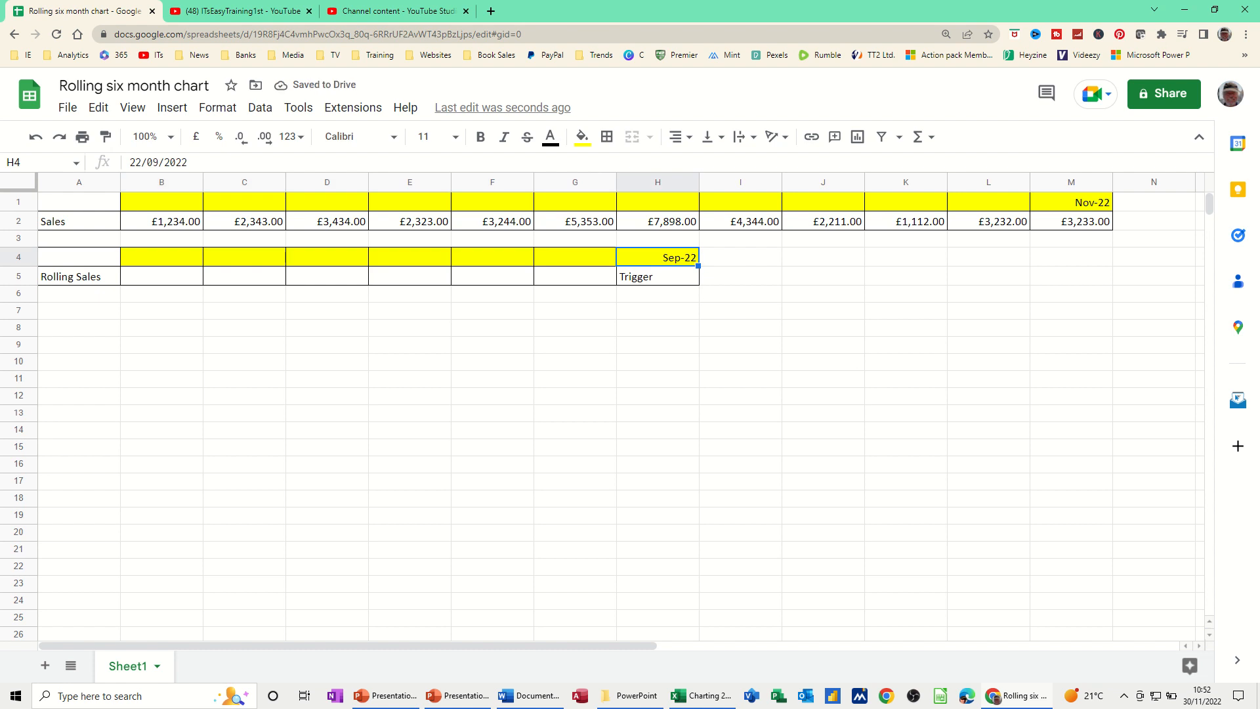
Enter 30/11/2022 as both the H4 trigger date and the M1 last sales month
type("30/11/2022")
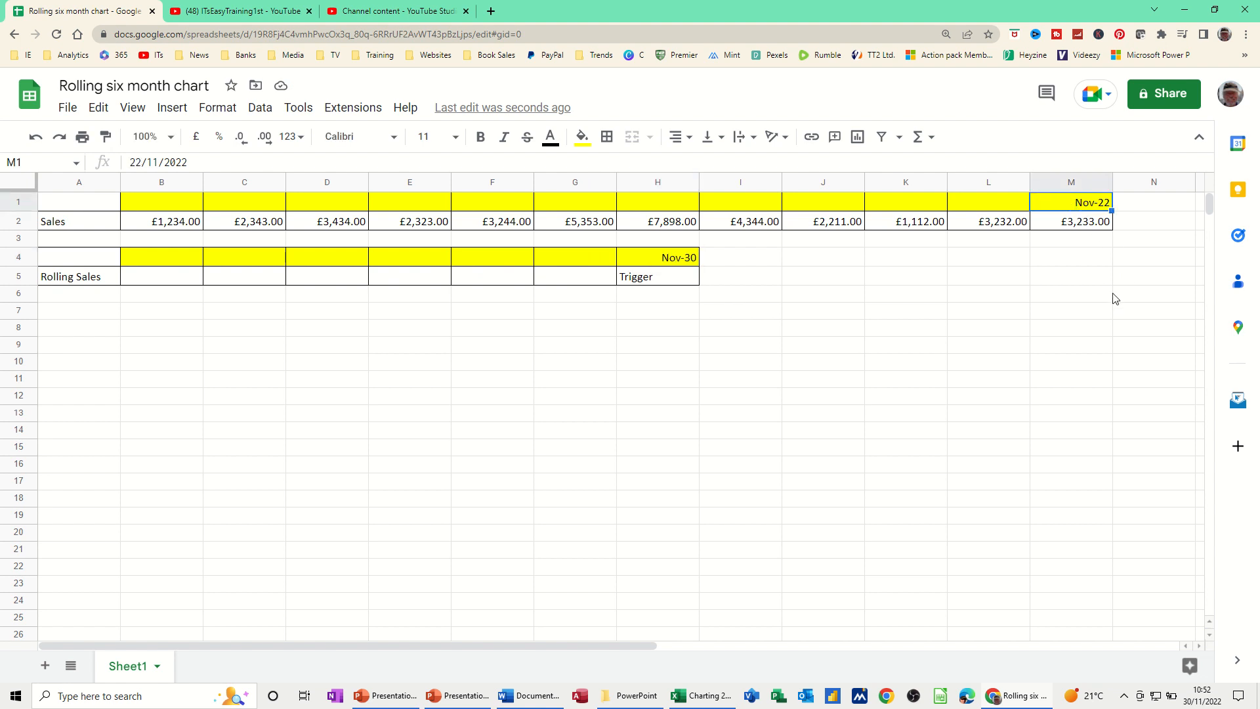
type("30/11/2022")
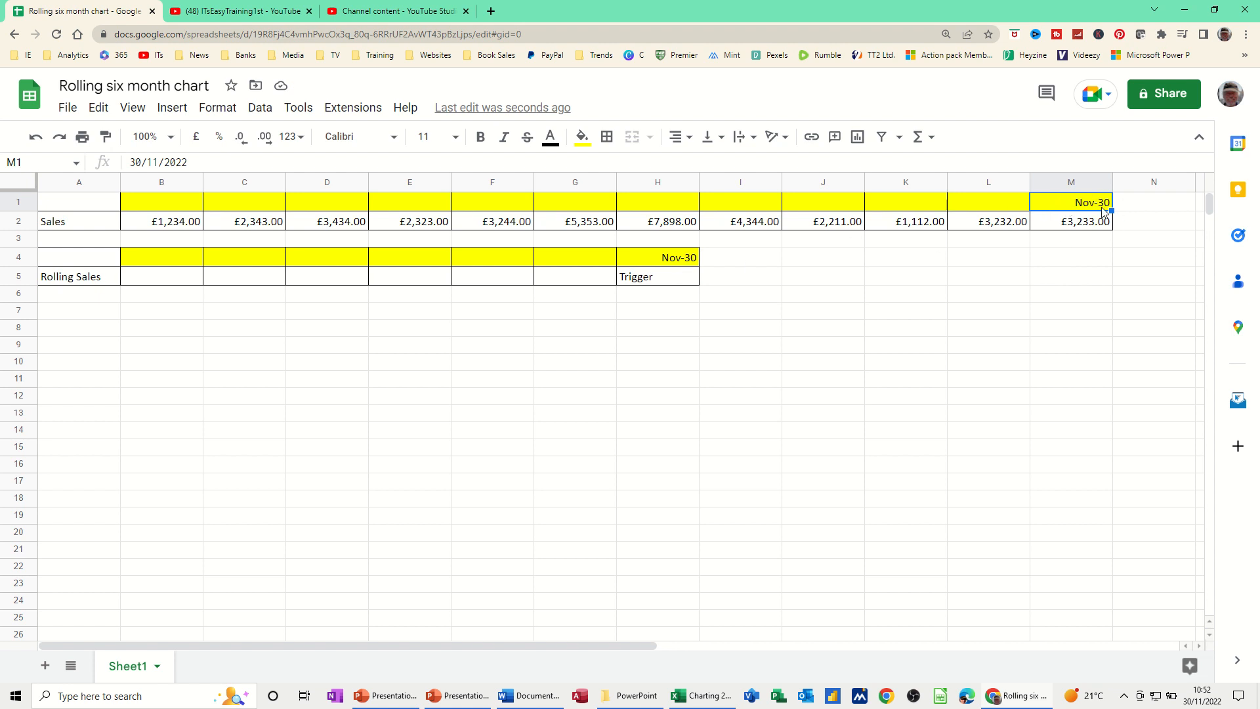
mouse_move(1051, 192)
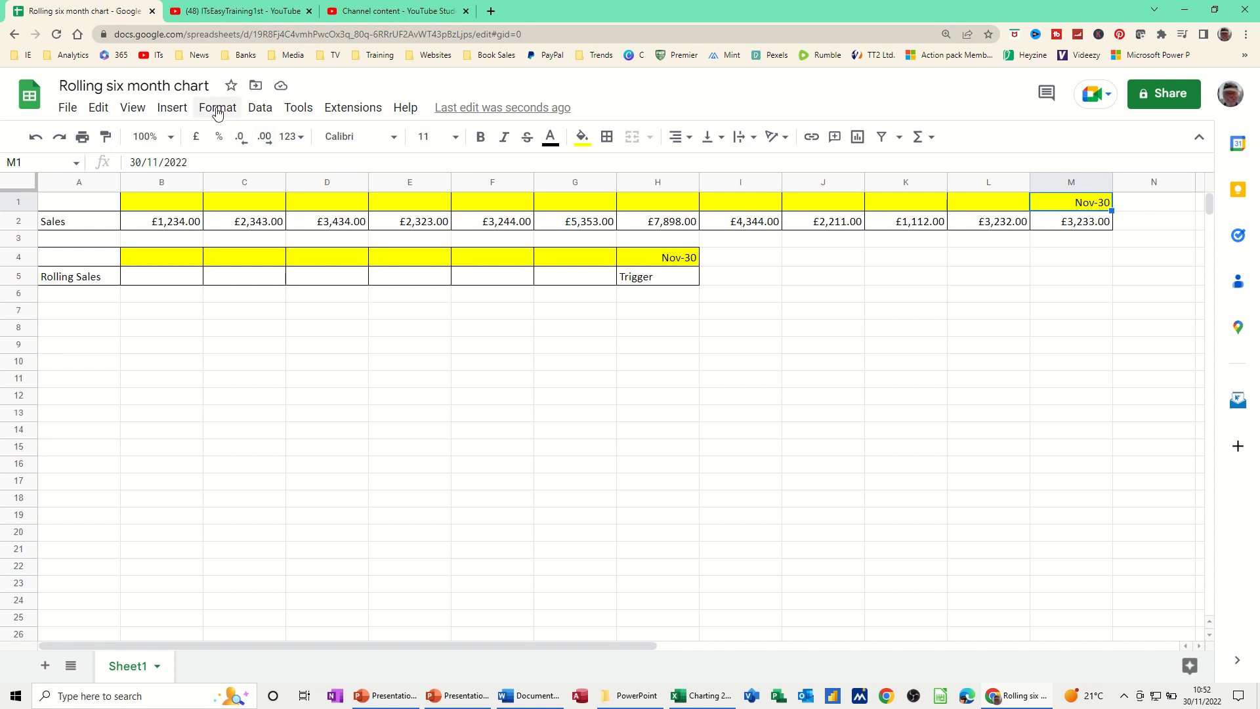
Give M1 a custom month-year date format so it shows Nov-22
left_click(218, 108)
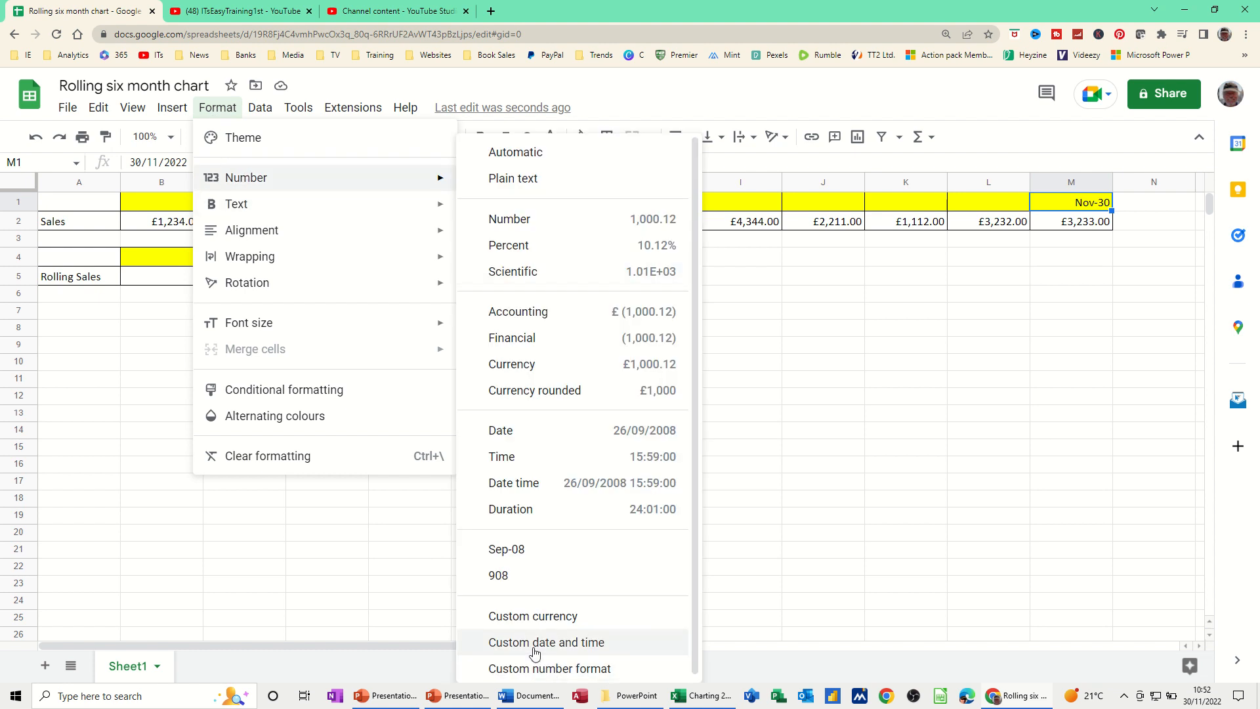
left_click(547, 642)
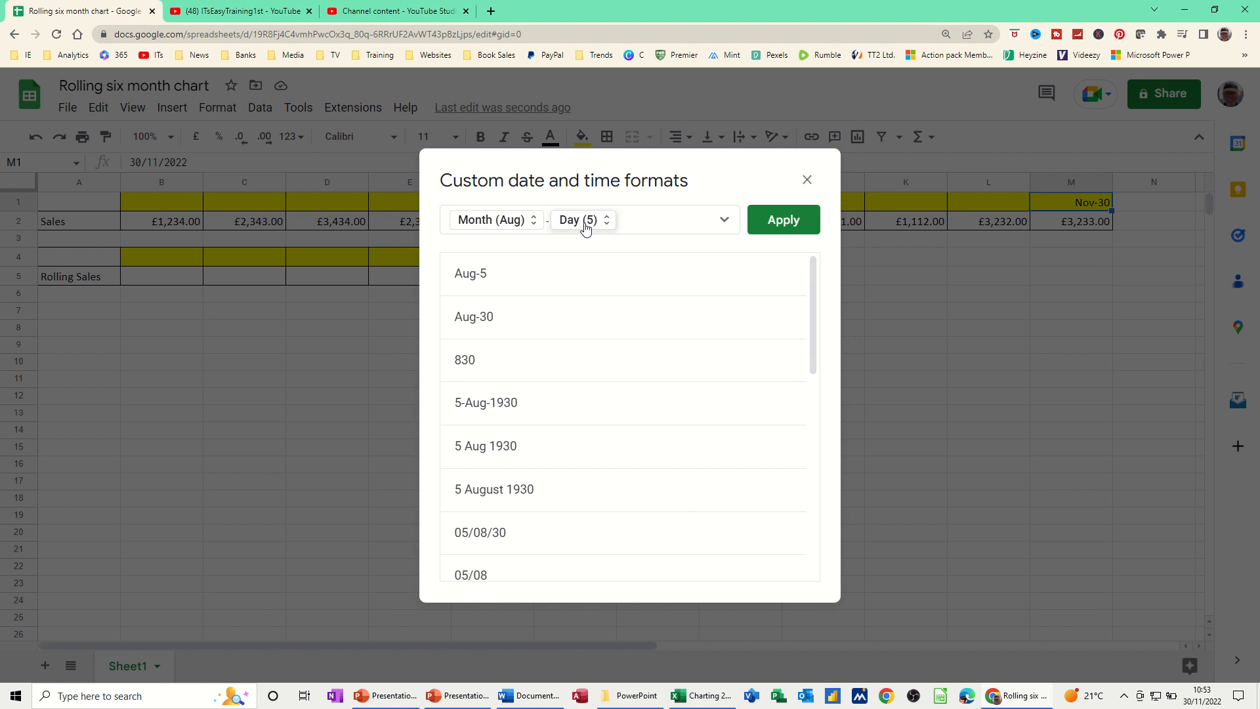
mouse_move(575, 194)
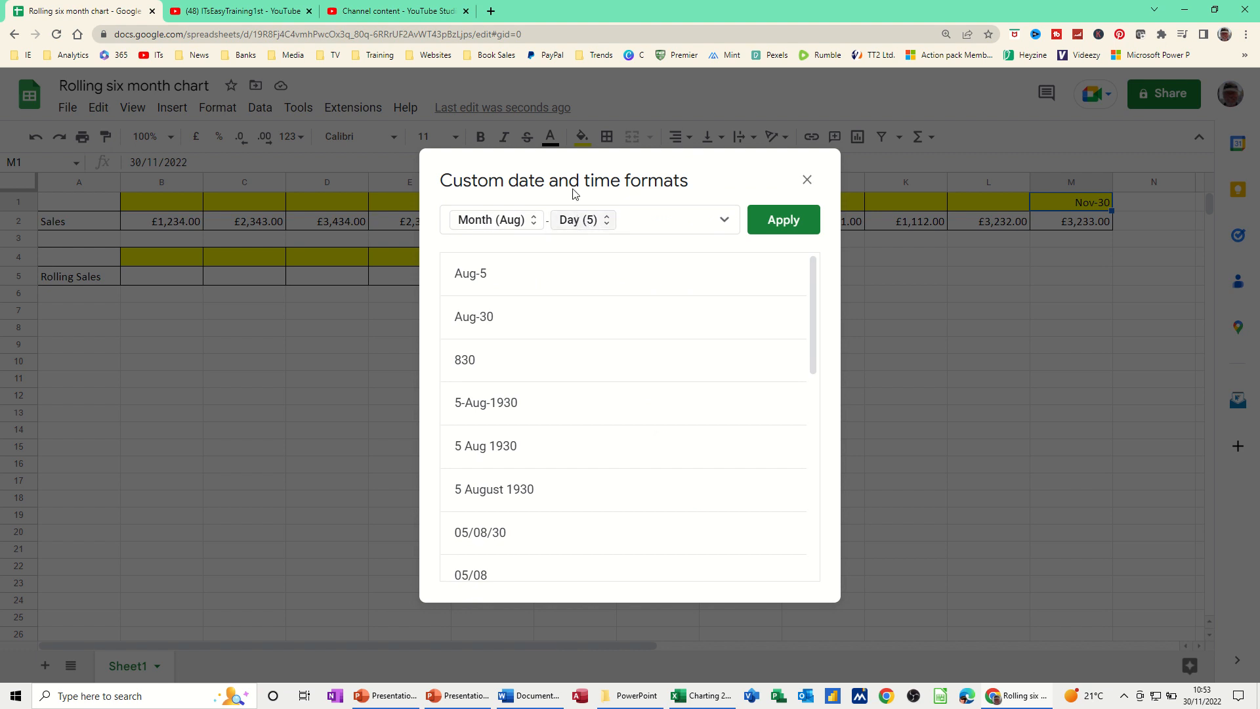
left_click(583, 220)
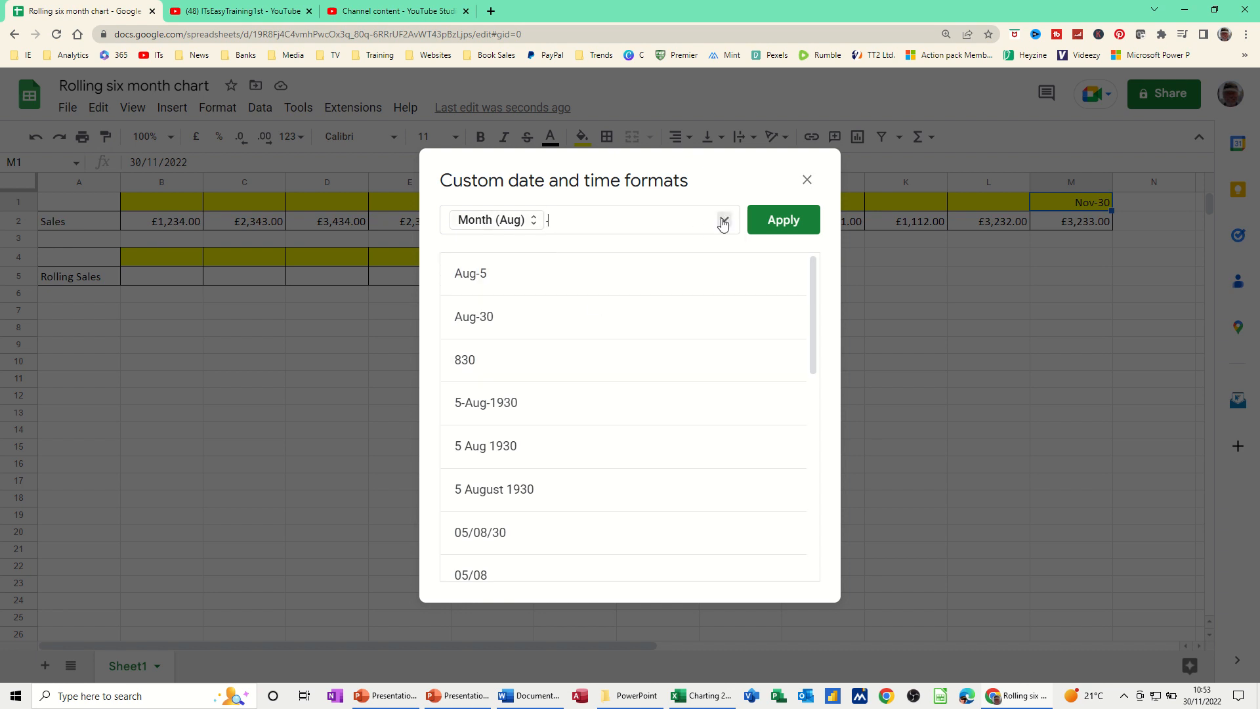
left_click(725, 219)
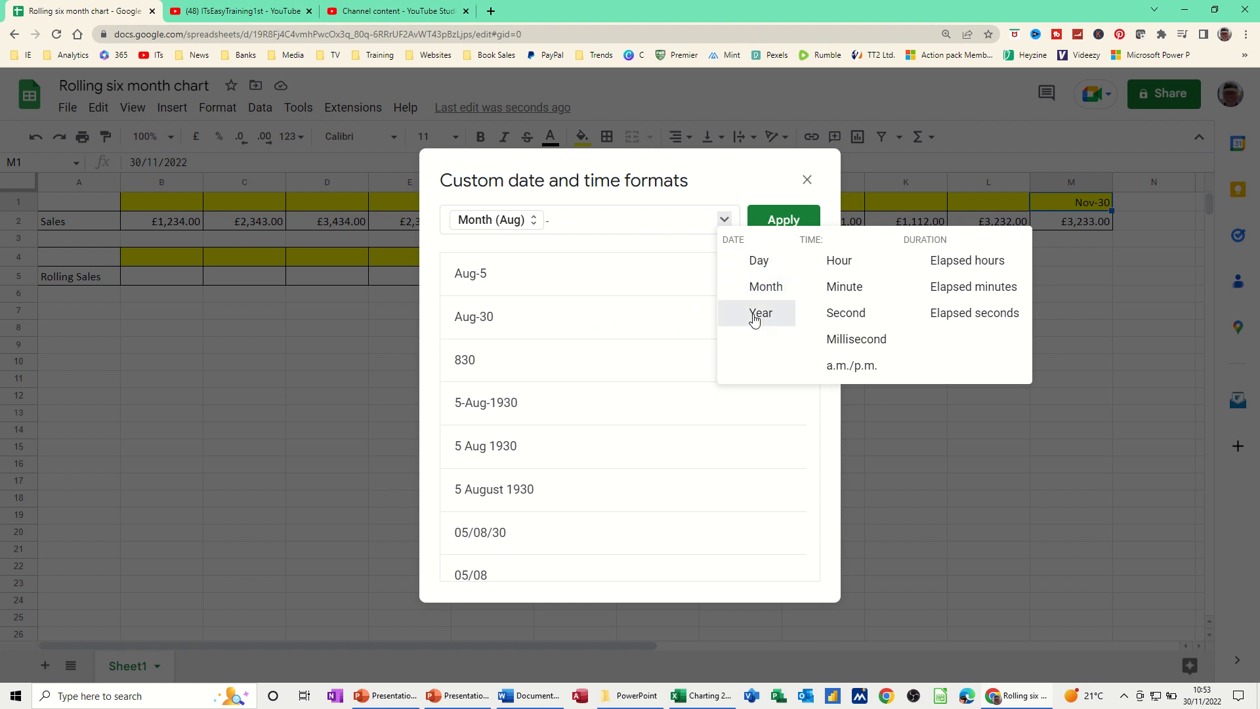
left_click(761, 312)
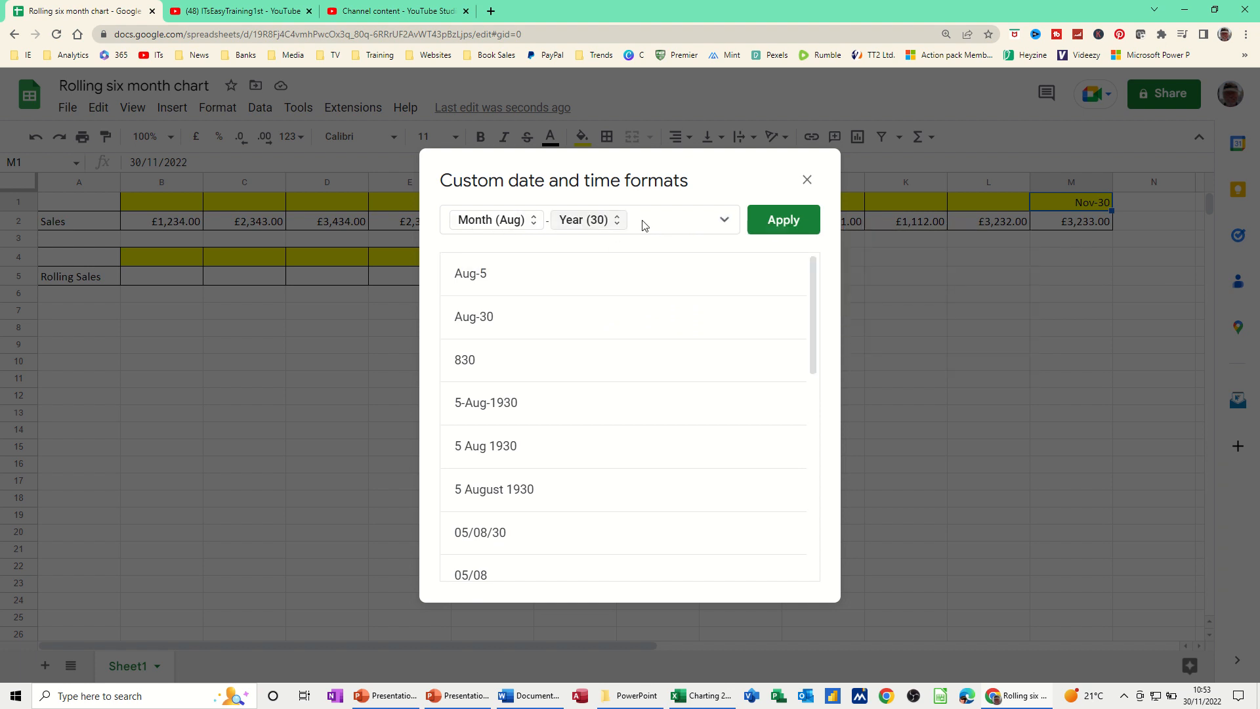
left_click(783, 219)
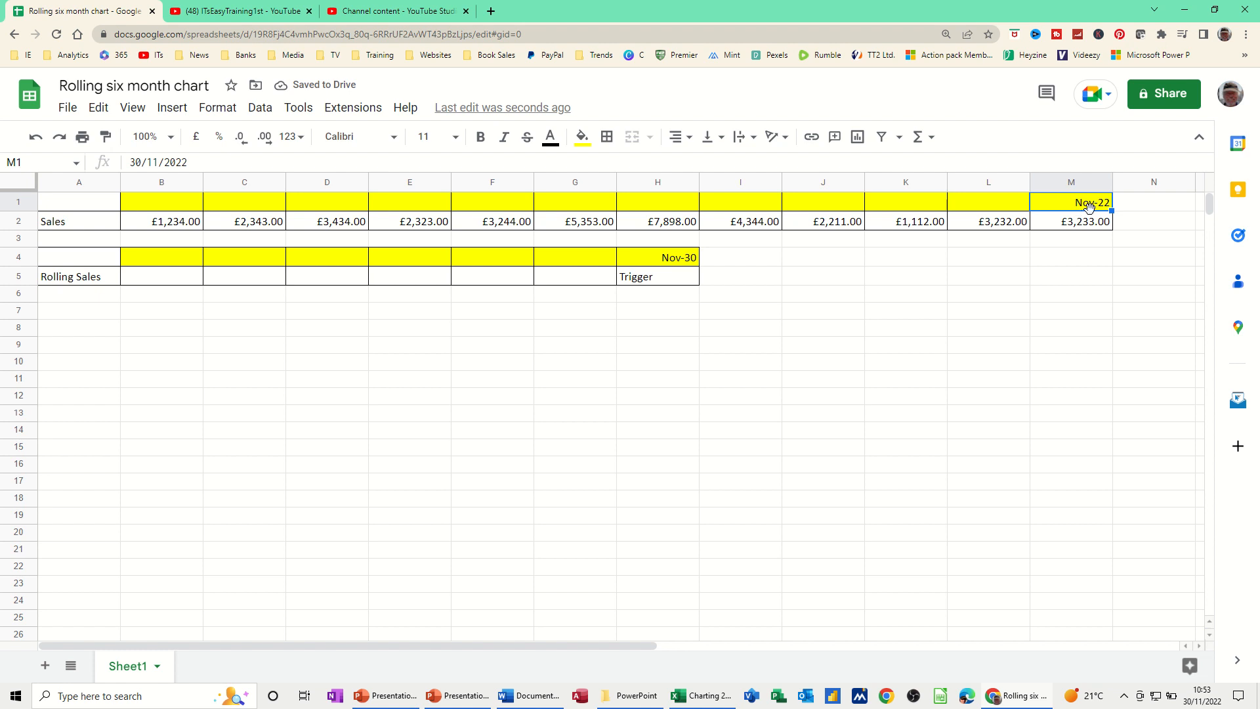
mouse_move(780, 251)
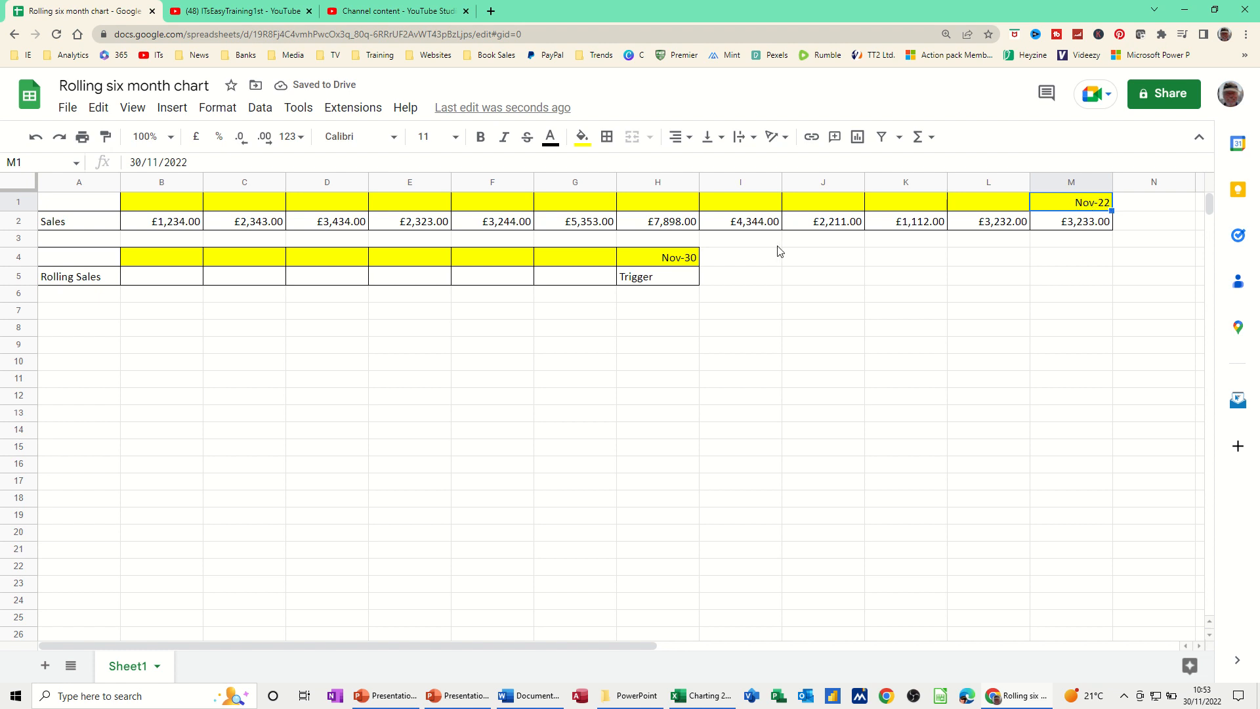
left_click(658, 257)
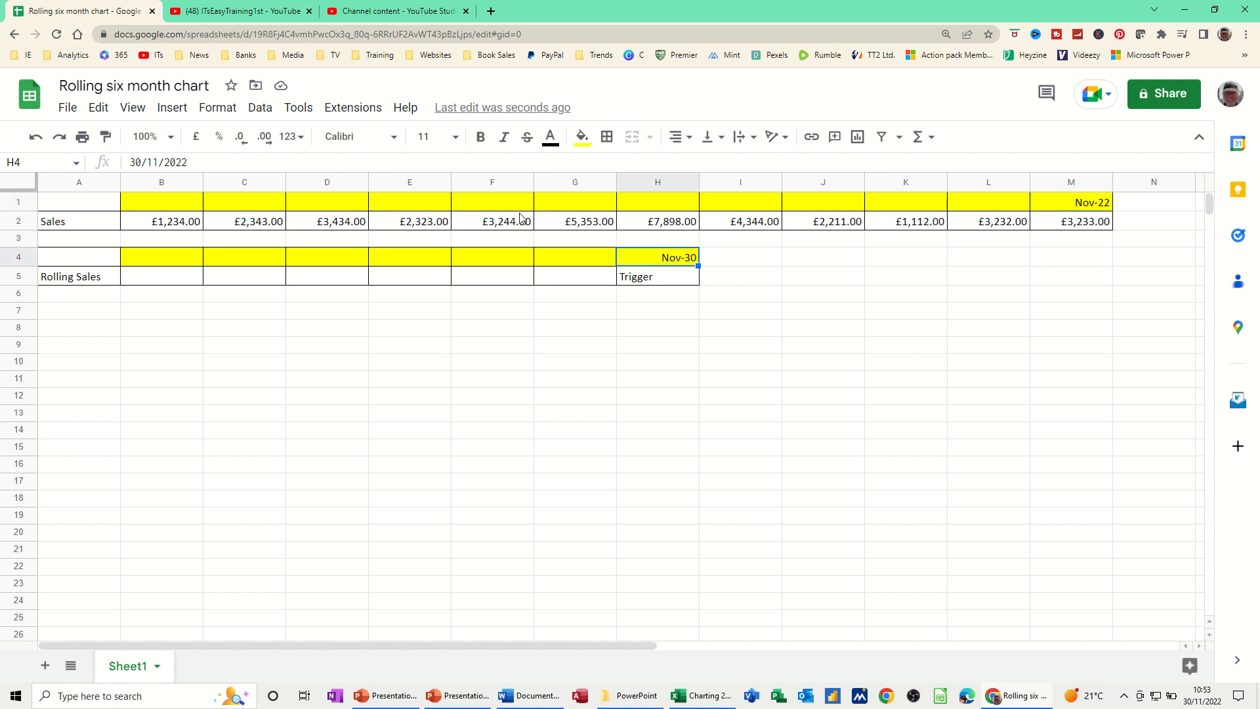
Give the H4 trigger the same custom month-year format so it shows Nov-22
left_click(218, 108)
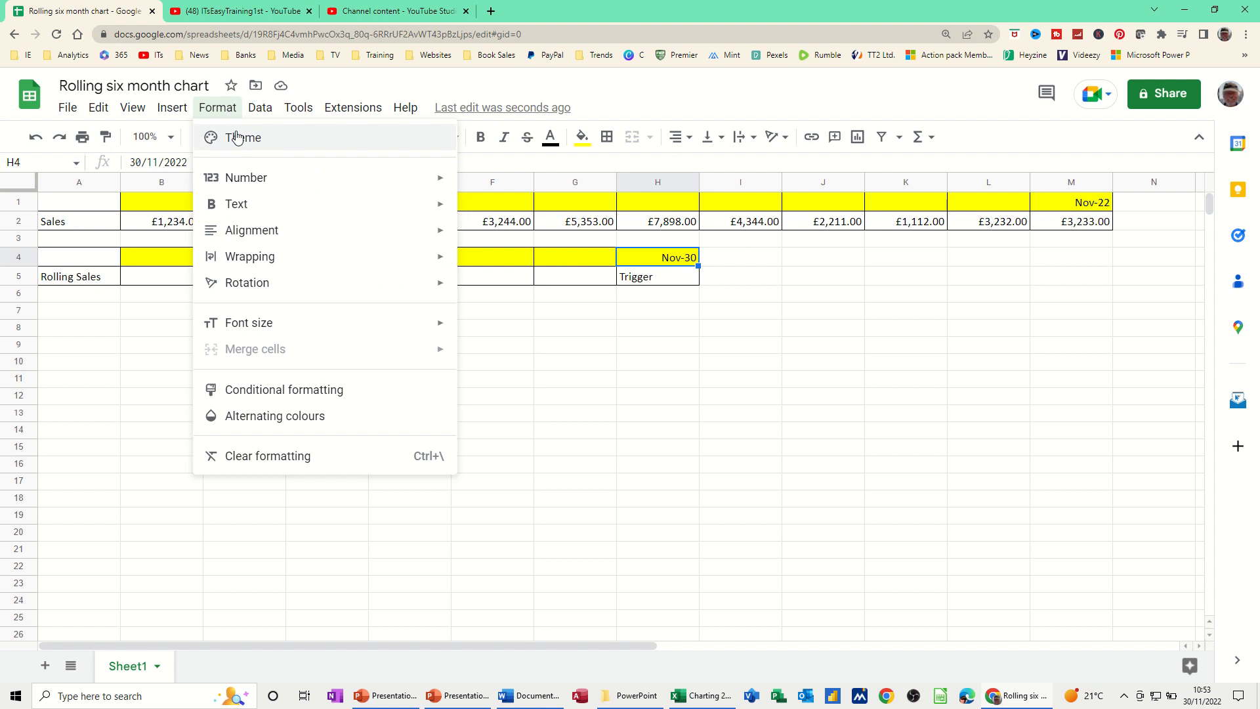
left_click(245, 179)
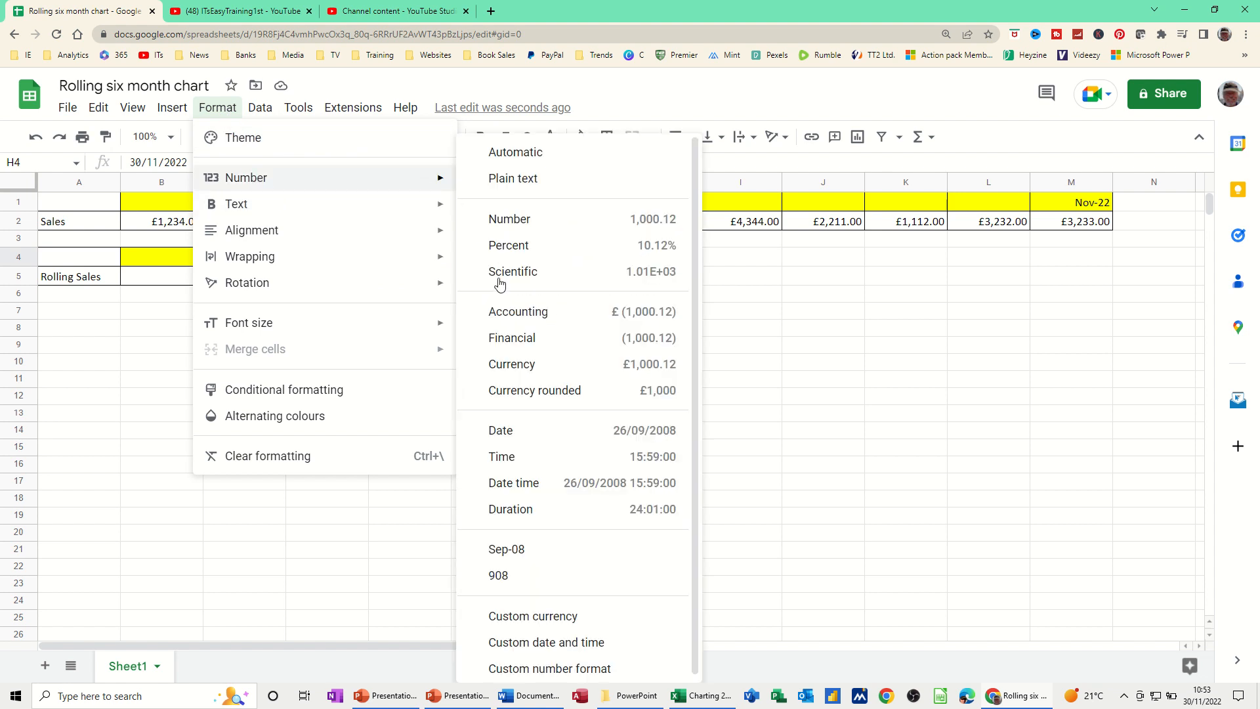
mouse_move(525, 652)
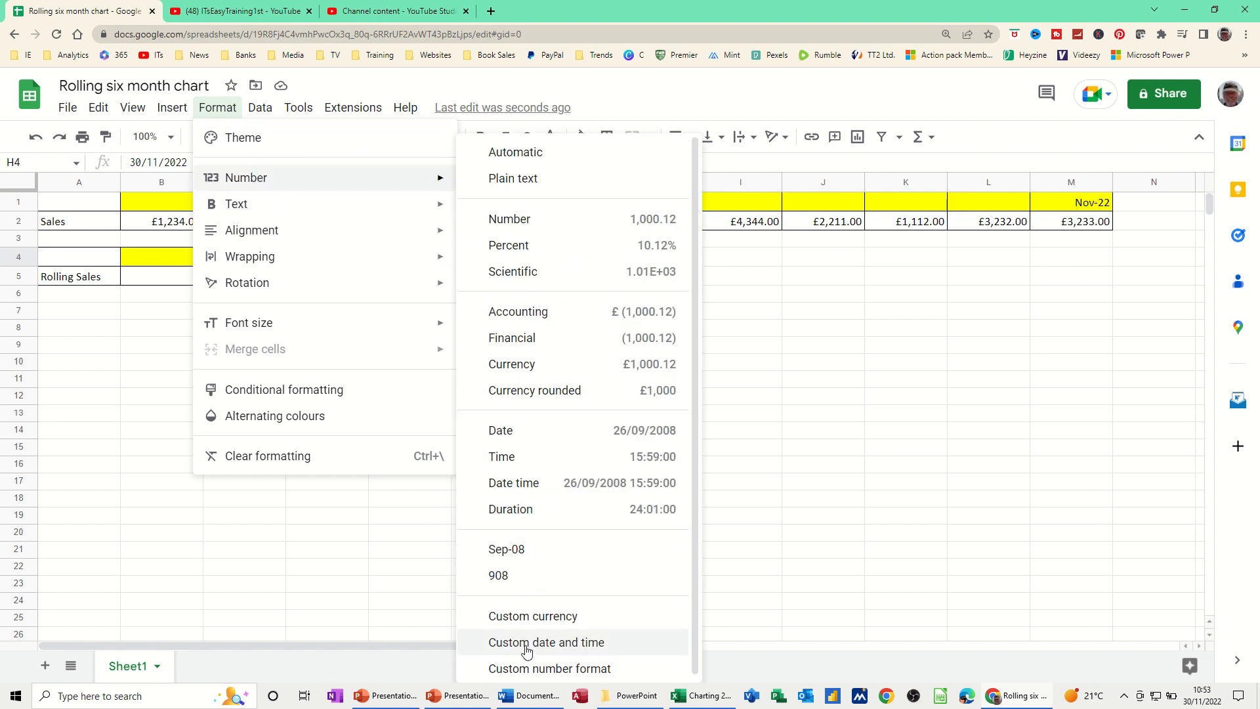
left_click(547, 644)
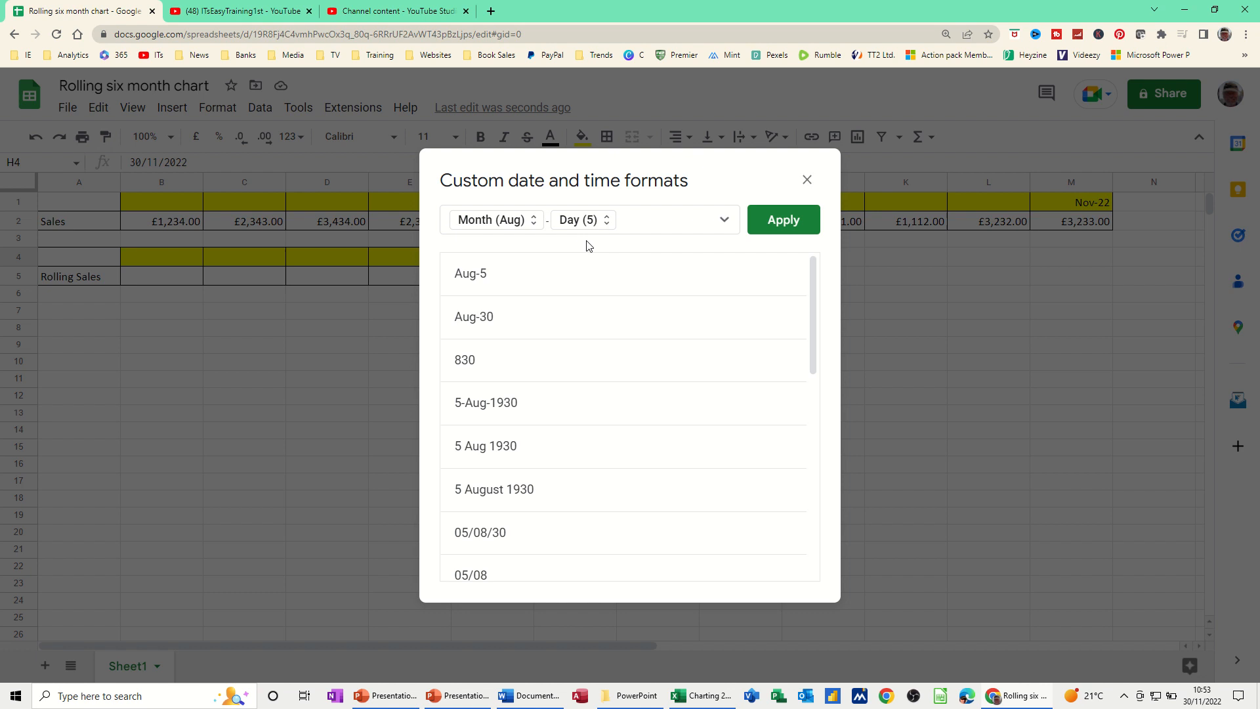
left_click(583, 220)
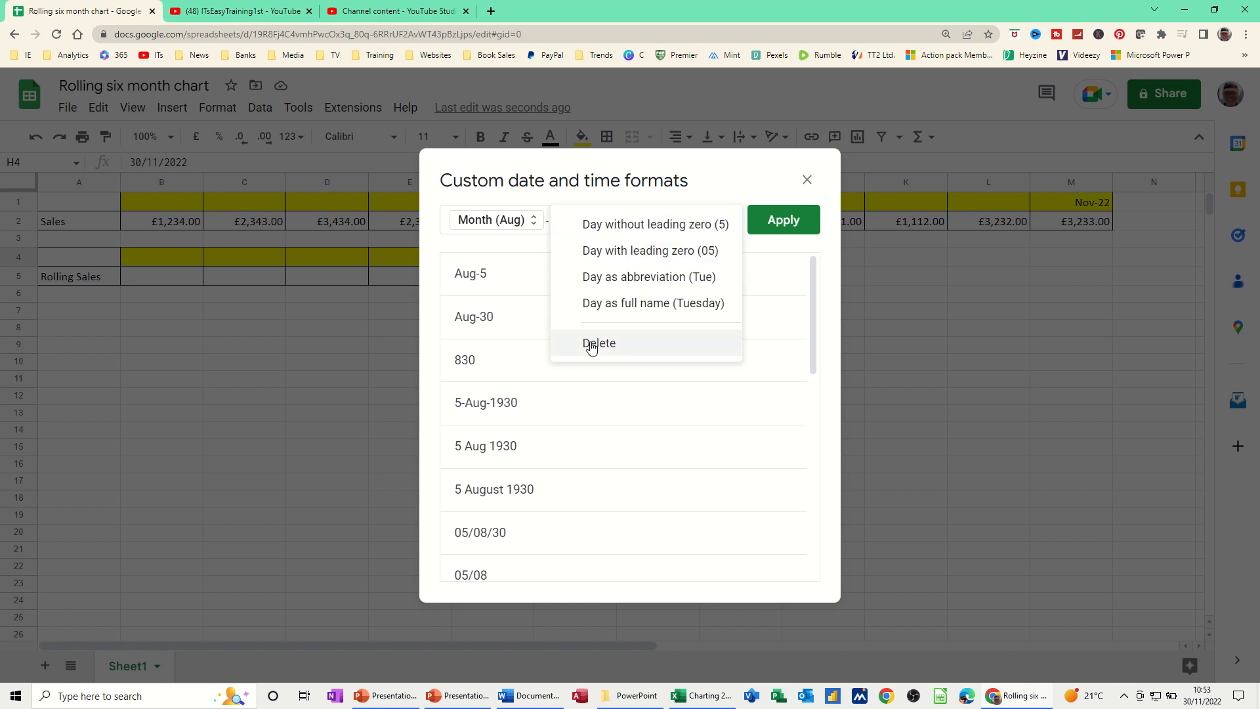
left_click(599, 343)
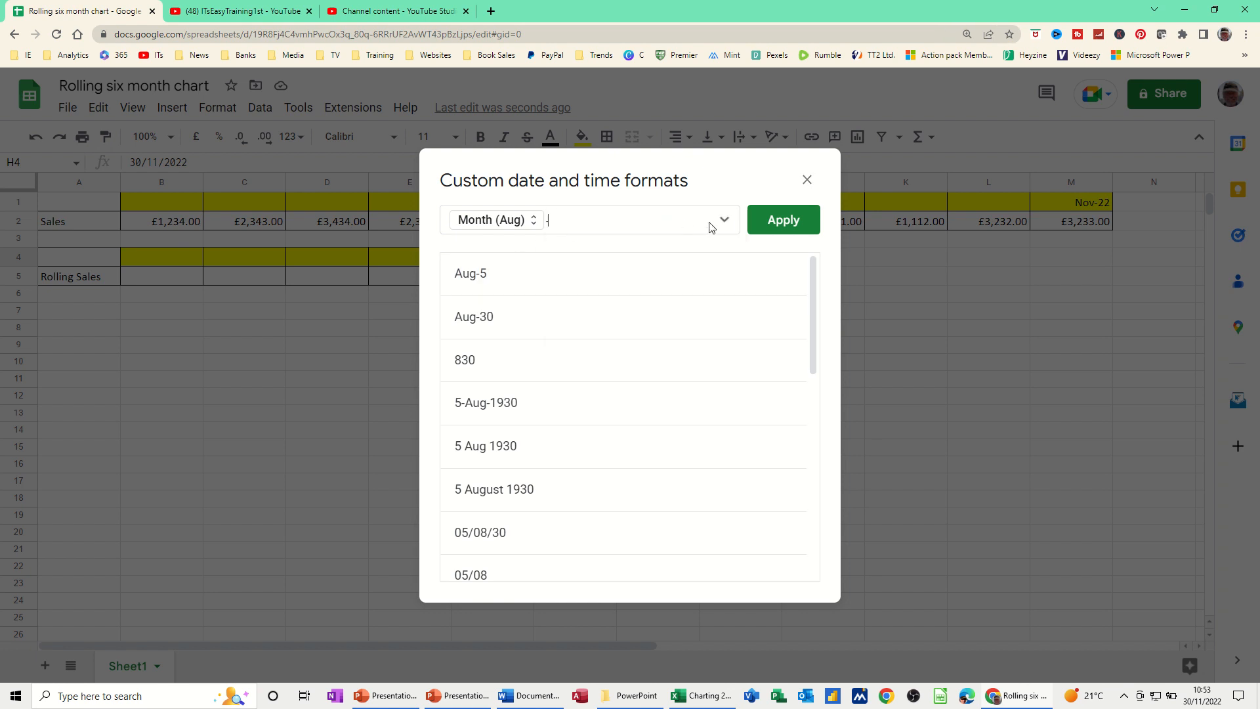
left_click(725, 218)
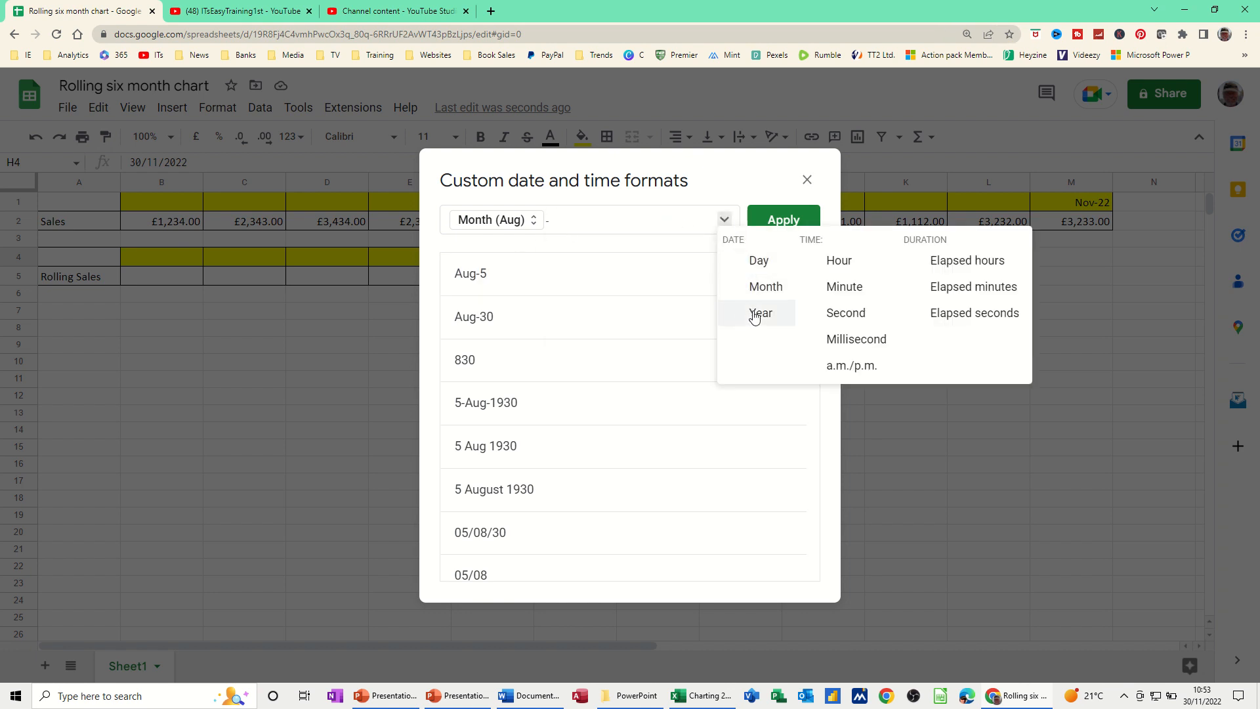
left_click(762, 312)
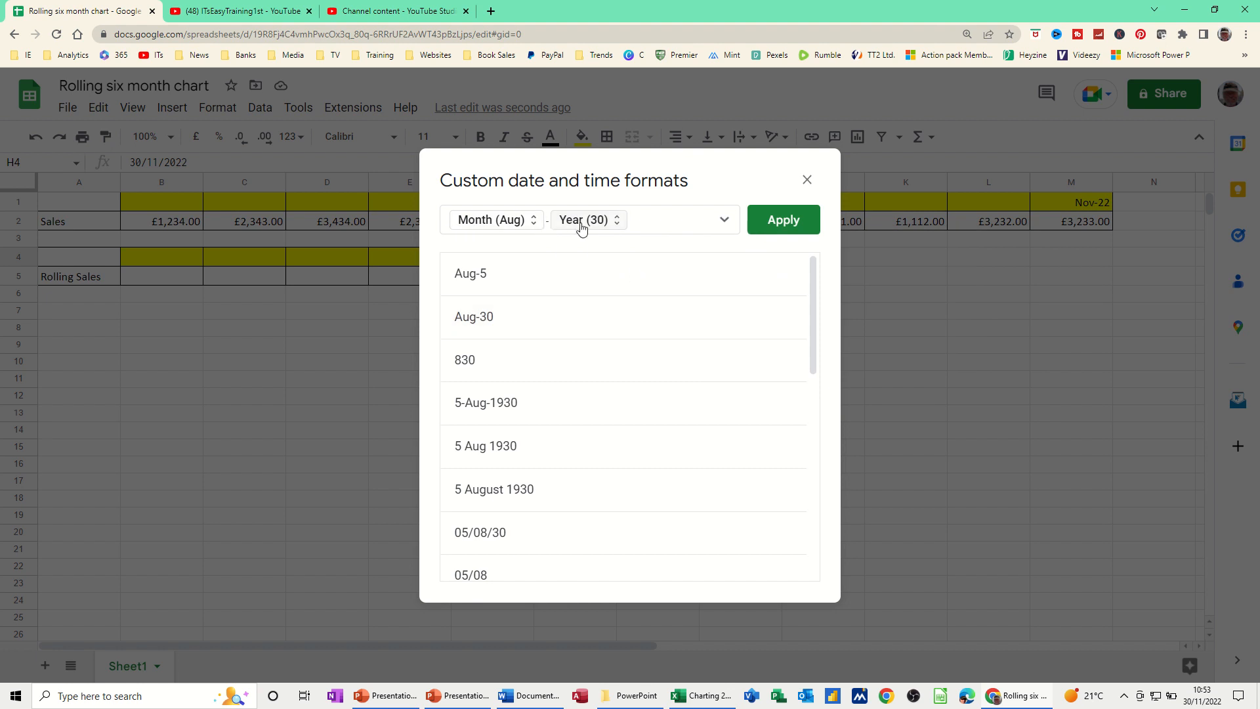
left_click(784, 219)
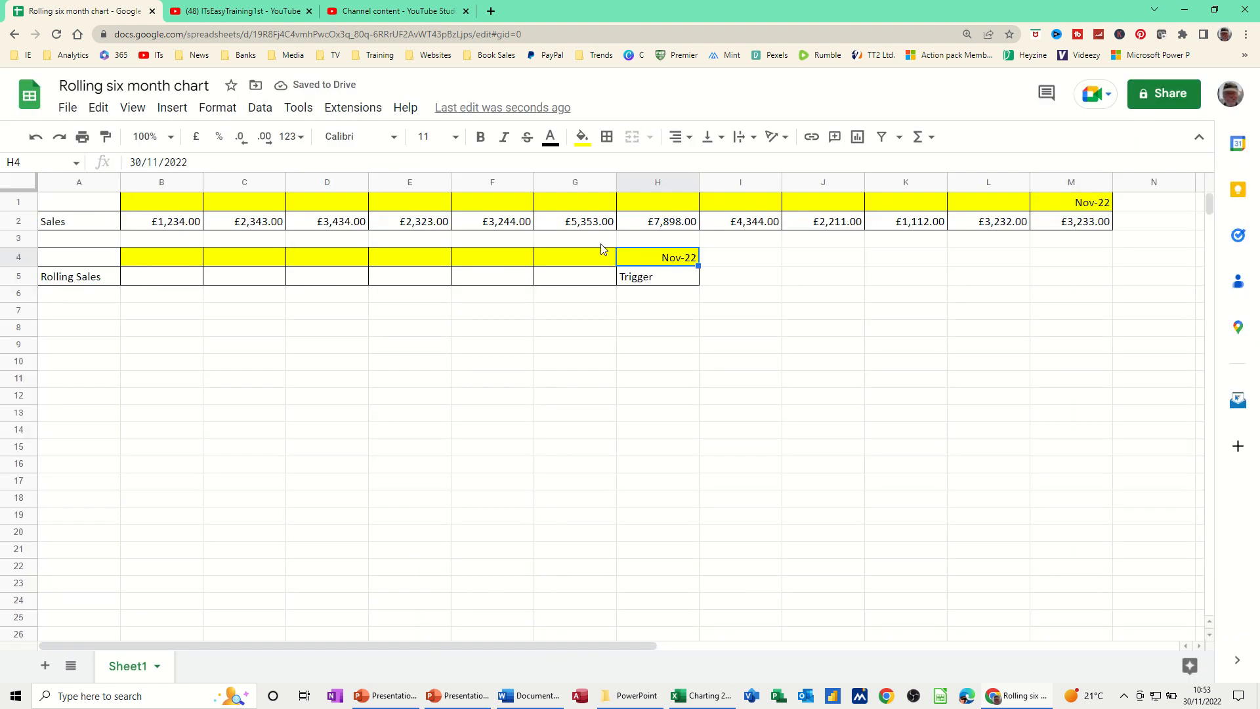
Enter =EOMONTH(H4,-1) in G4 and fill it left so row 4 shows May-22 to Oct-22
left_click(575, 257)
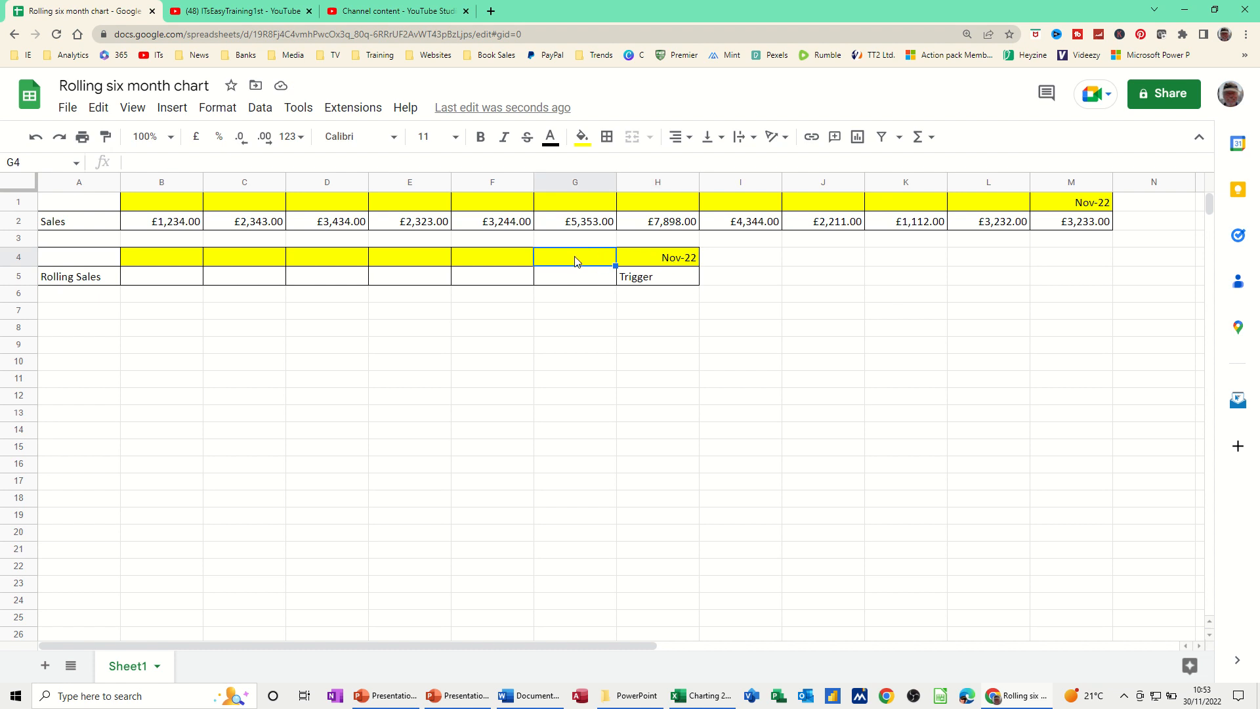
type("=")
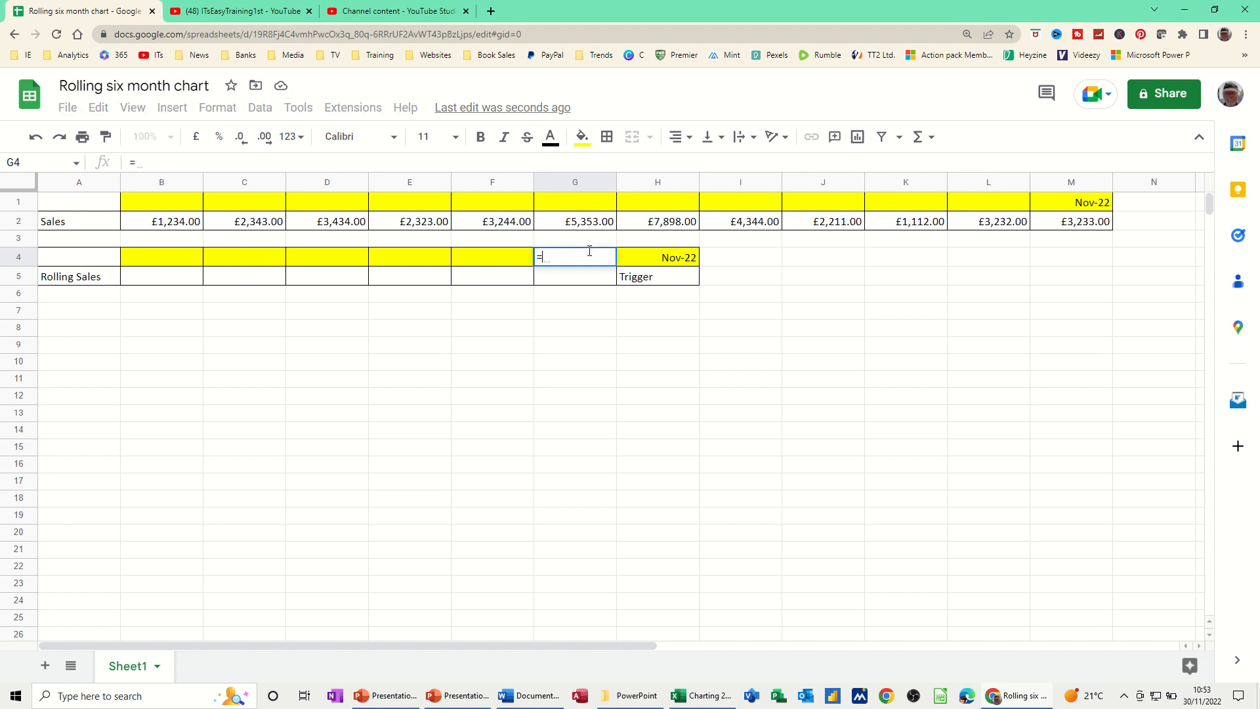
type("eomonth(")
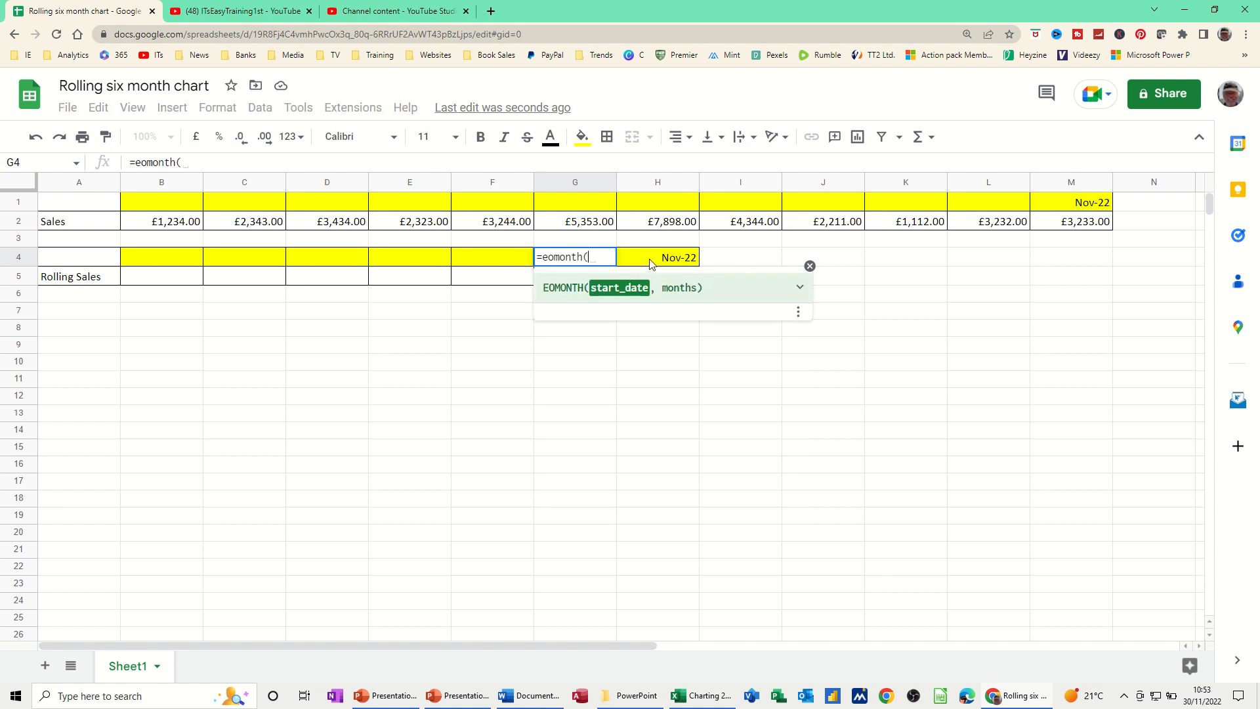
left_click(658, 257)
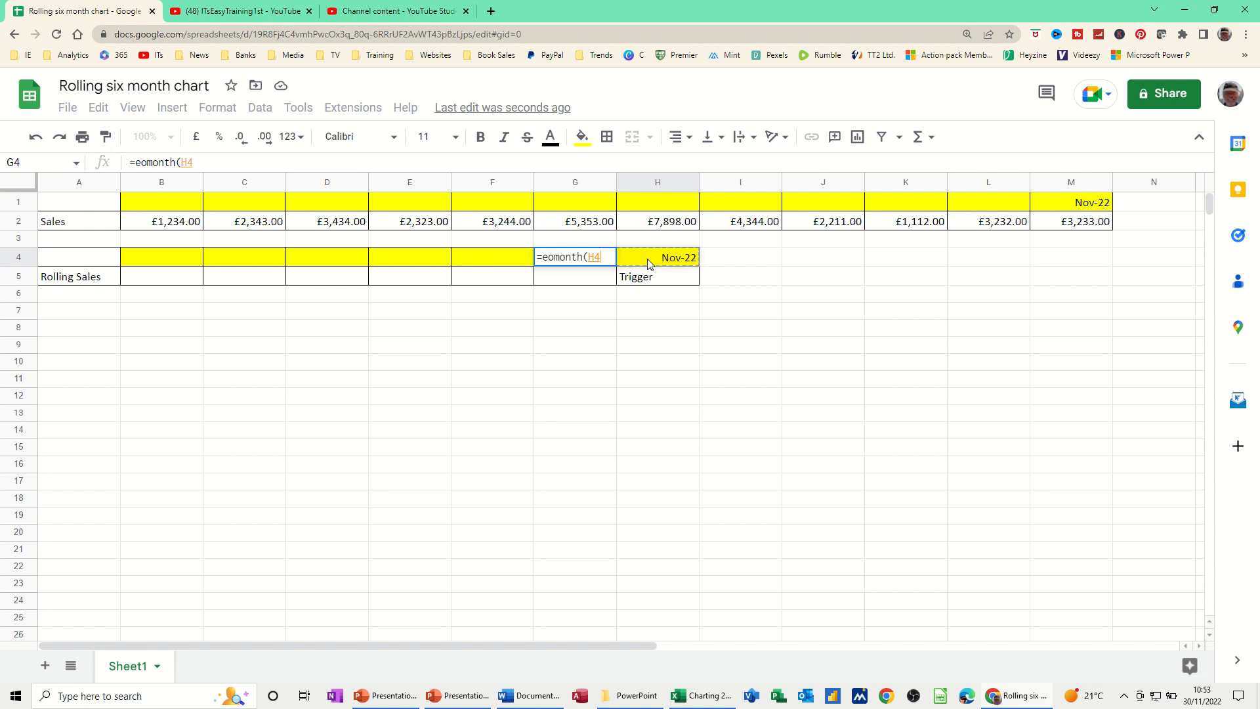
type(",-1")
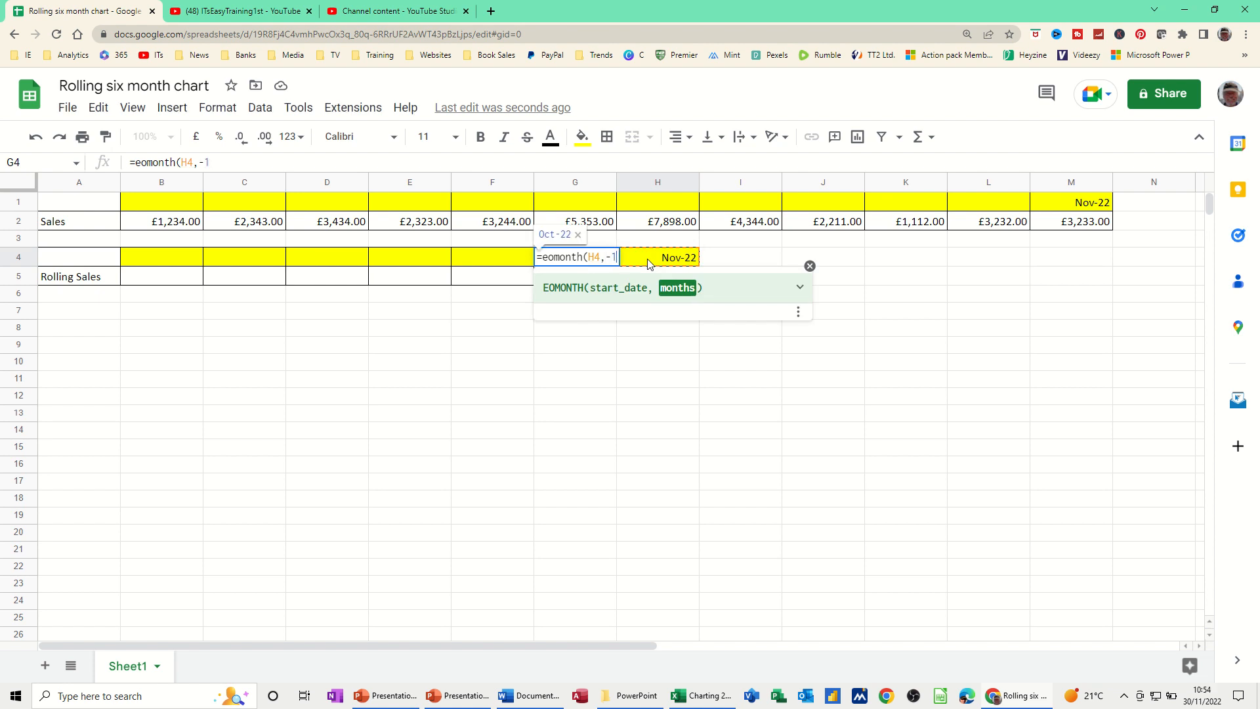
type(")")
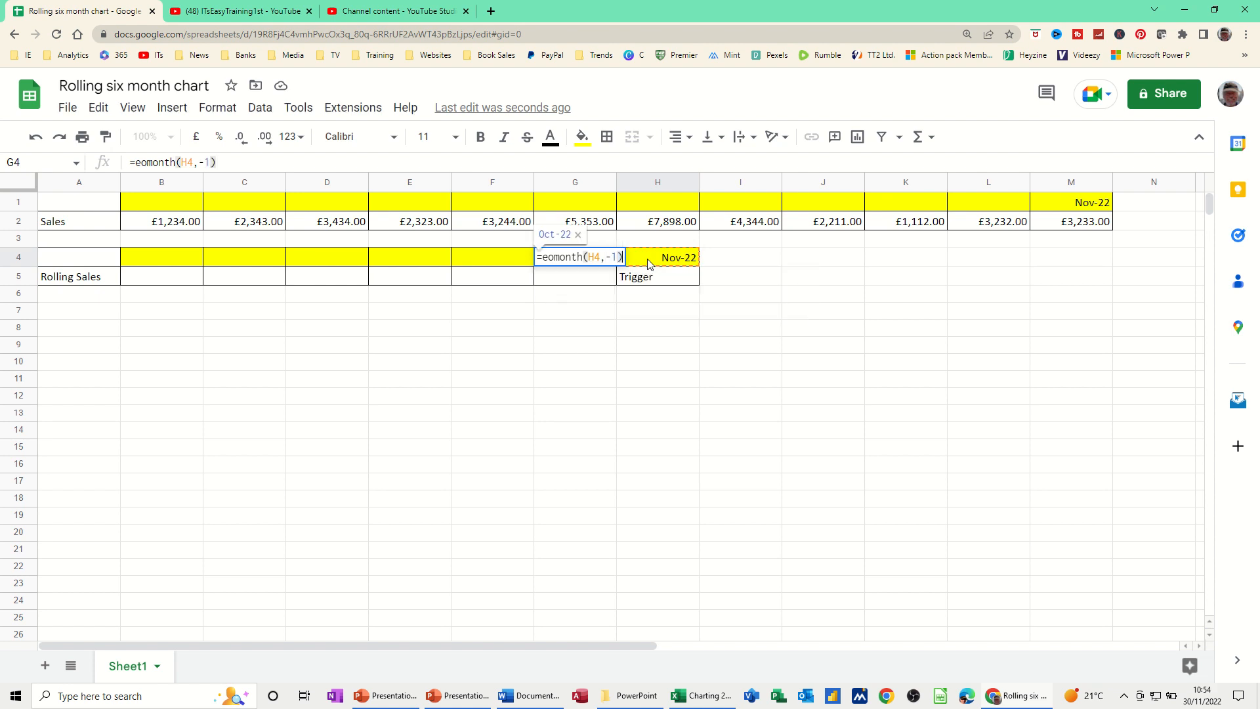
mouse_move(98, 108)
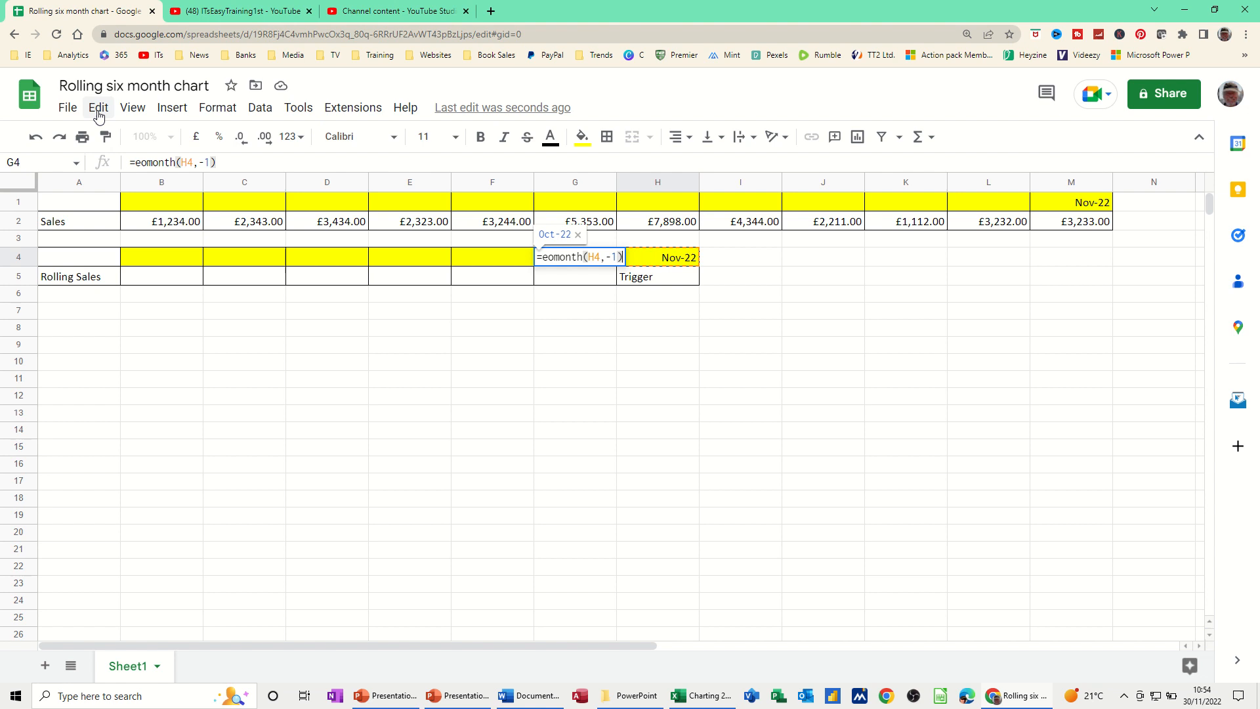
key("Enter")
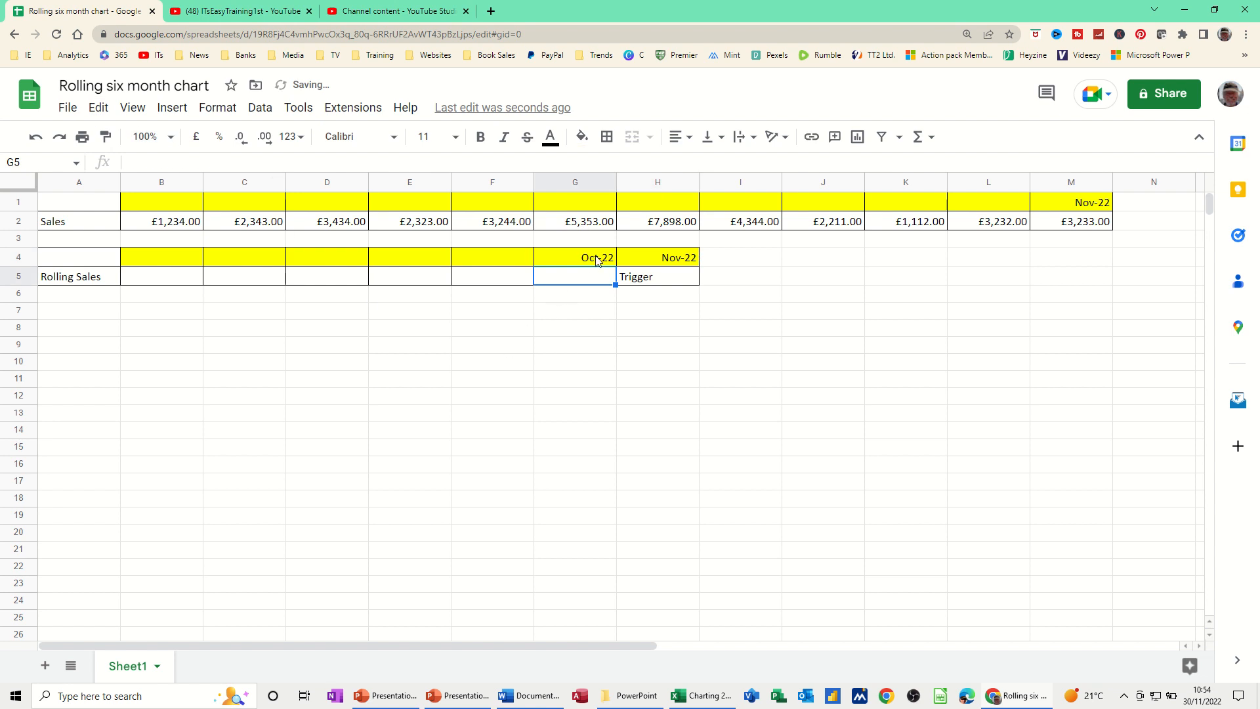
left_click(575, 257)
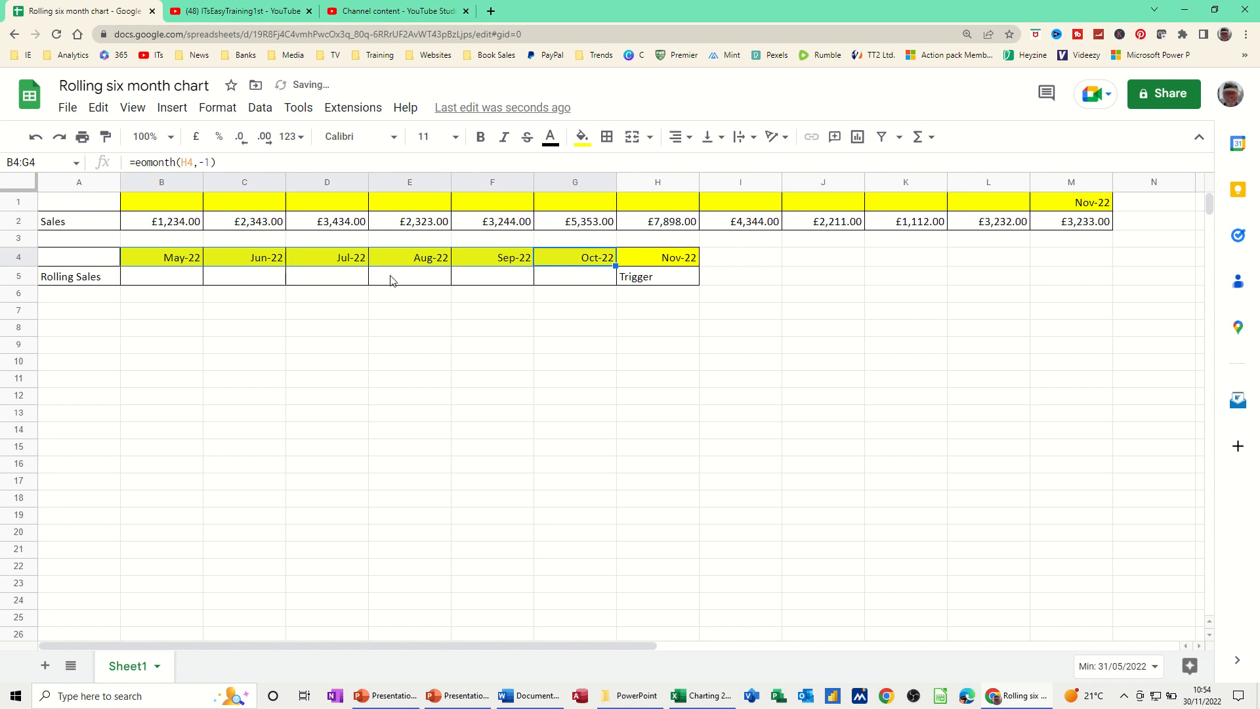
left_click(988, 201)
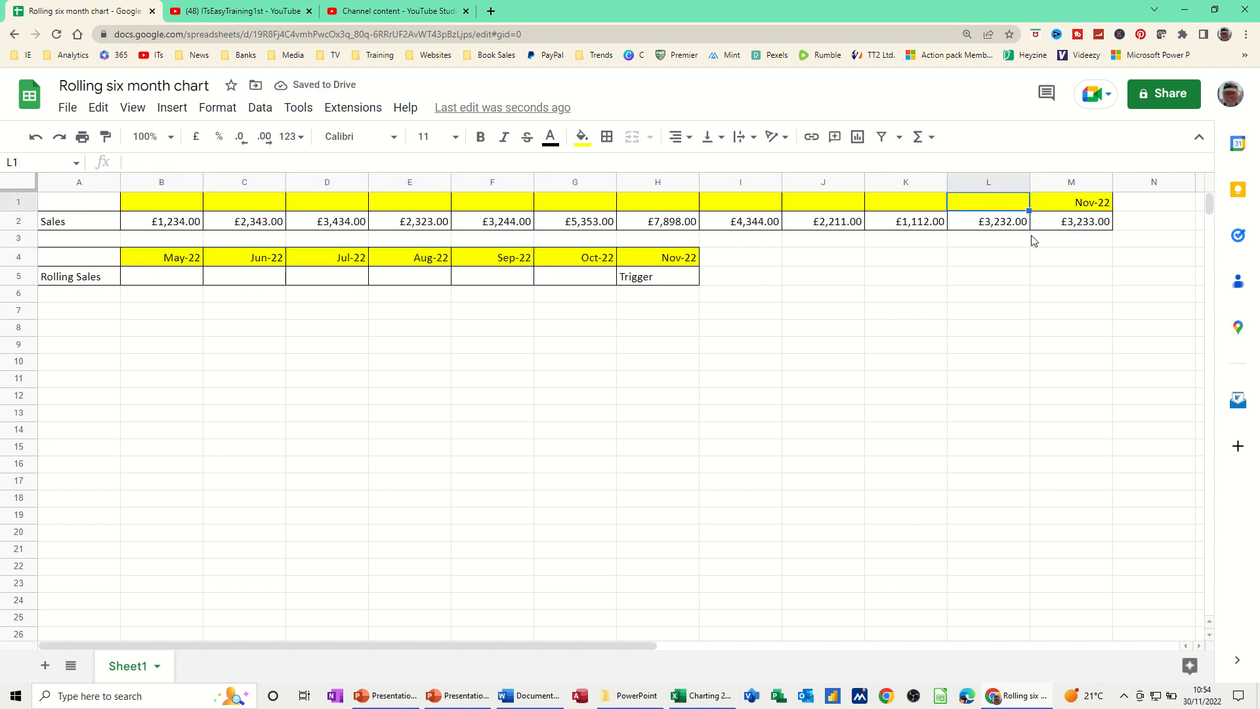
Enter =EOMONTH(M1,-1) in L1 and fill it left so row 1 runs Dec-21 to Nov-22
type("=")
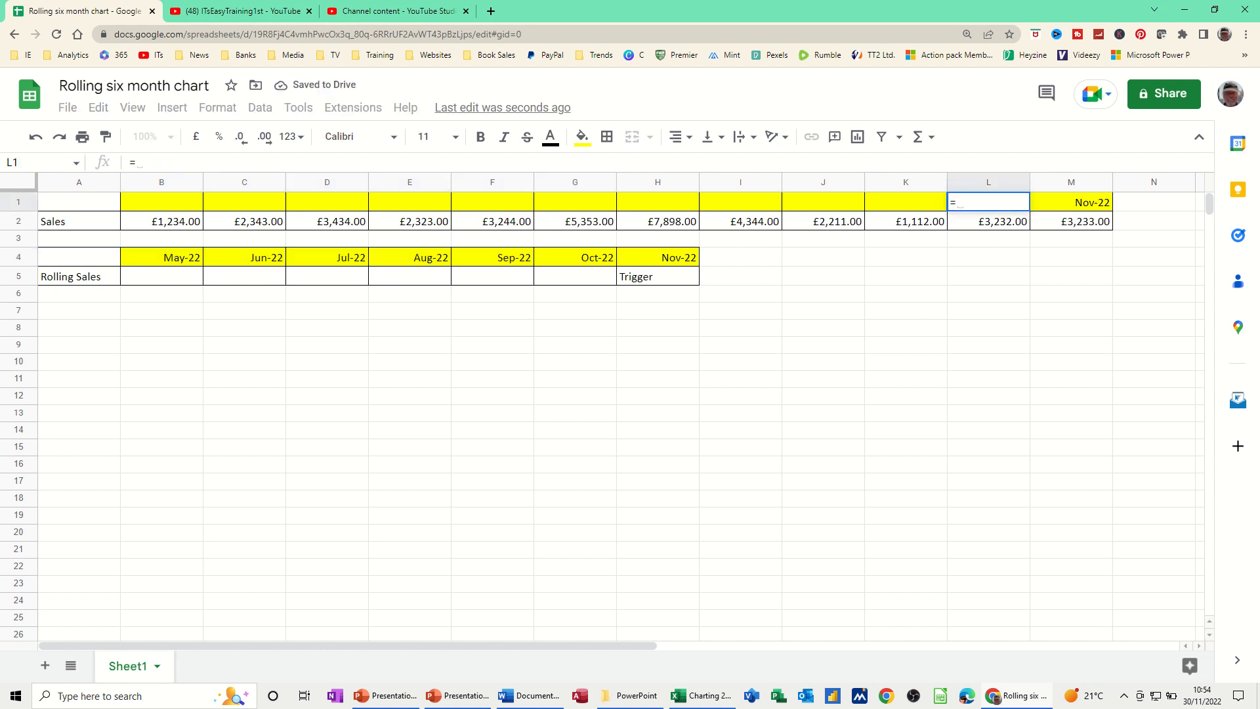
type("eomonth(M1")
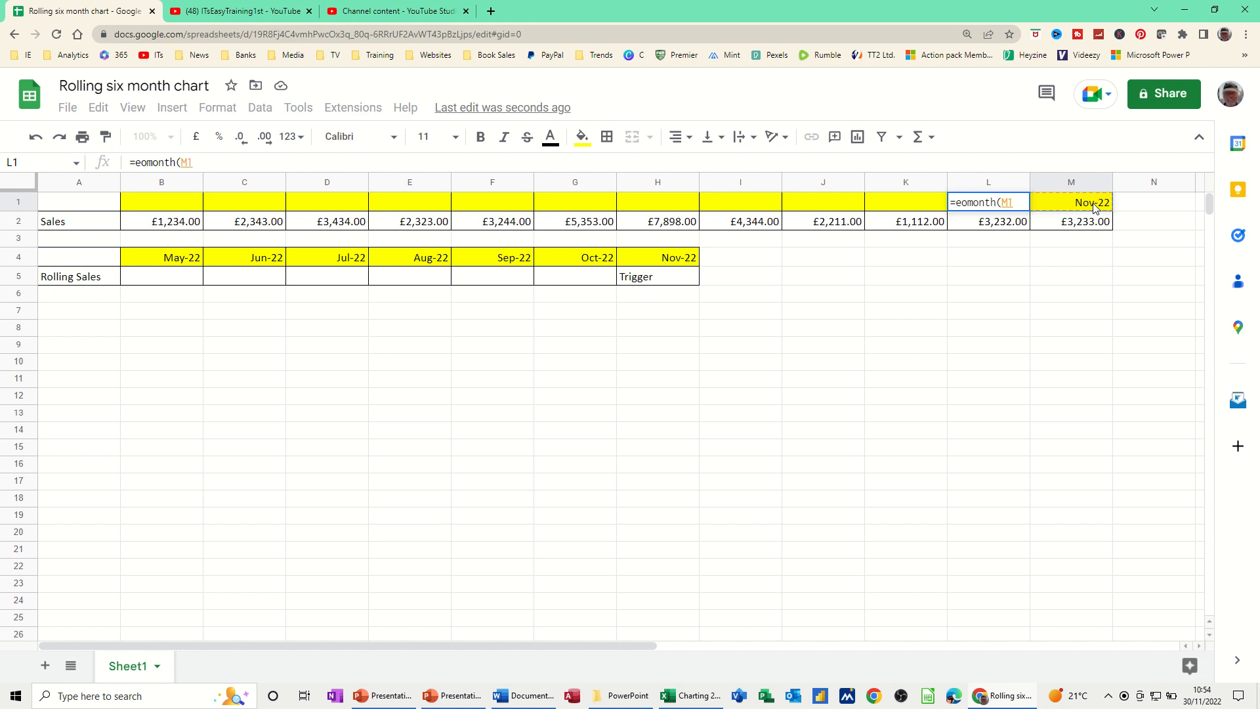
type(",-1")
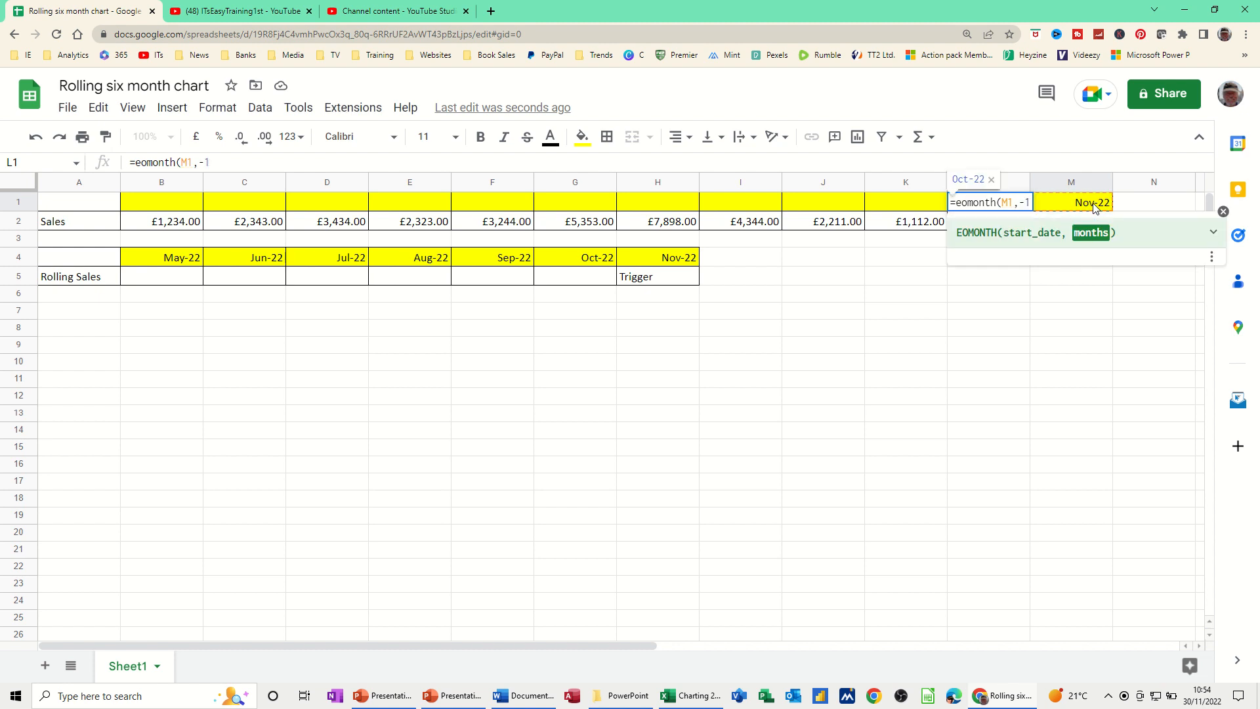
key("Enter")
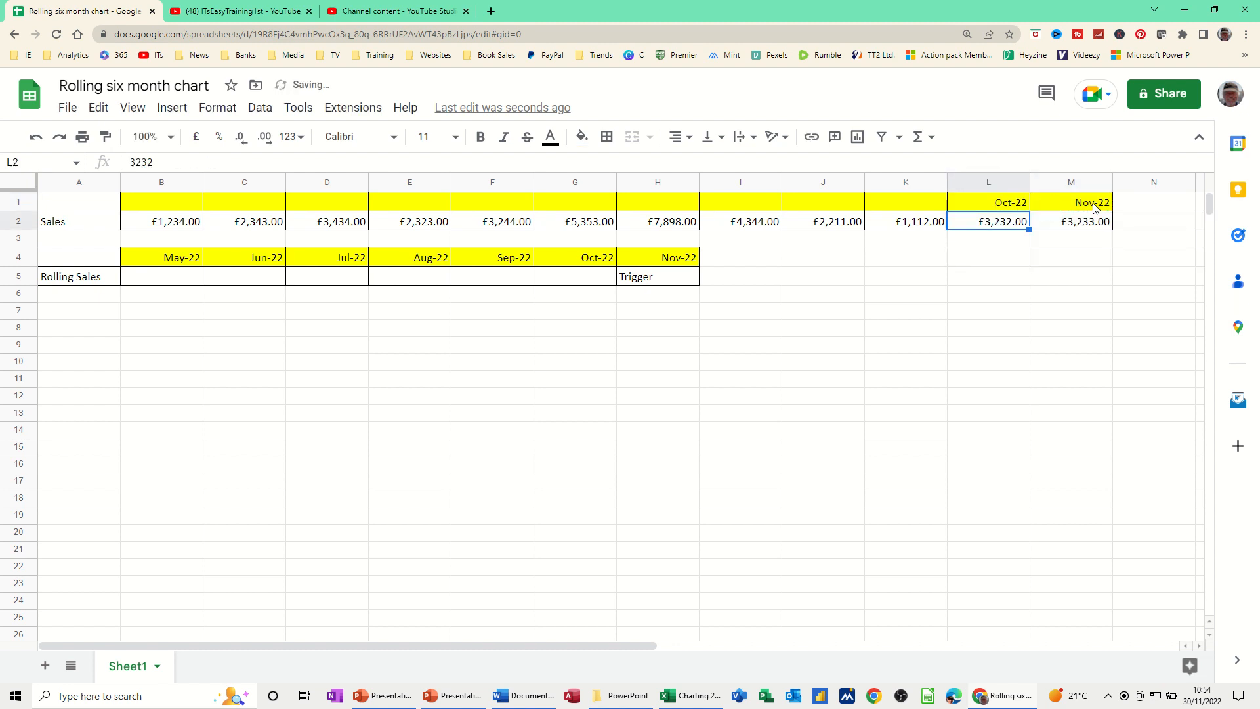
left_click(987, 202)
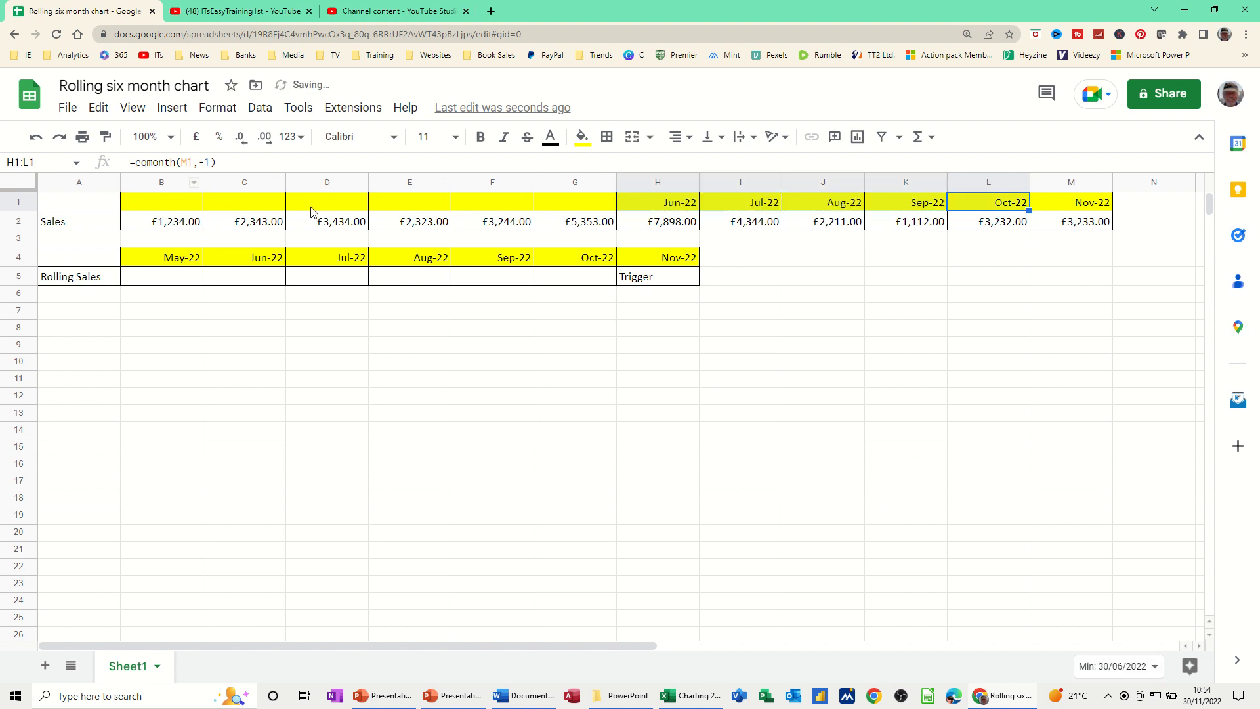
left_click(678, 203)
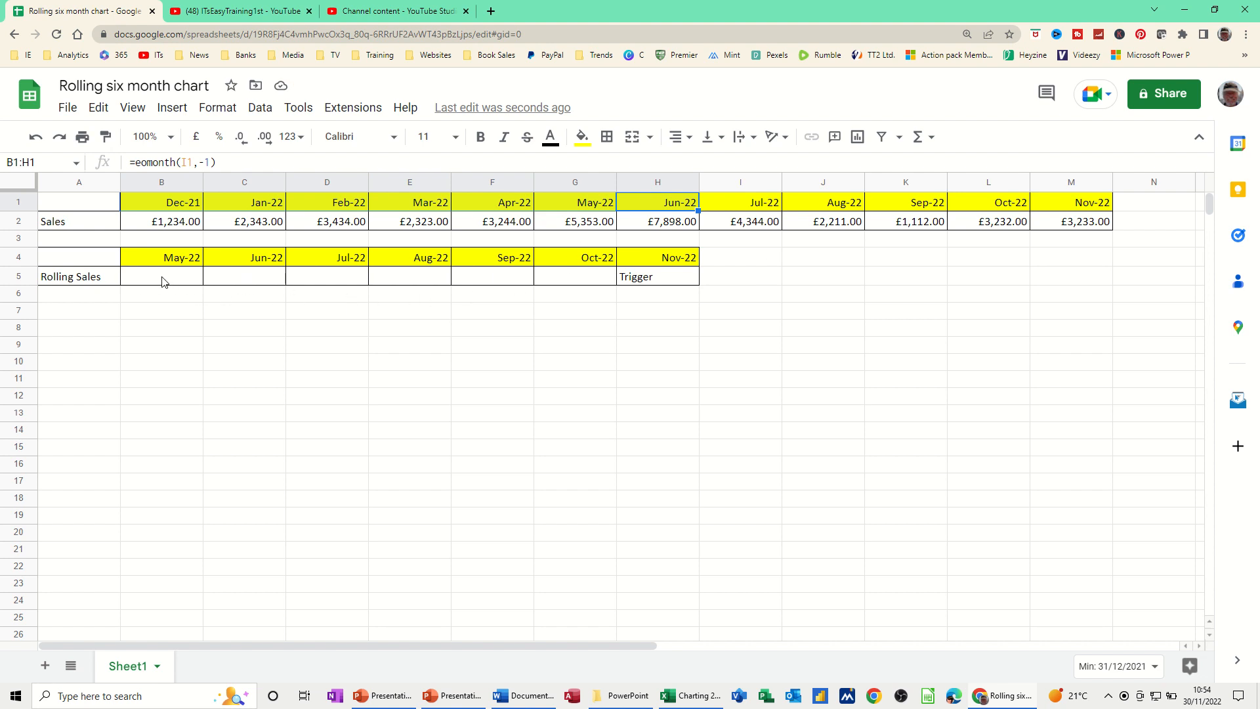
Enter =SUMIF($B$1:$M$1,B4,$B$2:$M$2) in B5, giving £5,353.00 for May-22
left_click(161, 276)
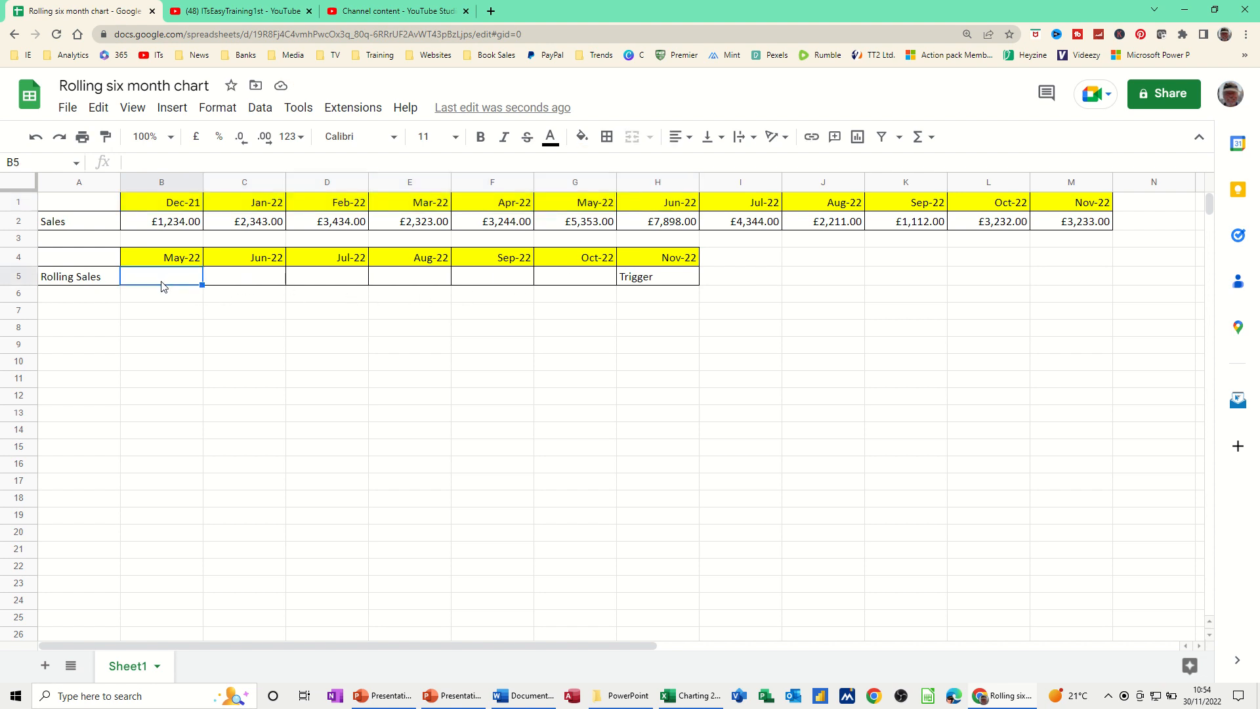
type("=")
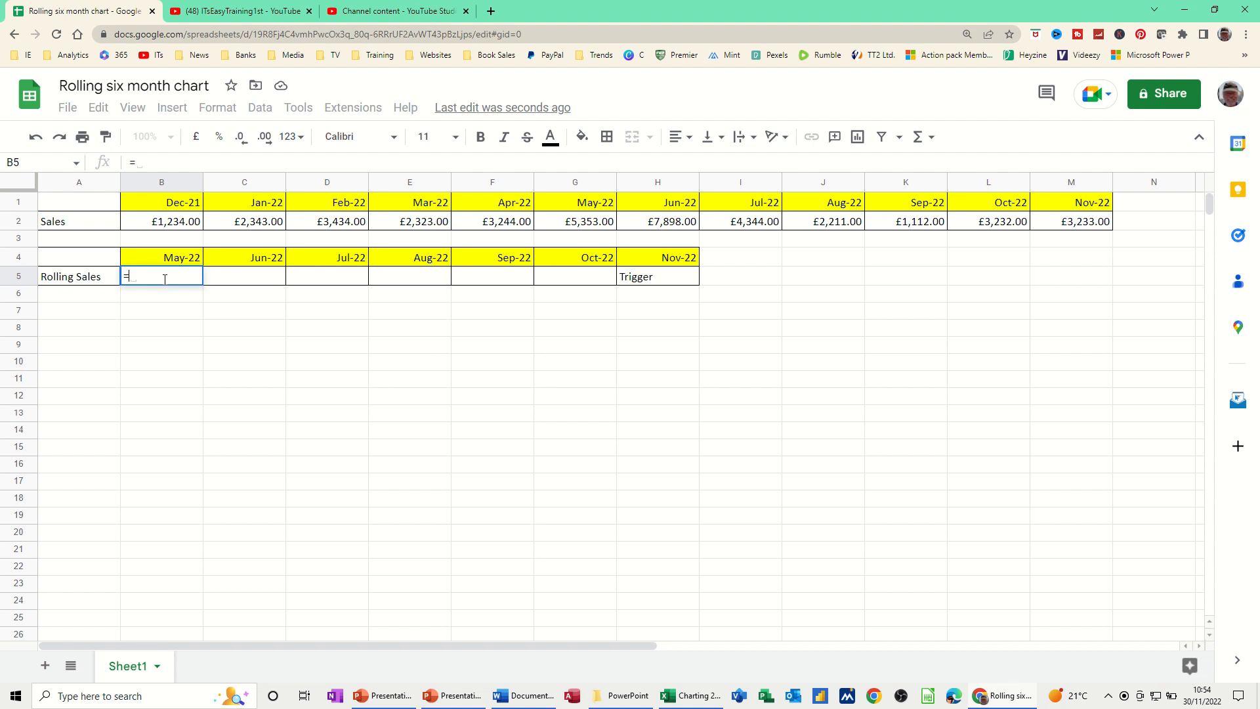
type("sumif")
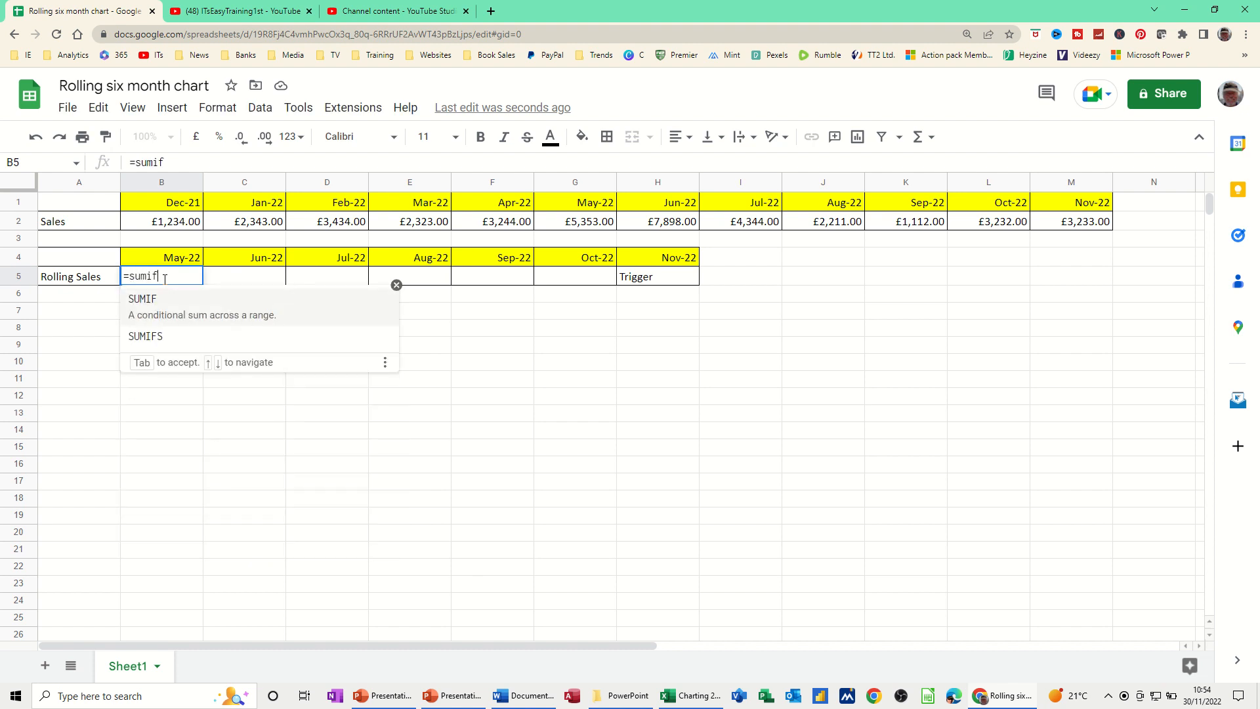
type("(")
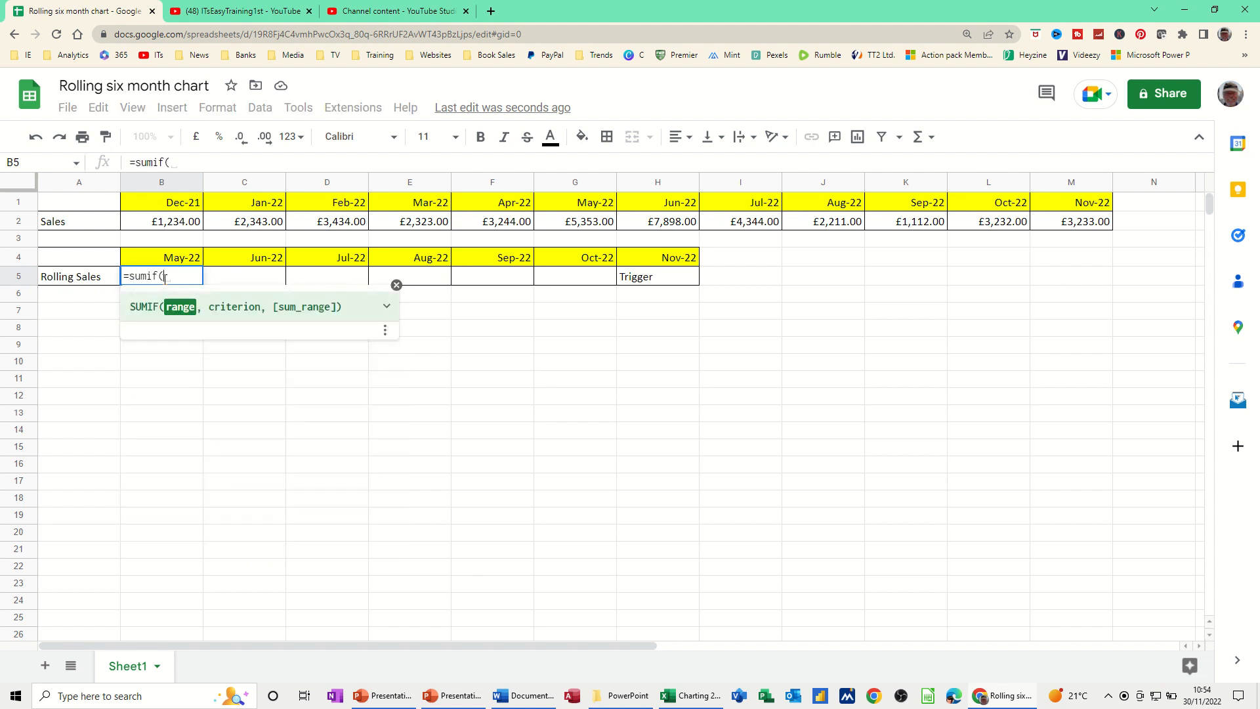
left_click(161, 202)
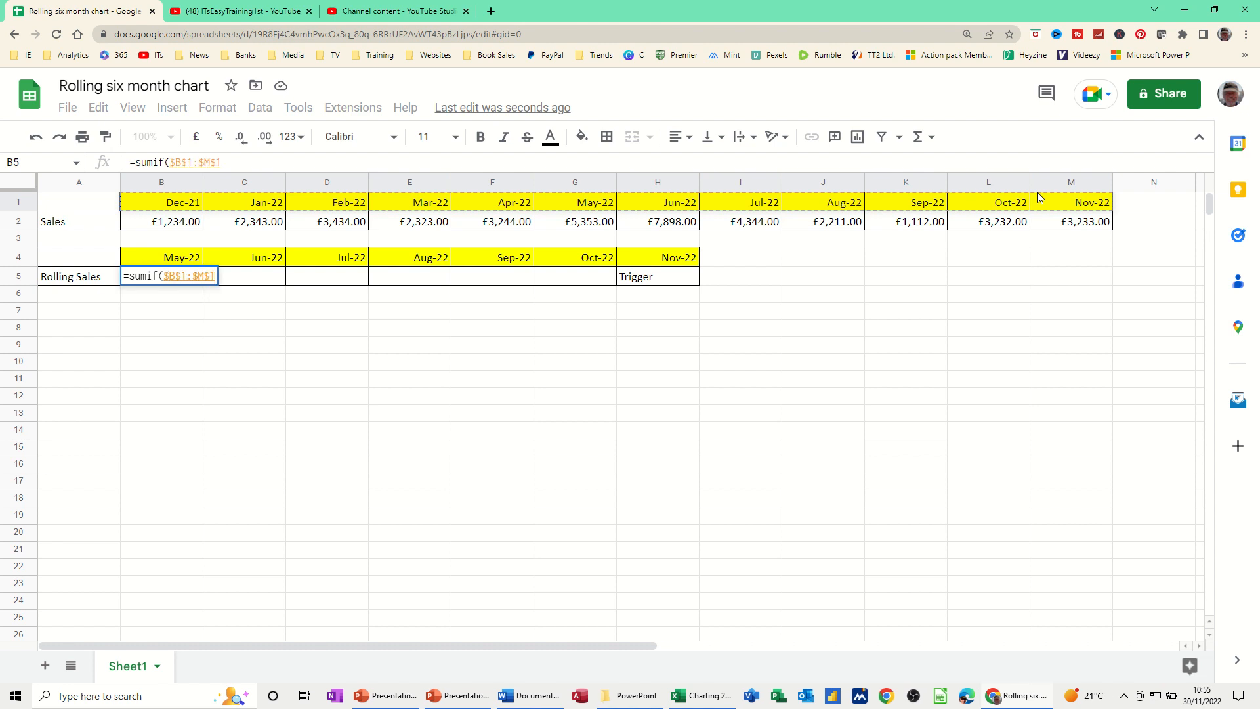
type(",")
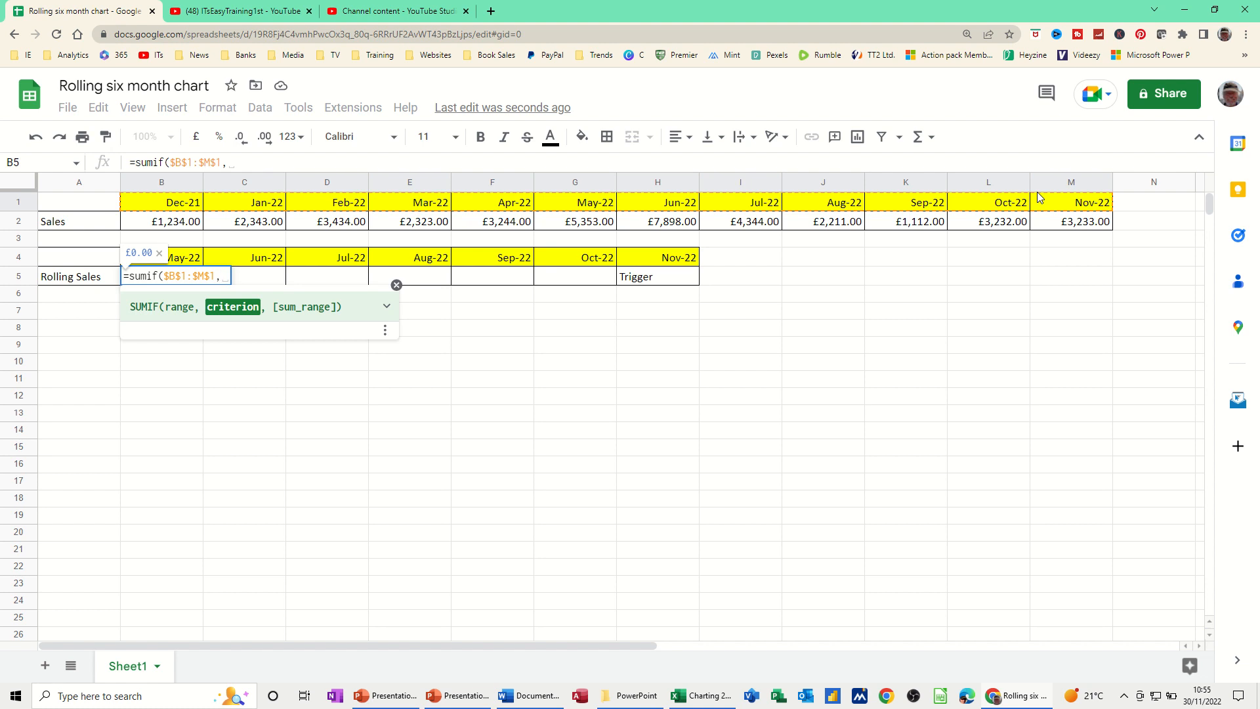
mouse_move(1040, 189)
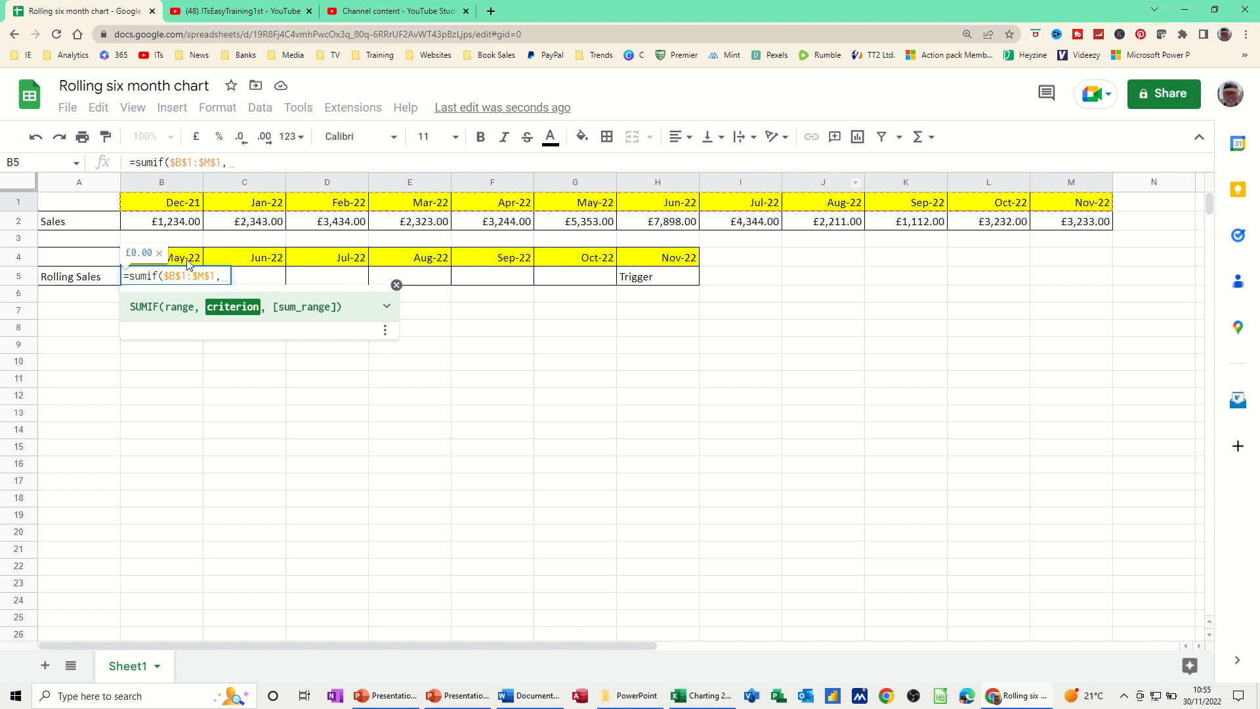
left_click(162, 258)
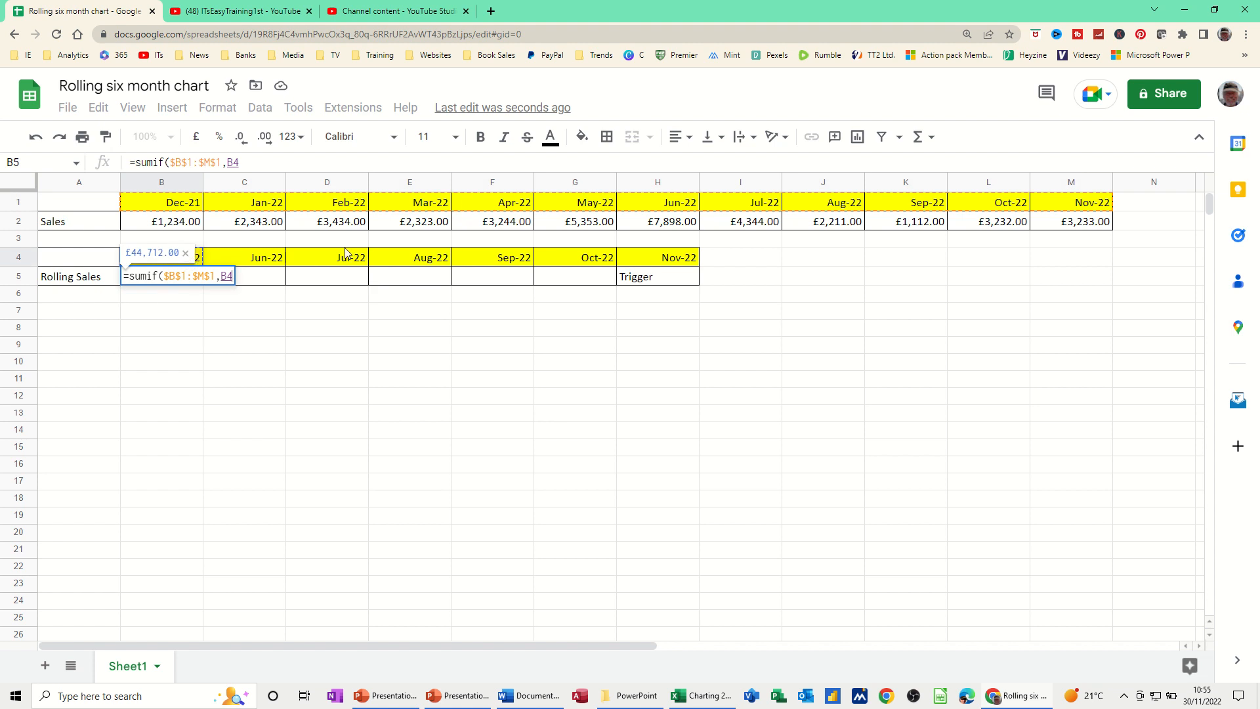
type(",")
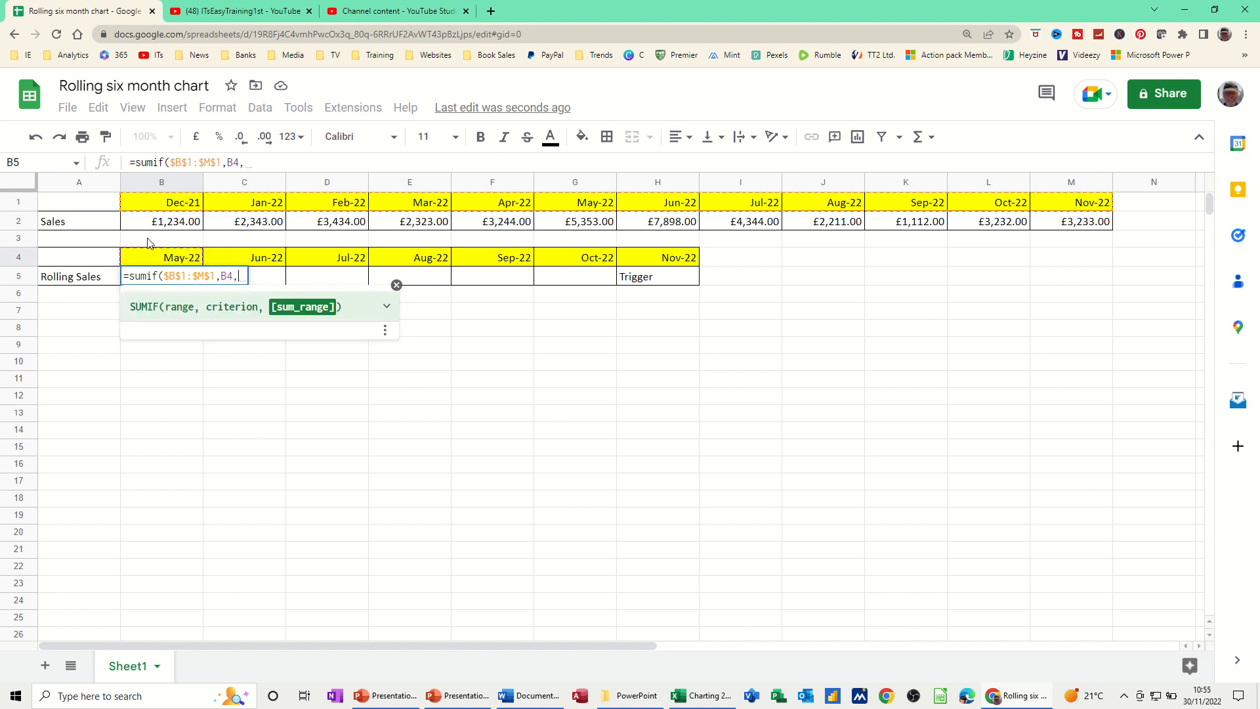
left_click(161, 221)
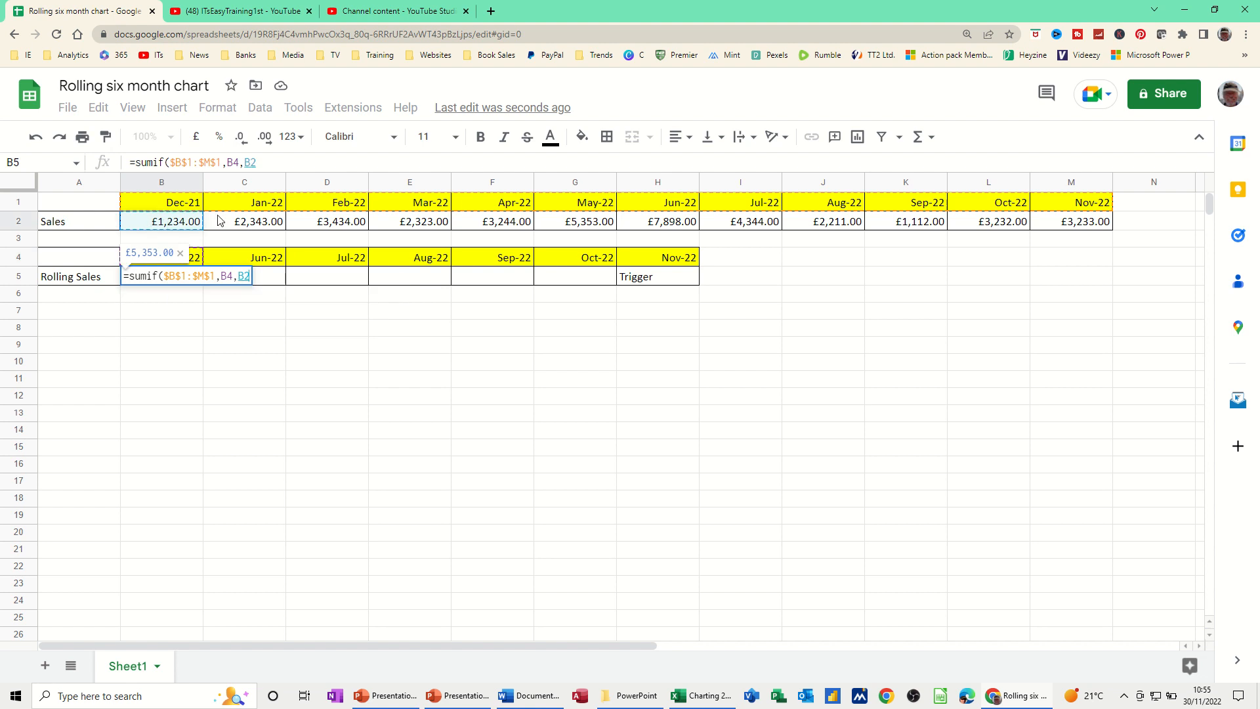
left_click_drag(160, 220, 739, 221)
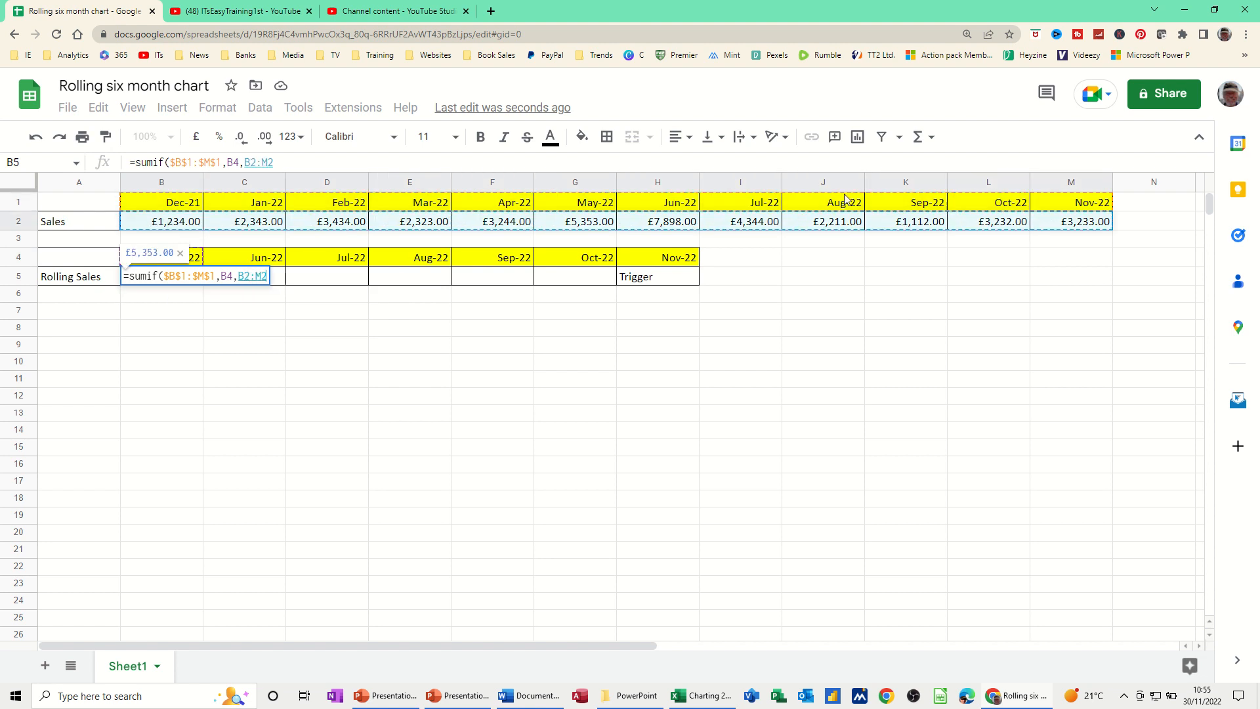
mouse_move(367, 198)
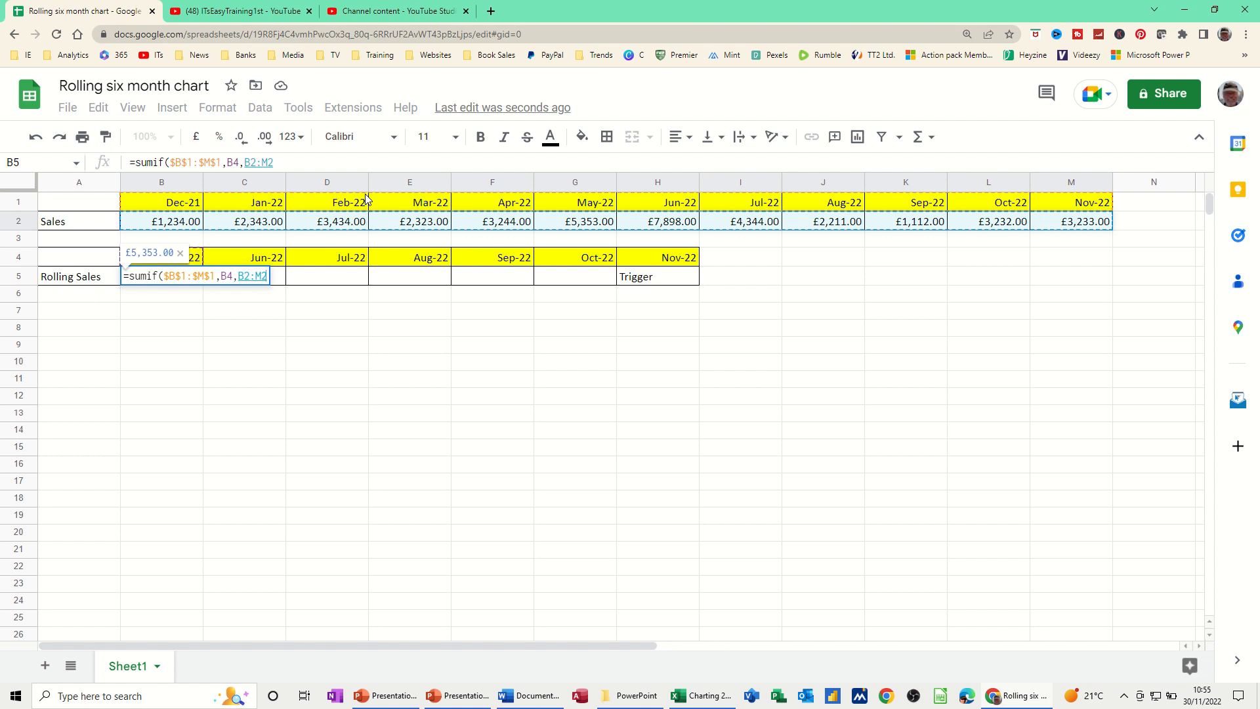
key("F4")
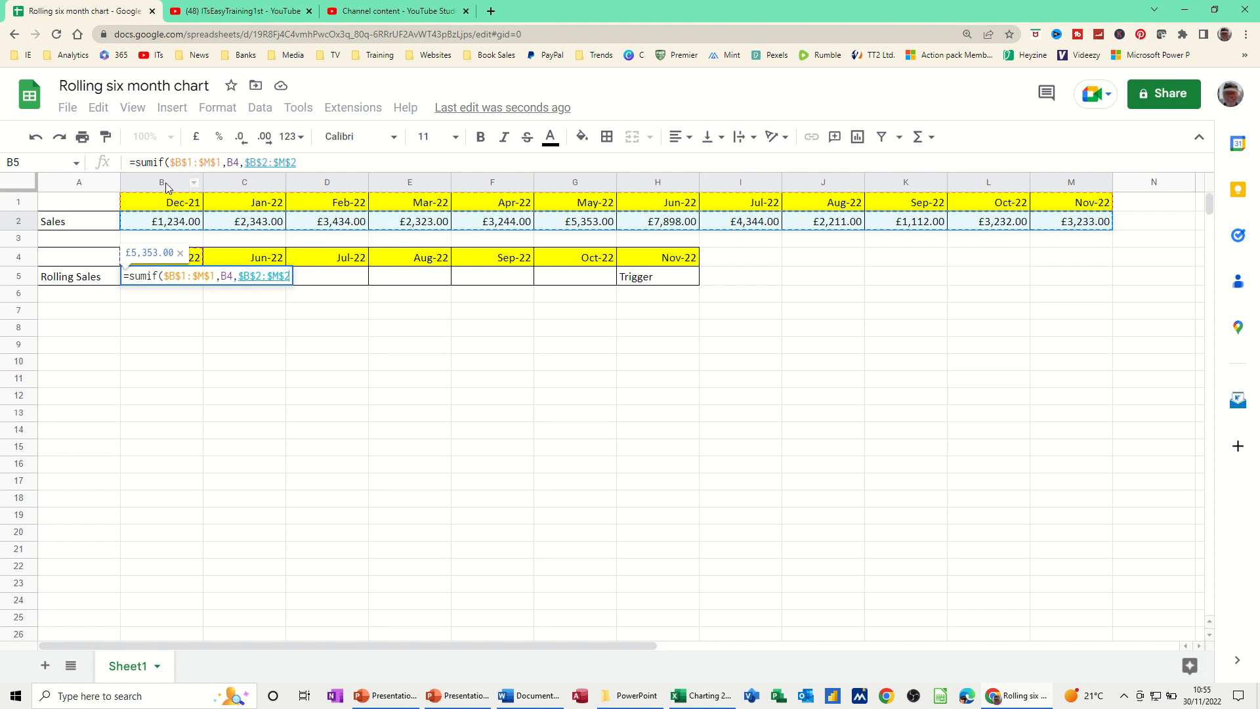
key("Enter")
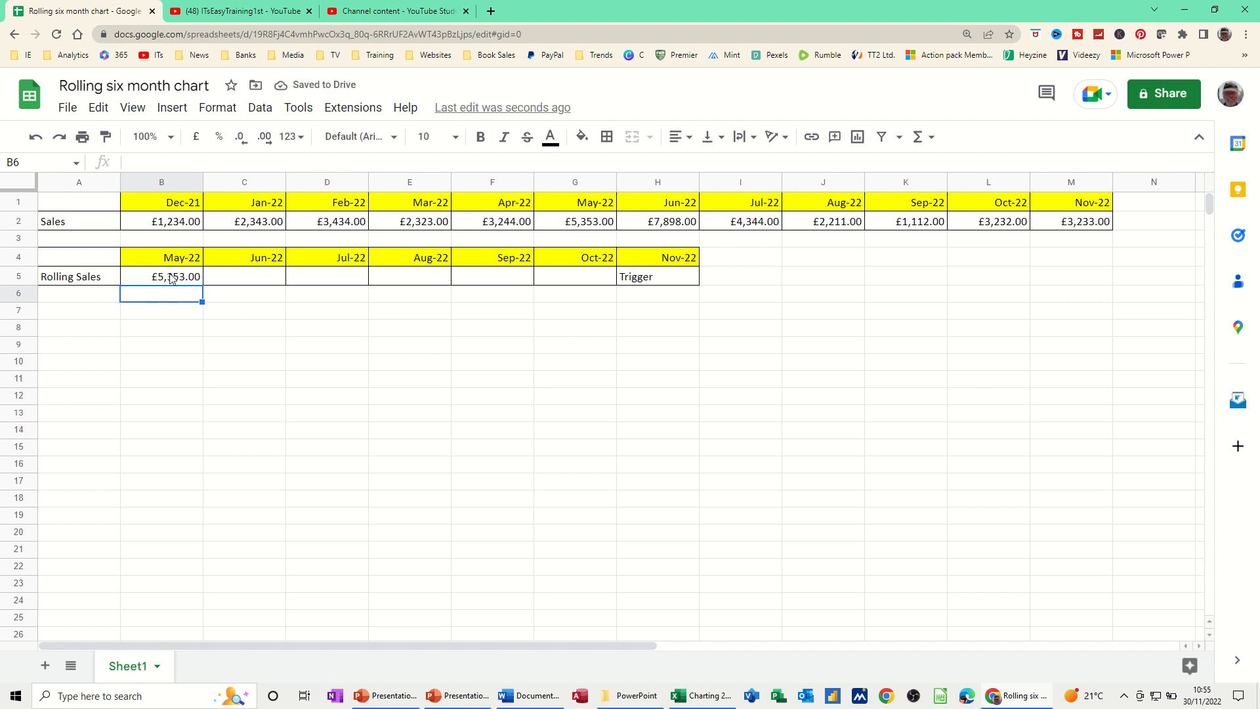
left_click(162, 276)
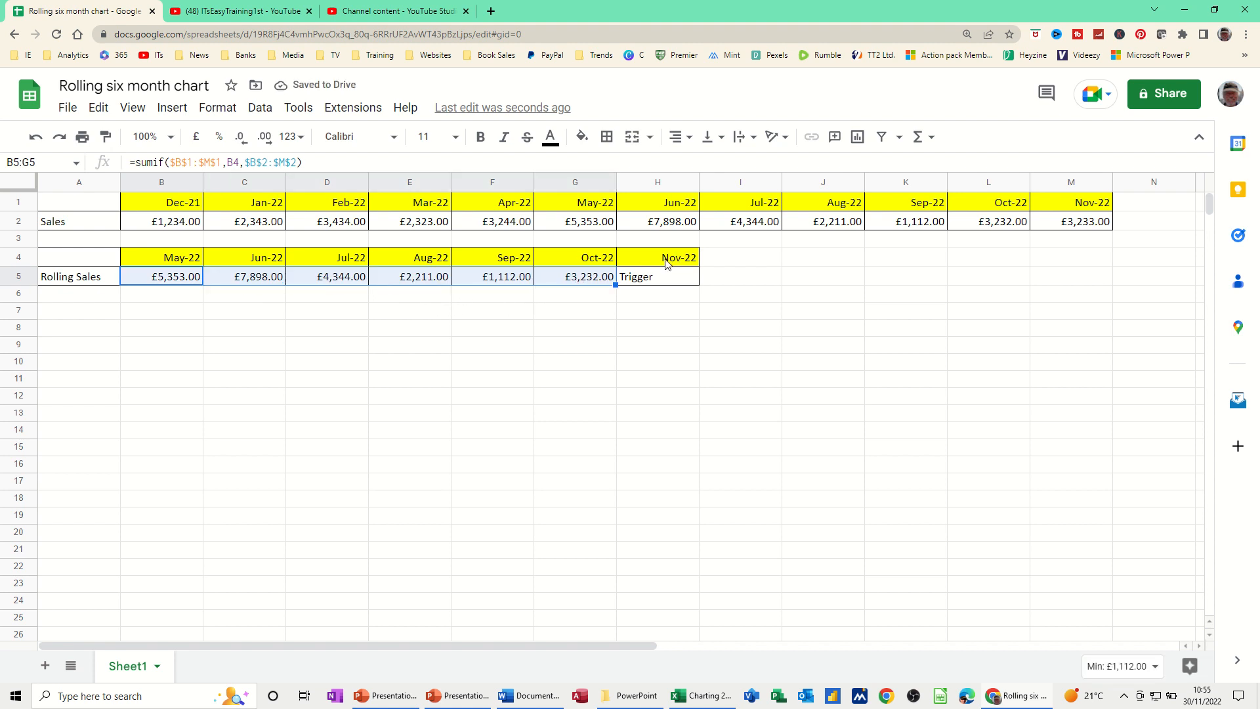
Set the trigger date to Oct-22 so the rolling table covers Apr-22 to Sep-22
left_click(658, 257)
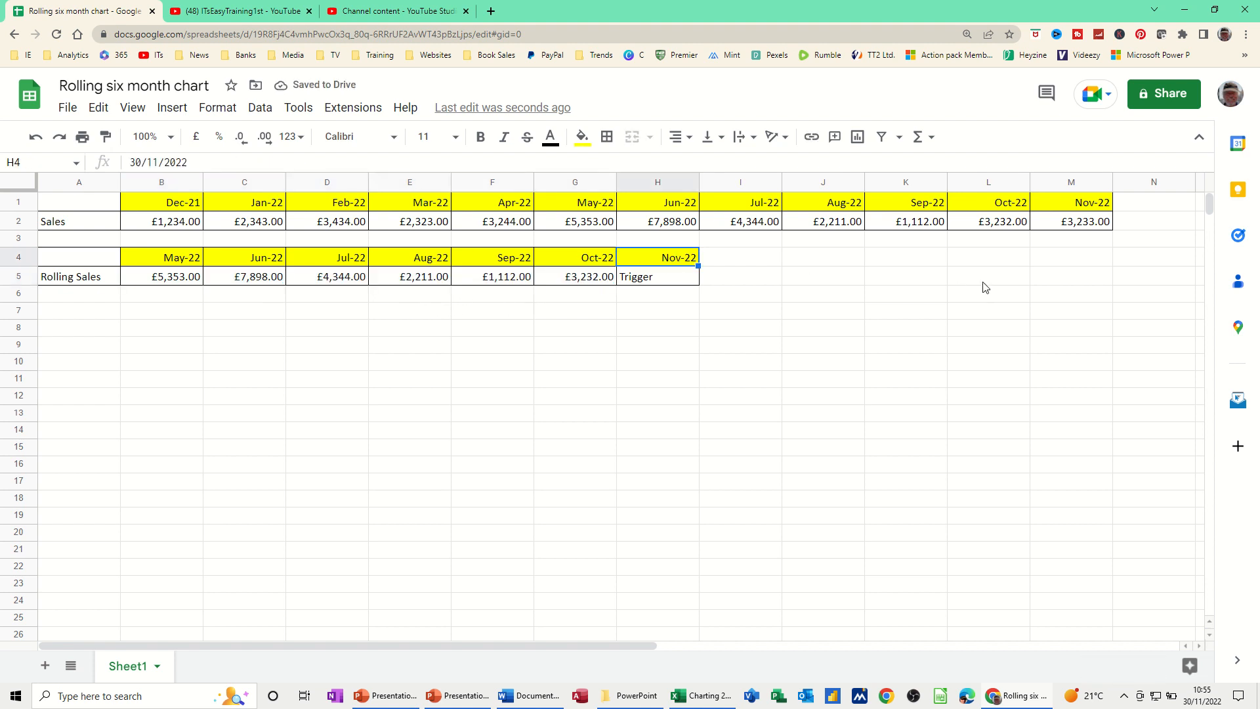
type("oct 2")
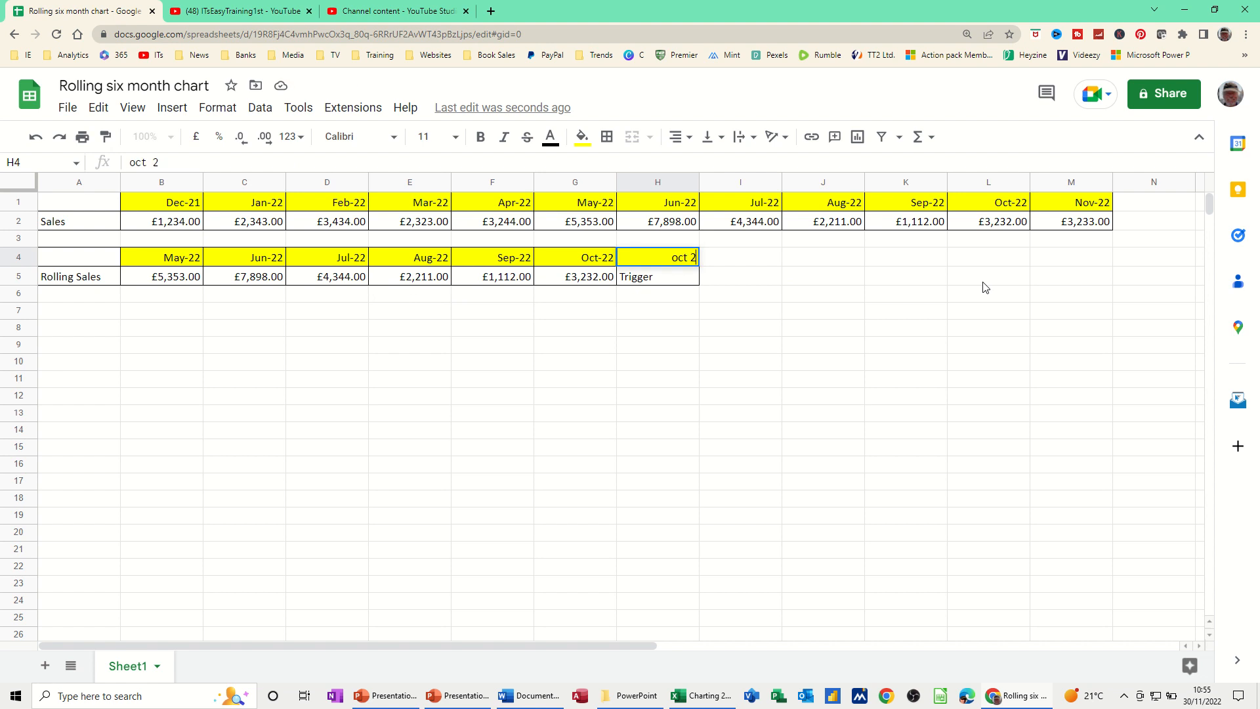
key("Enter")
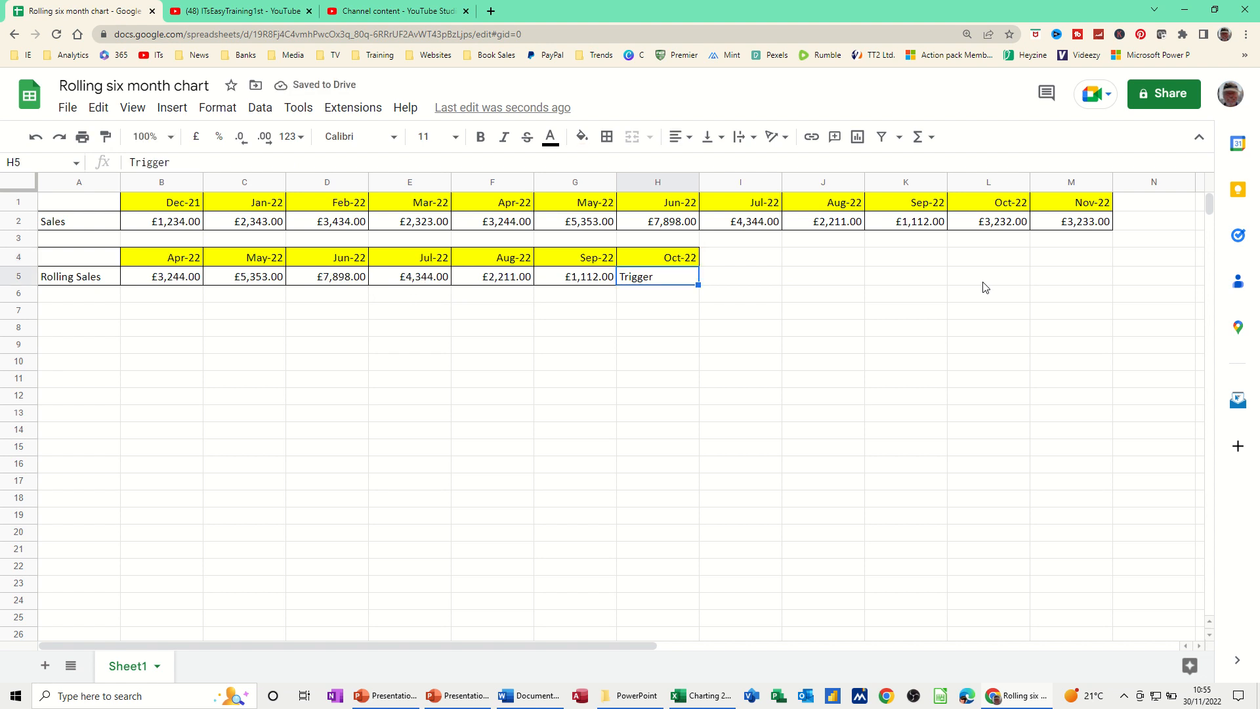
mouse_move(165, 274)
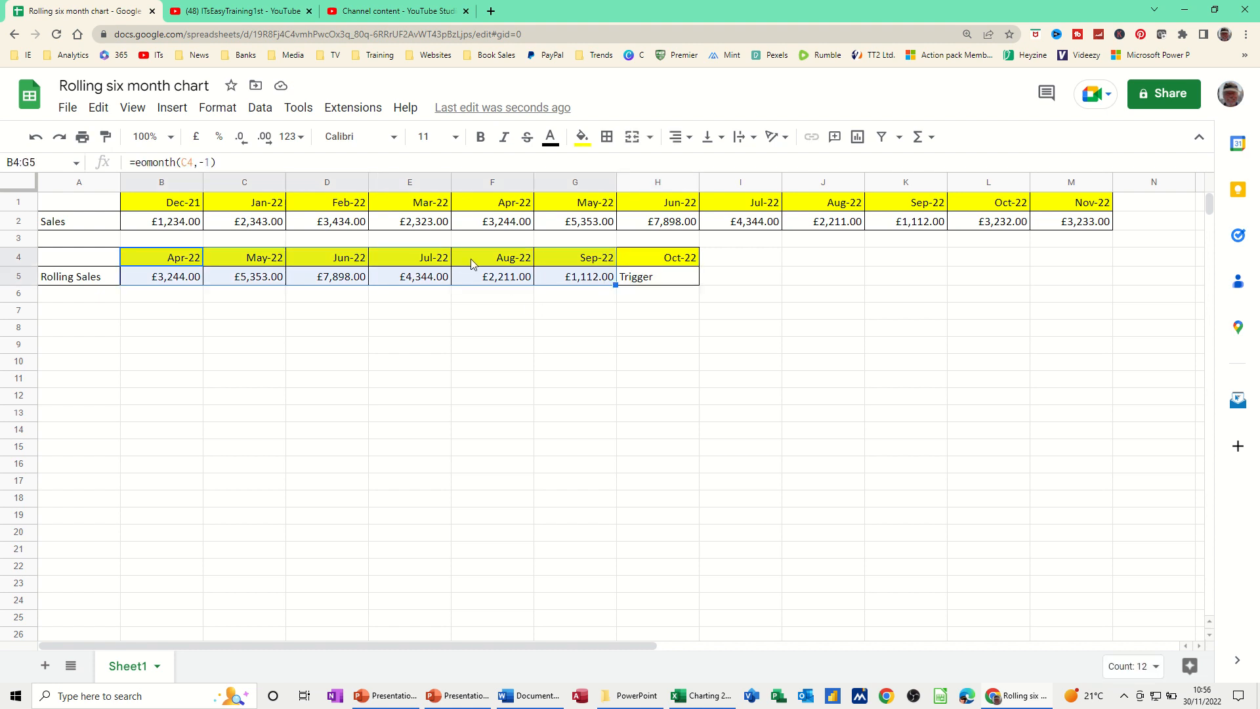
Insert a column chart of the six rolling sales totals from B4:G5
left_click(172, 108)
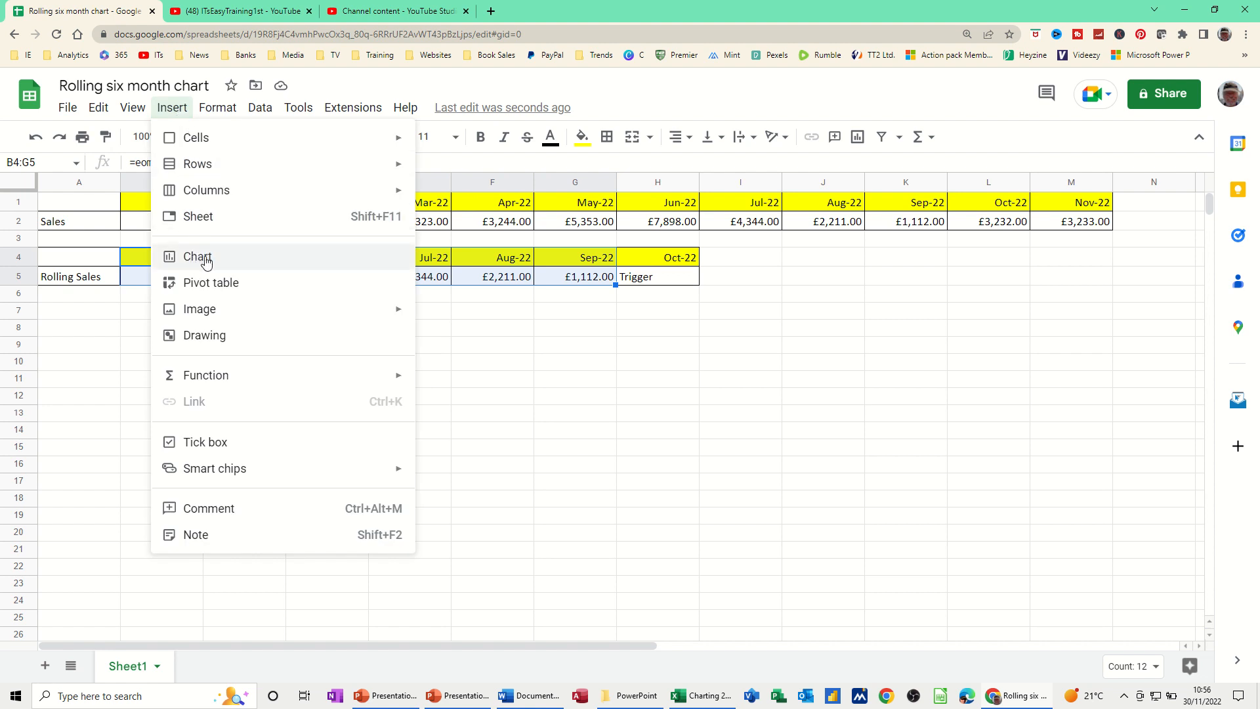
left_click(197, 257)
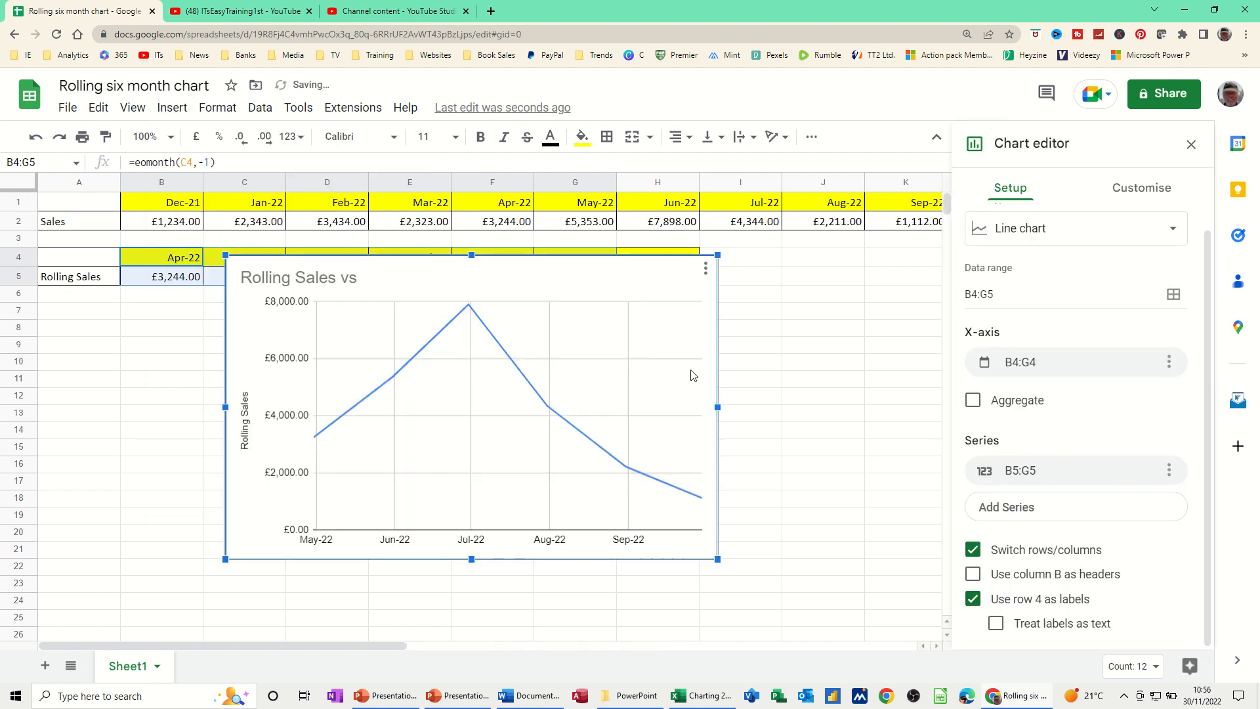
mouse_move(1171, 231)
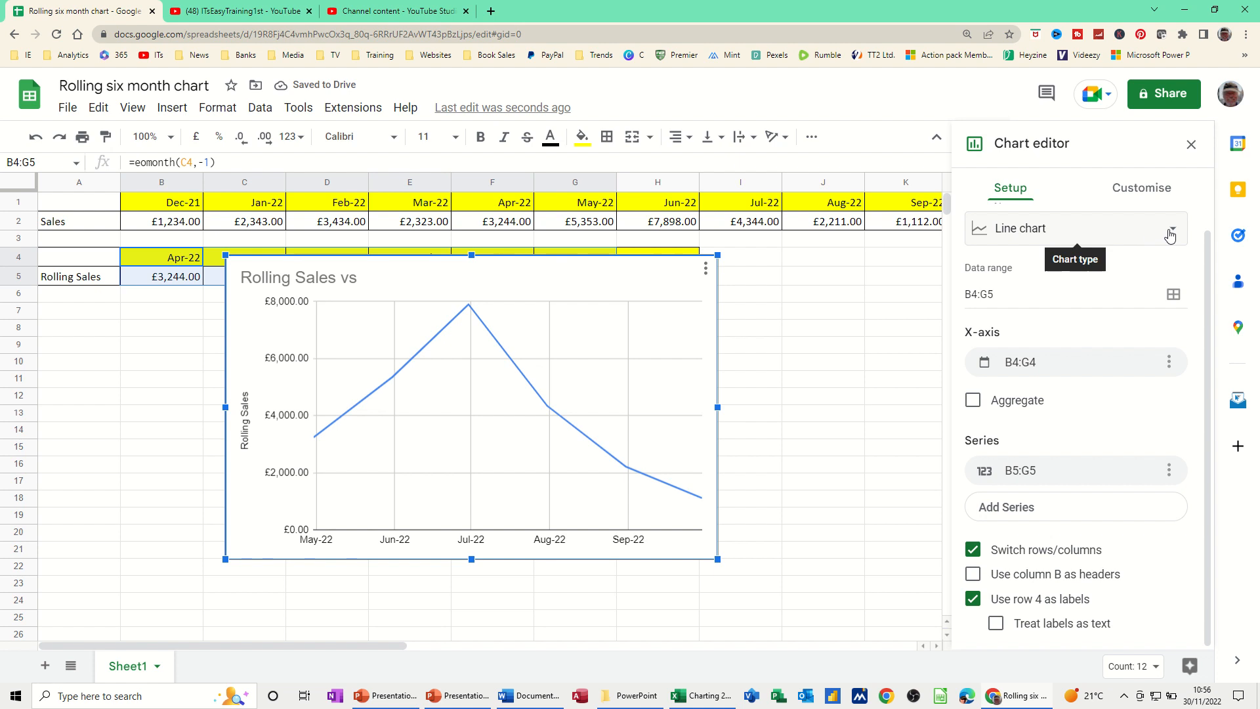
left_click(1171, 229)
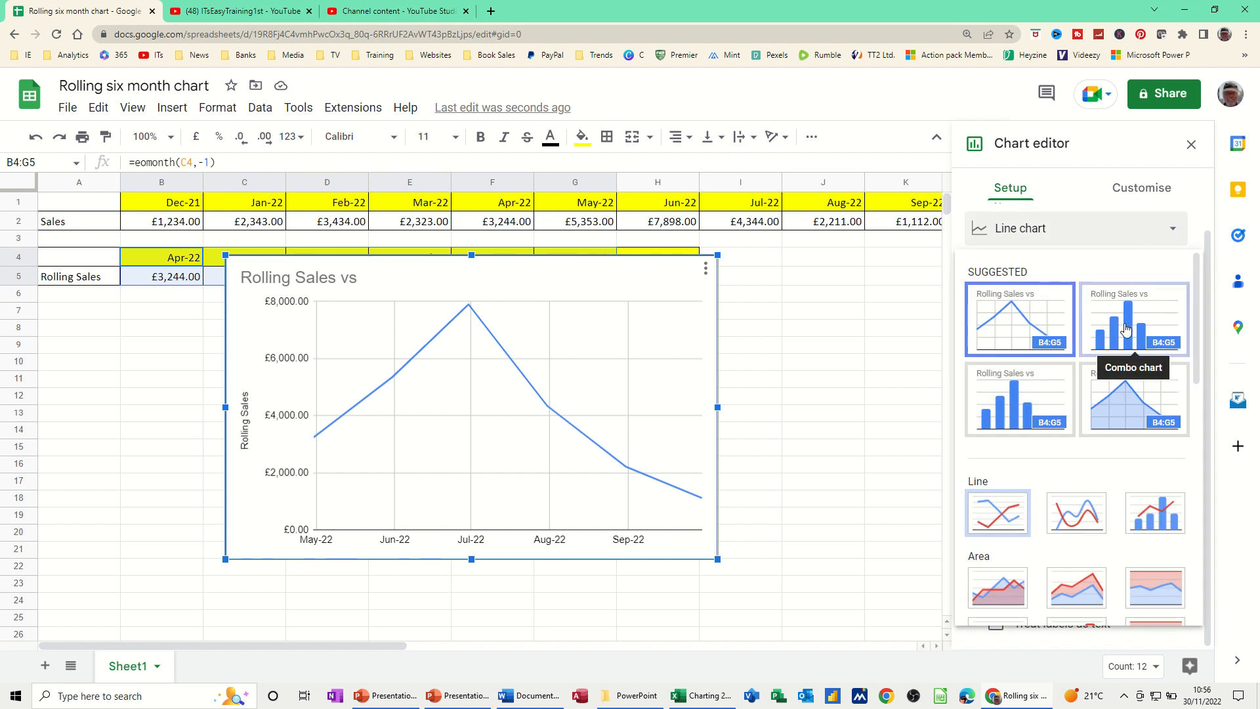
left_click(1135, 319)
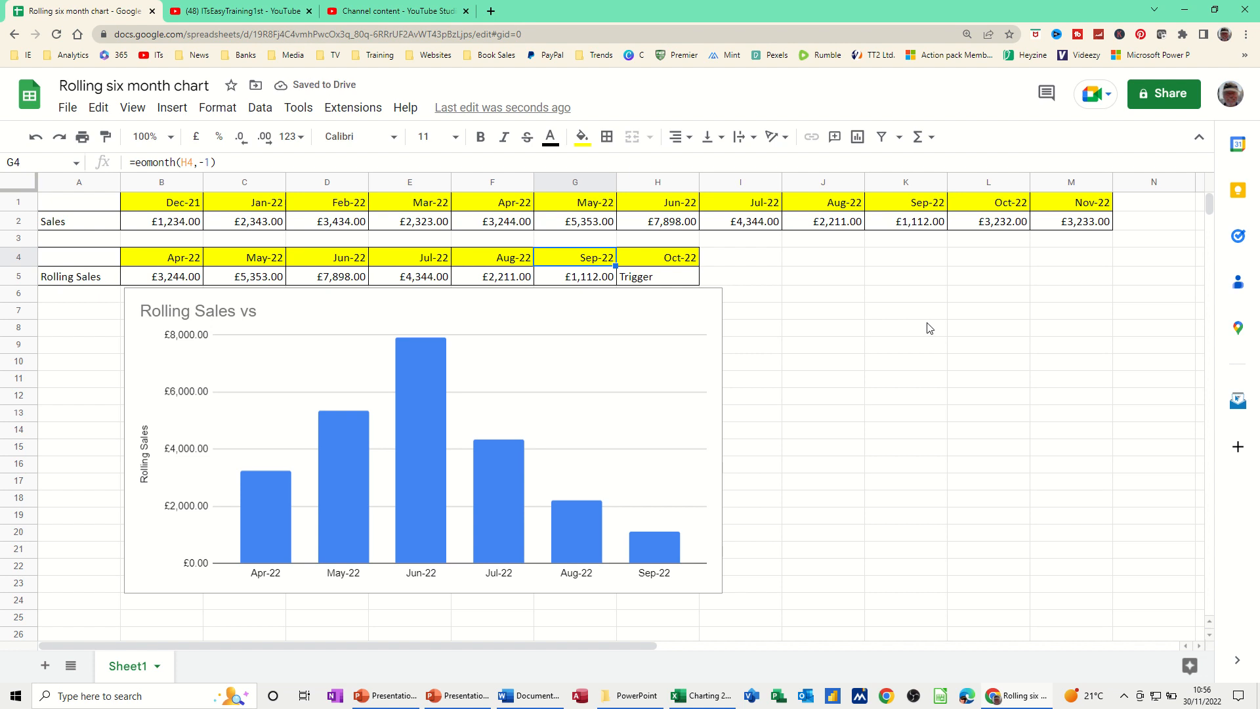
Turn on Data labels for the sales series so each column shows its value, then return to the sheet
type("au")
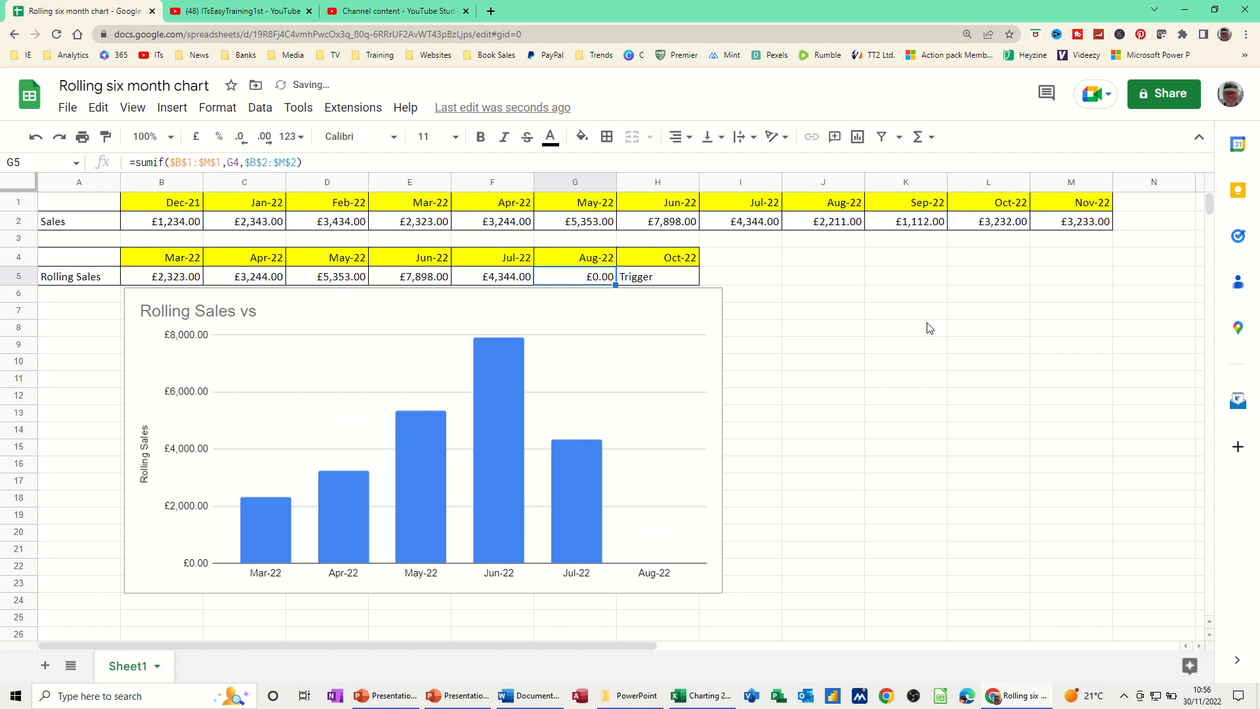
mouse_move(494, 373)
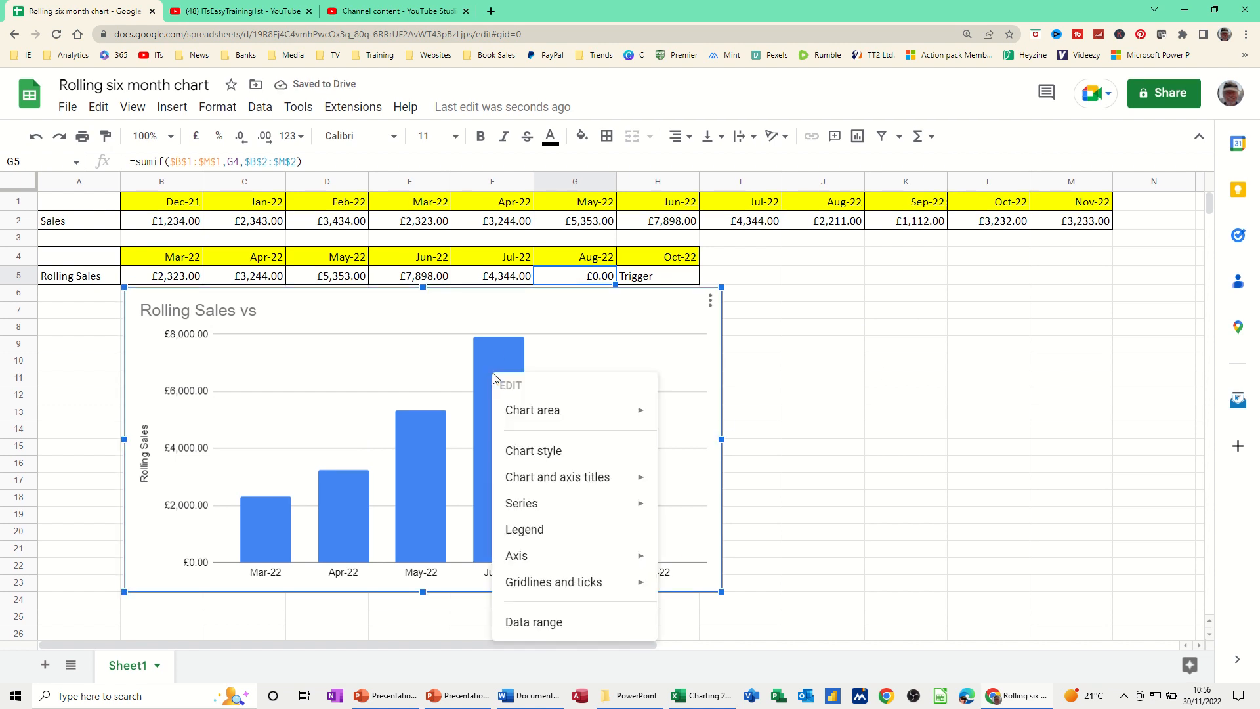
mouse_move(499, 375)
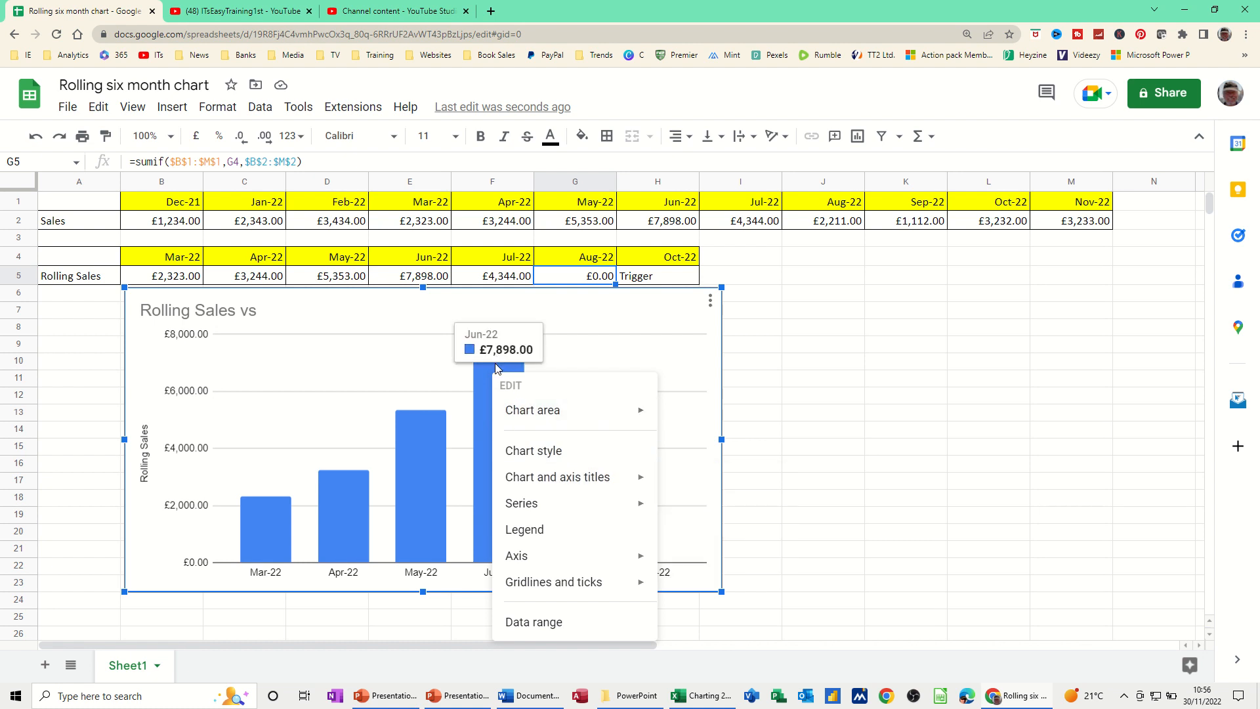
mouse_move(556, 515)
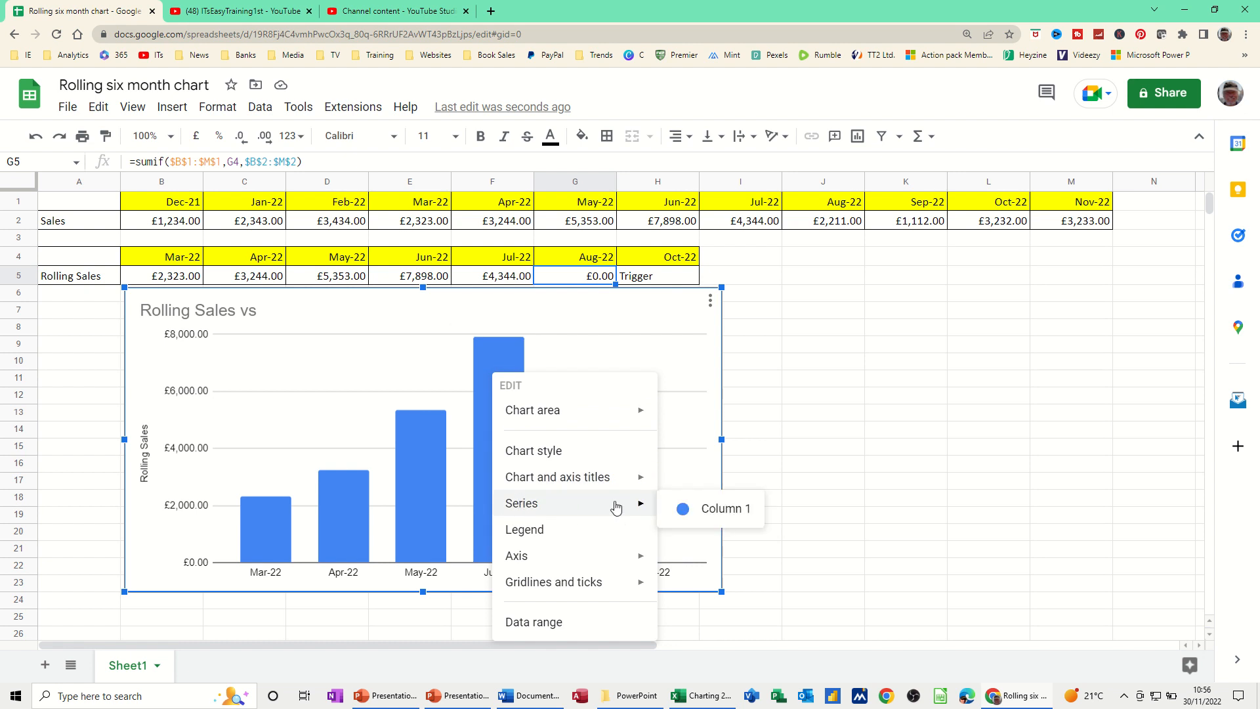
left_click(727, 510)
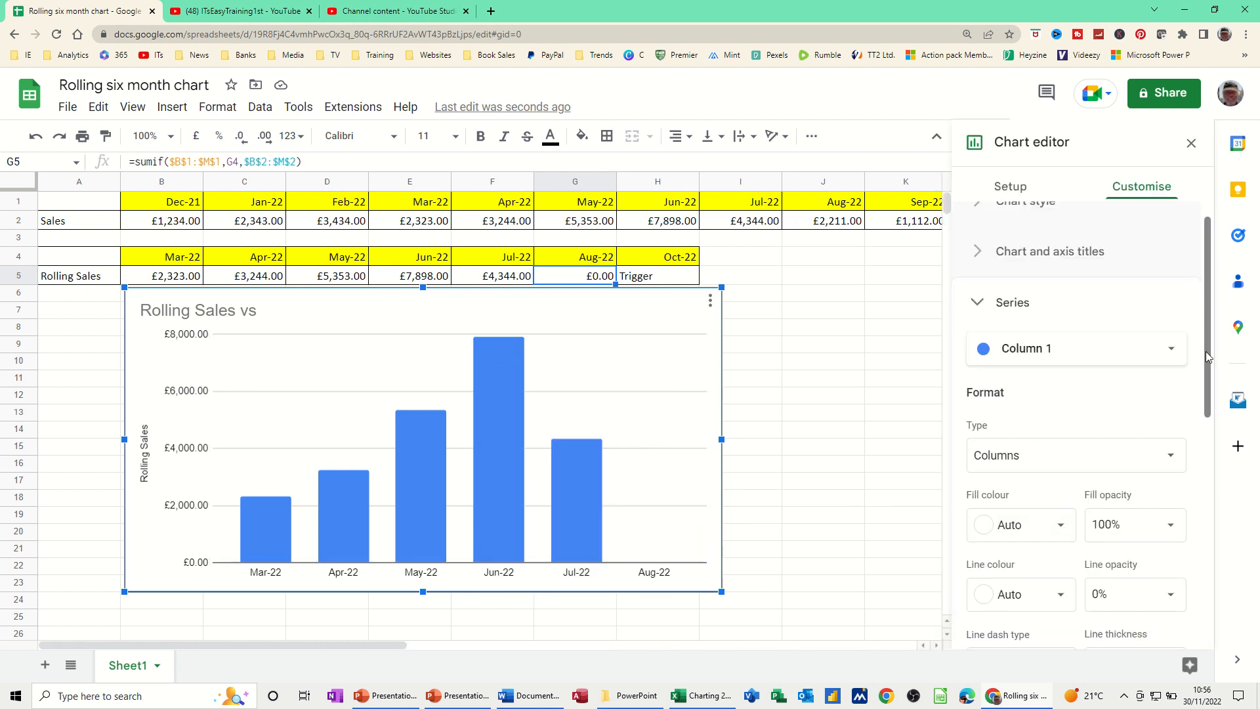
scroll("down", 3)
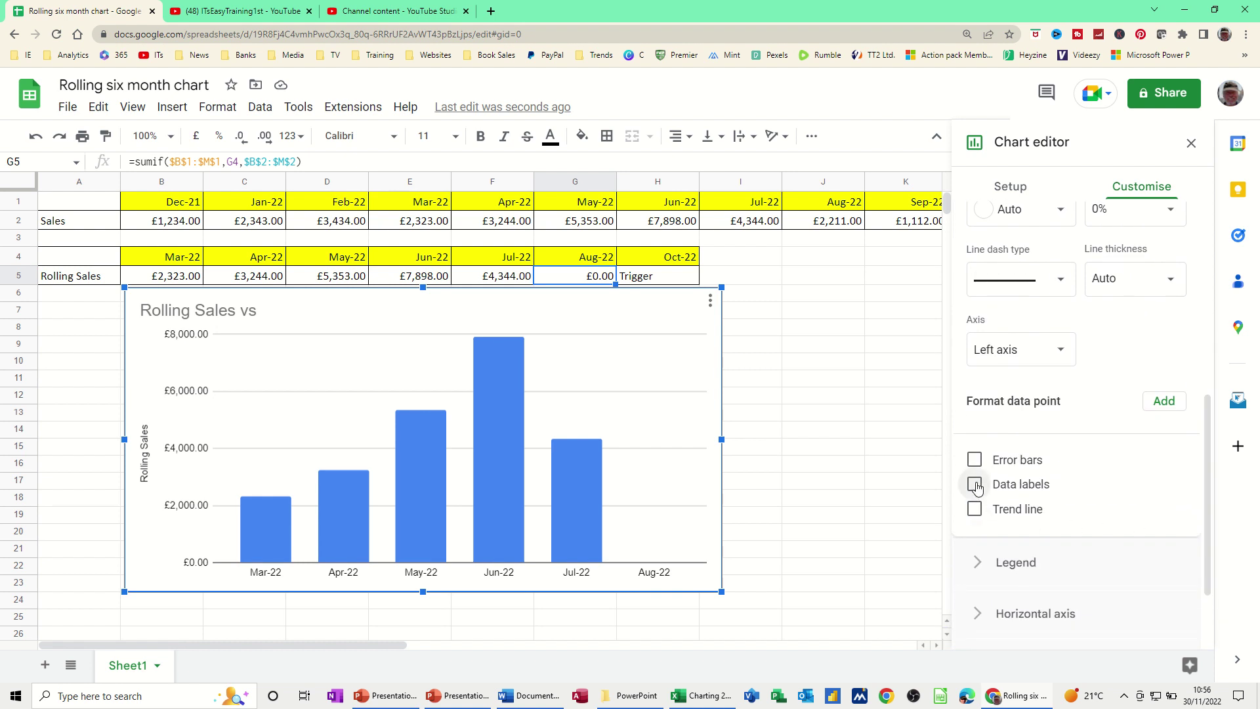
left_click(975, 483)
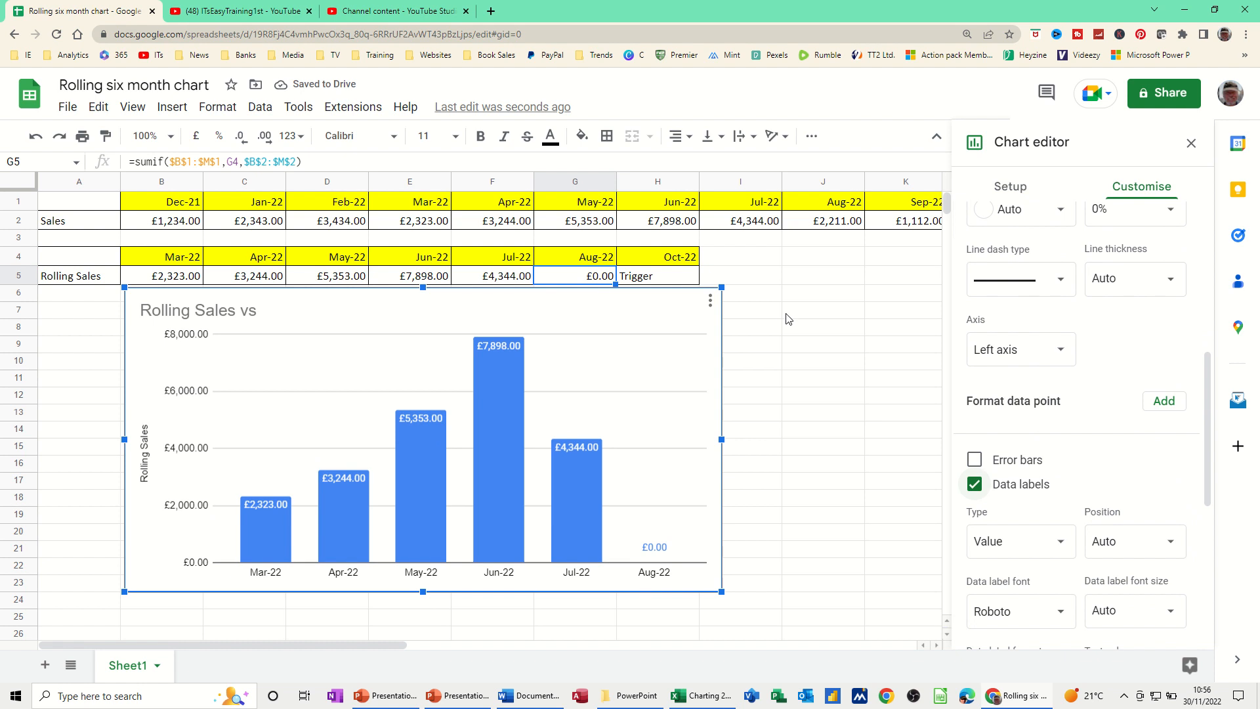
left_click(823, 310)
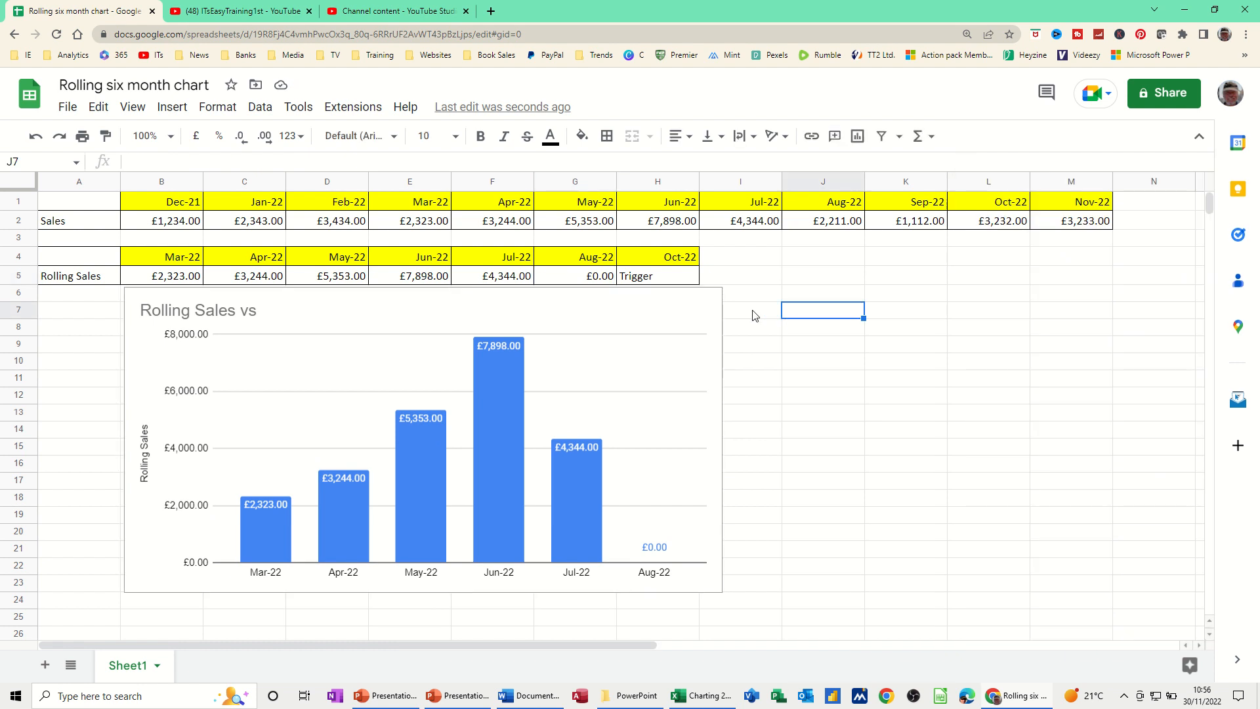
mouse_move(612, 341)
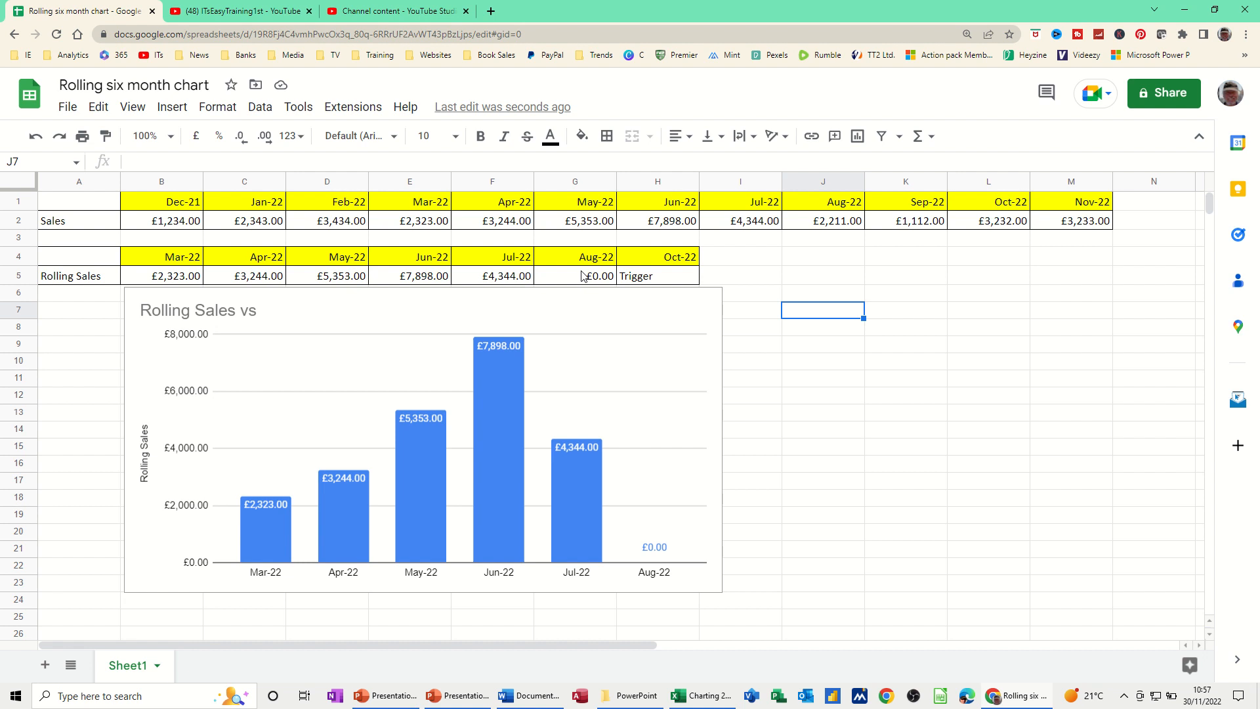
Change the trigger date in H4 to an August 2022 date so the table shifts to Feb-22–Jul-22
left_click(575, 275)
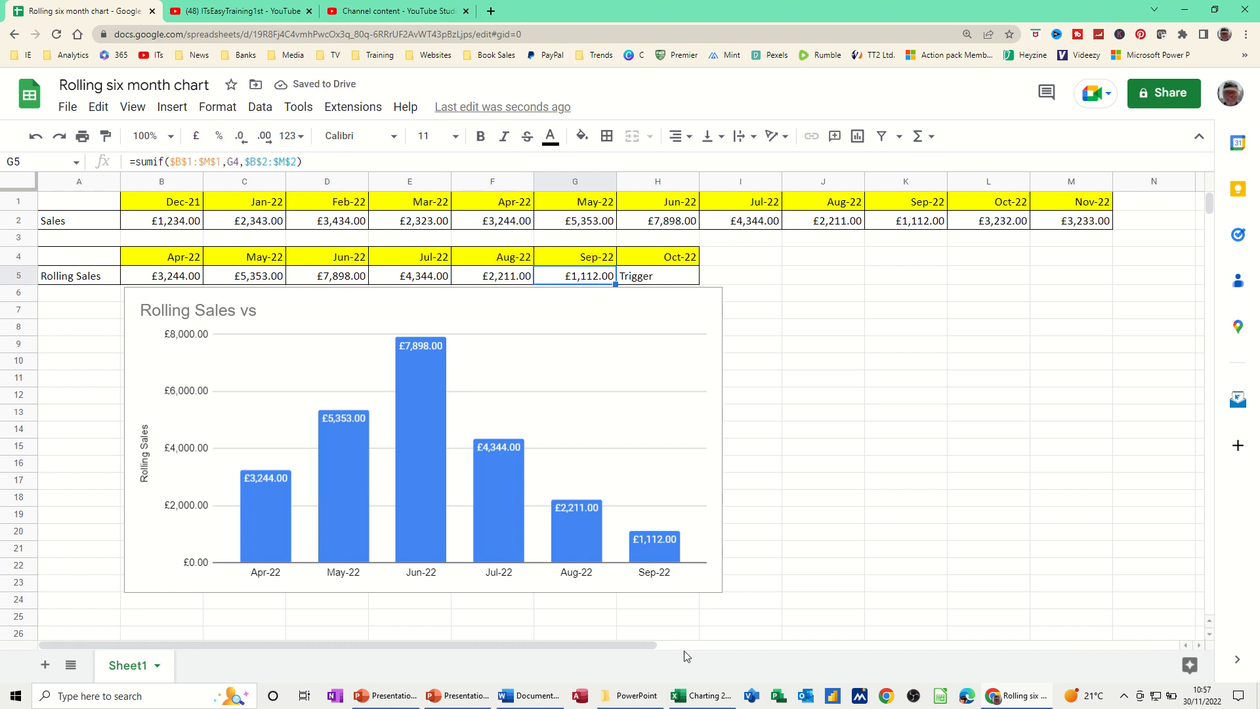
mouse_move(592, 286)
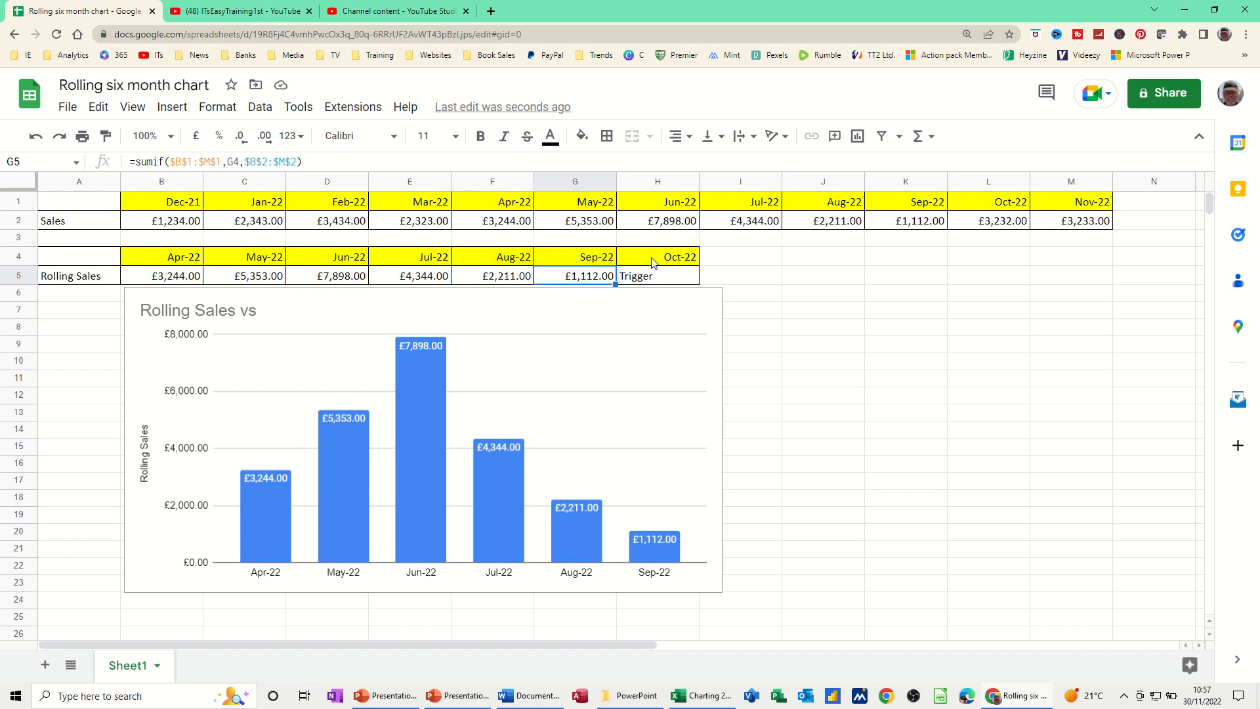
mouse_move(641, 268)
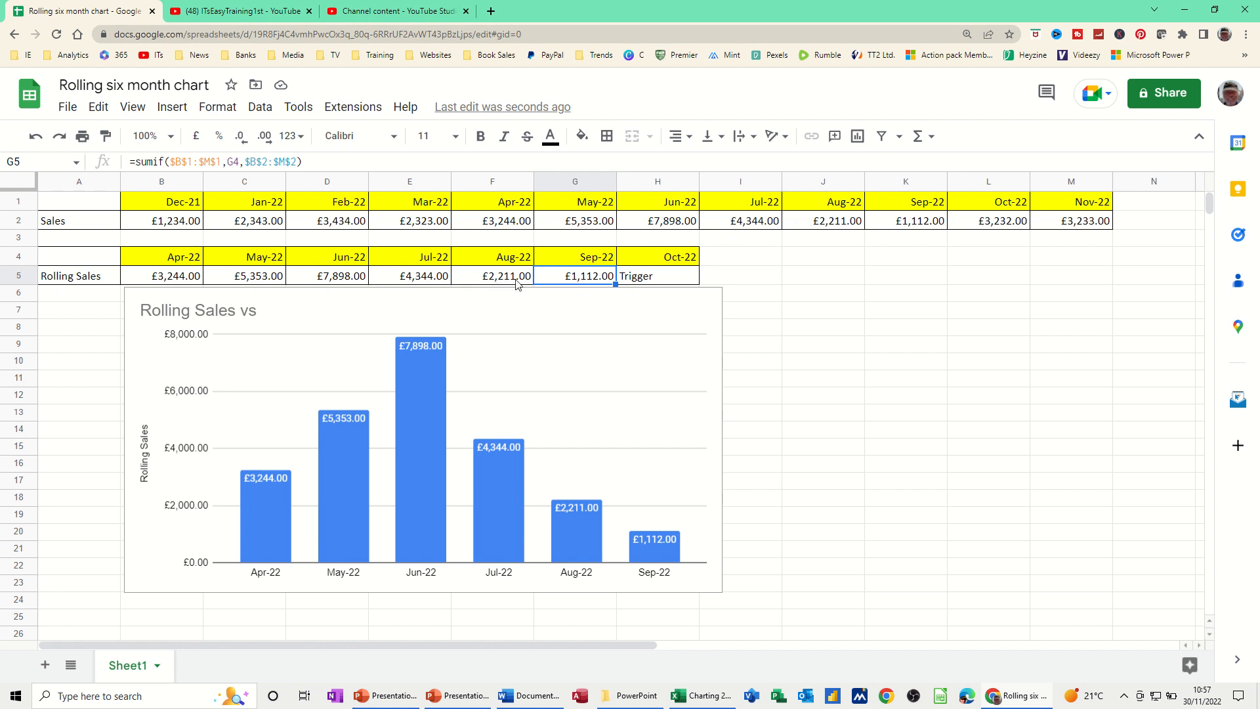
mouse_move(449, 268)
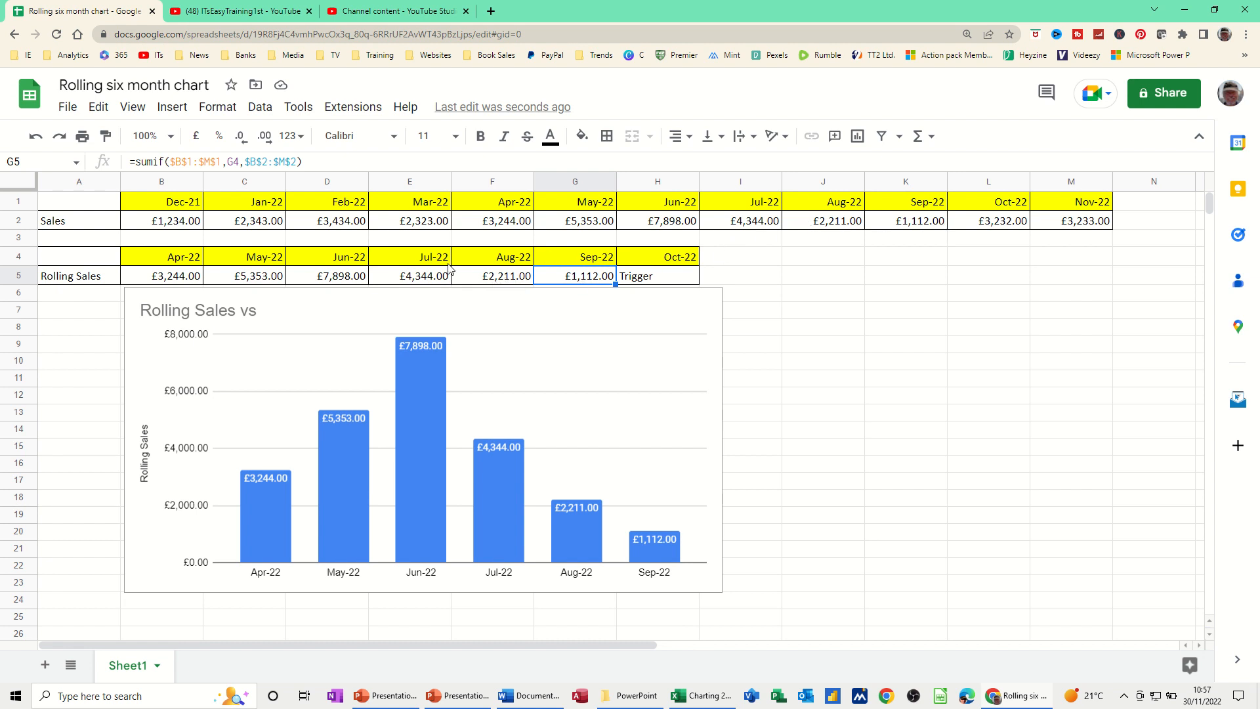
left_click(658, 258)
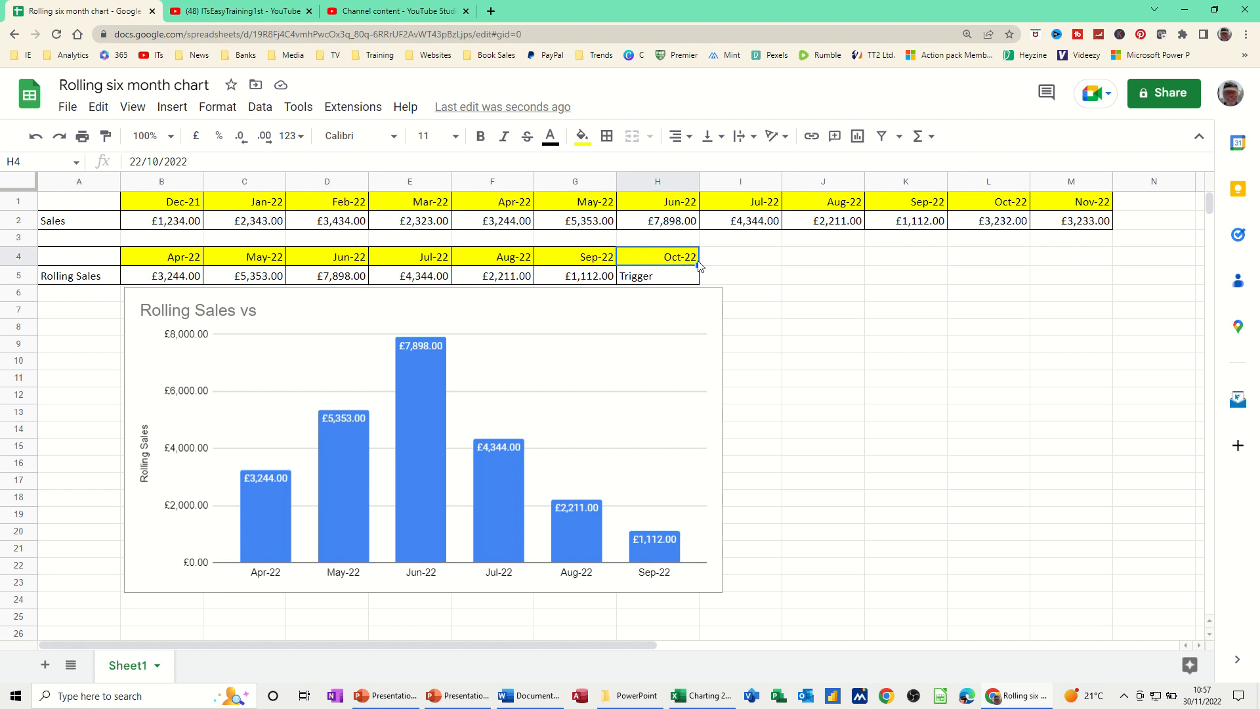
type("Aug")
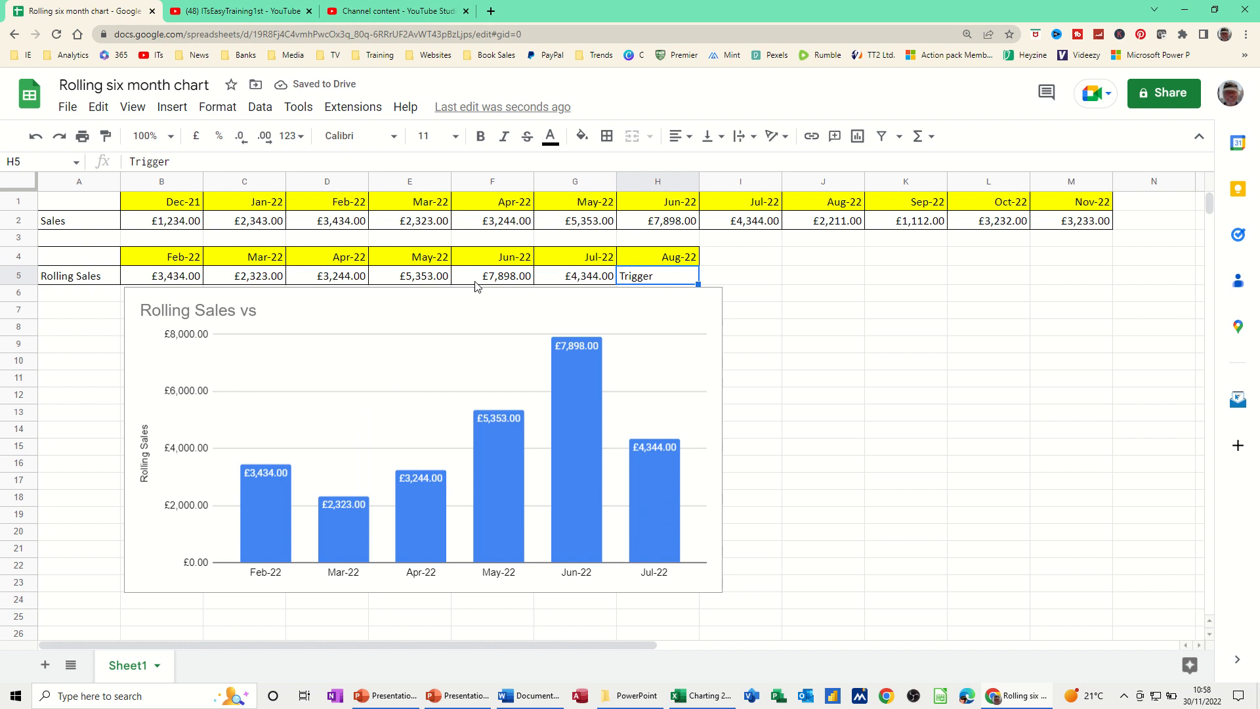
mouse_move(559, 244)
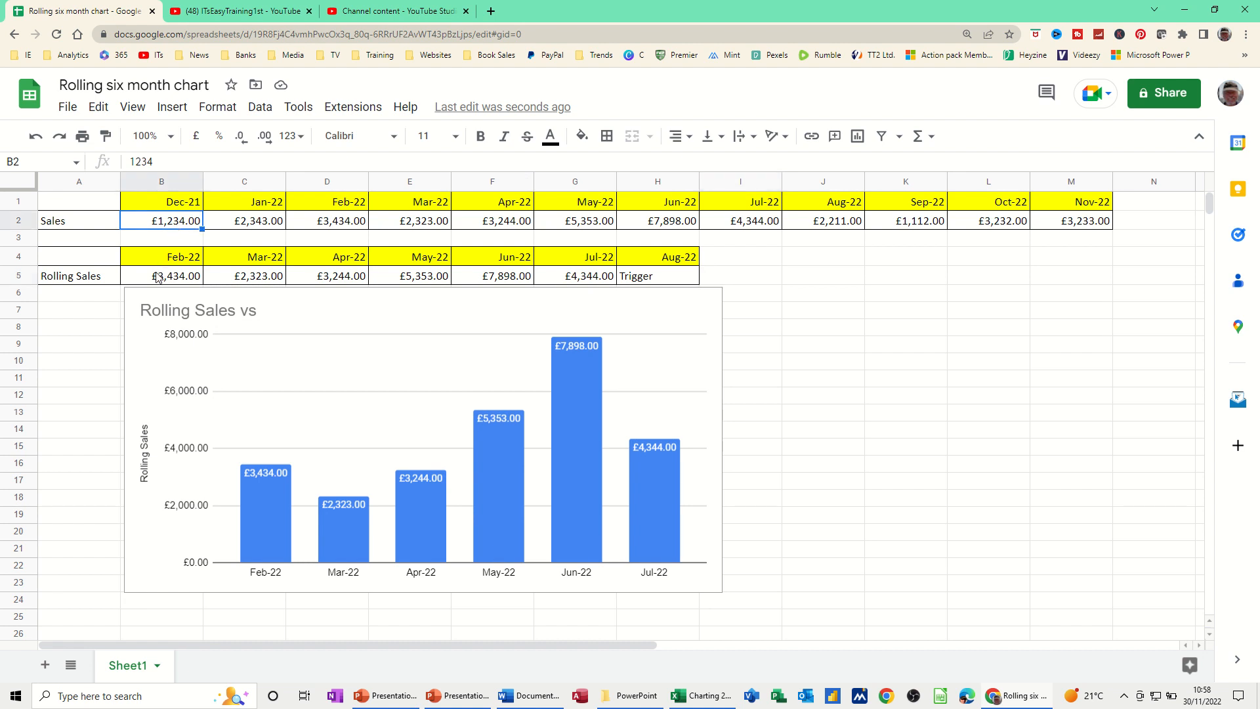
Name the month-date row 'dates' and the Sales row 'sales' via the Name Box
left_click(161, 276)
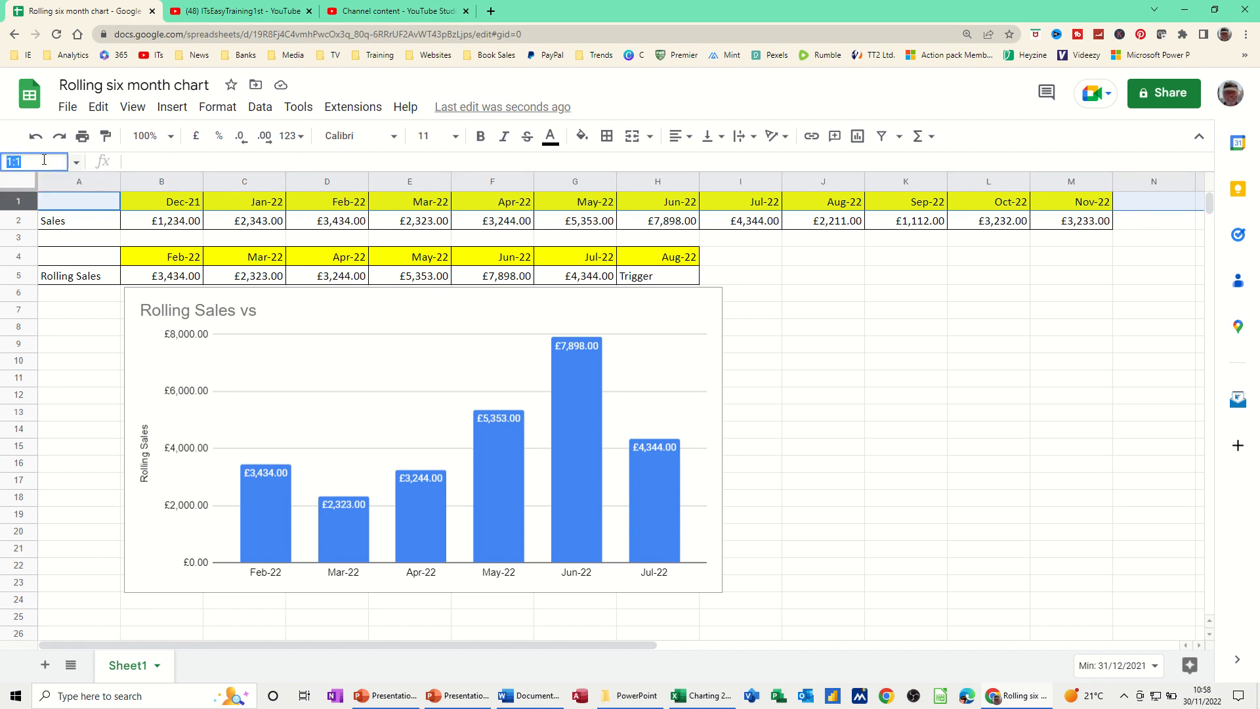
type("da")
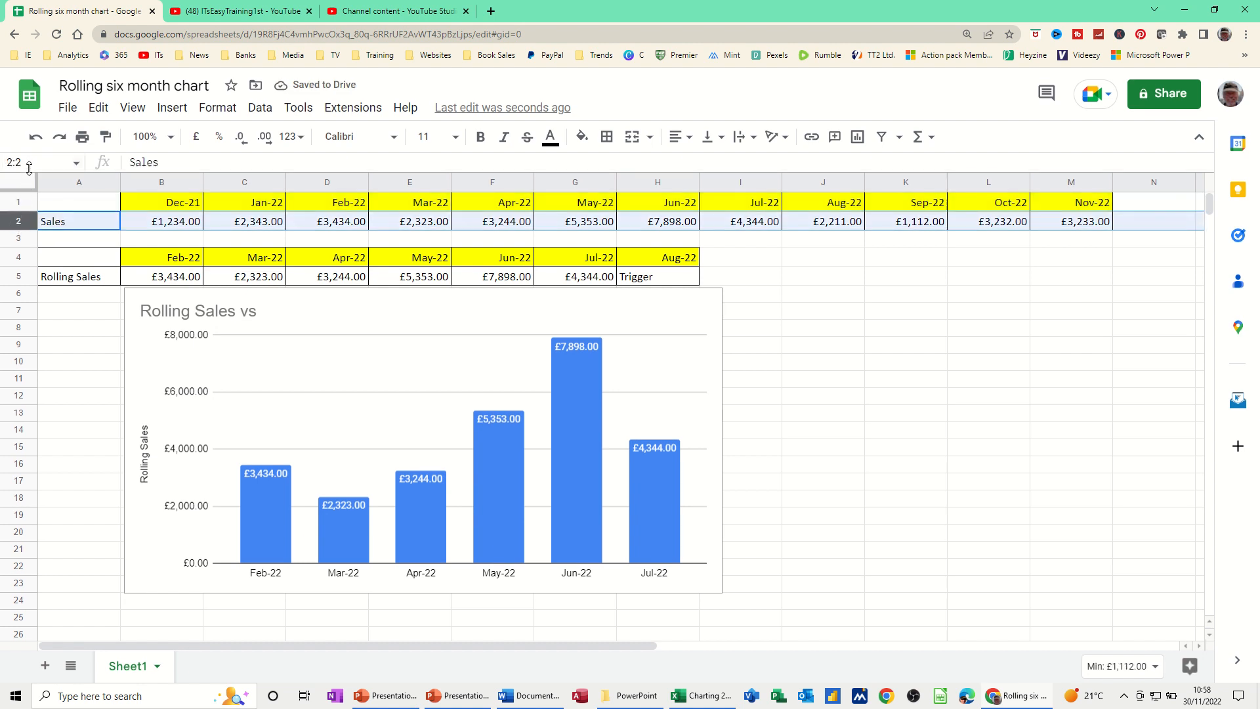
left_click(20, 163)
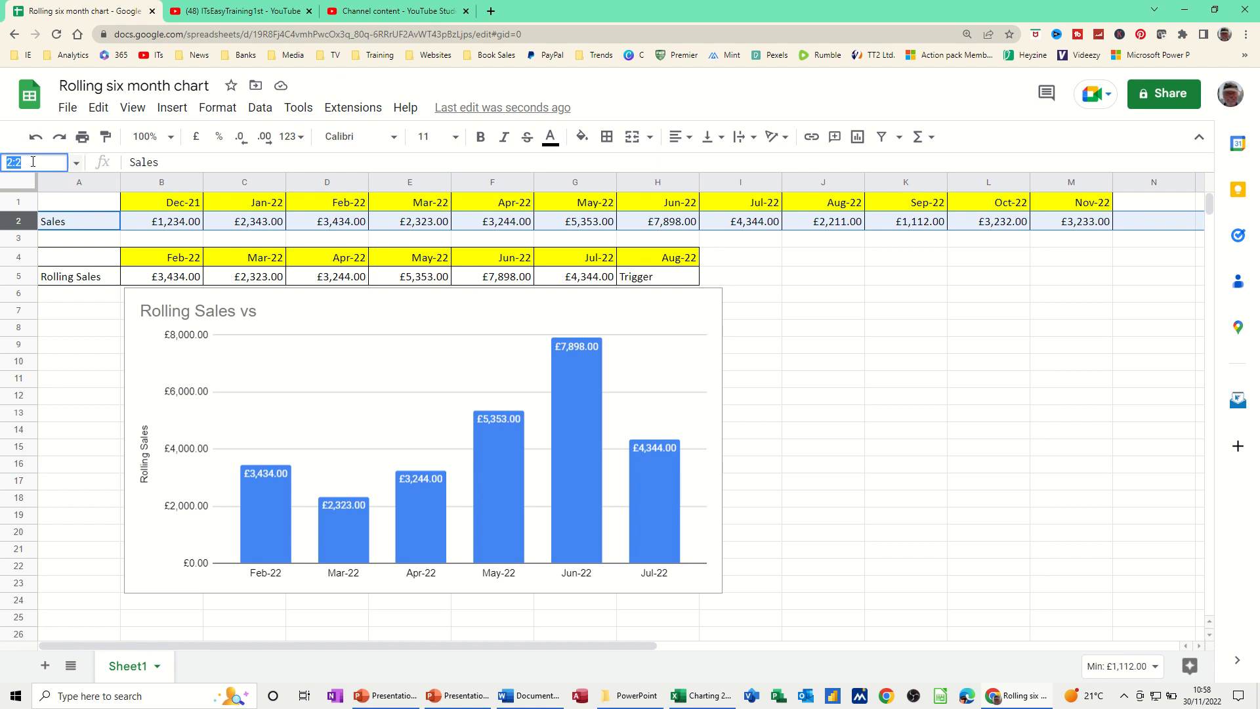
type("sales")
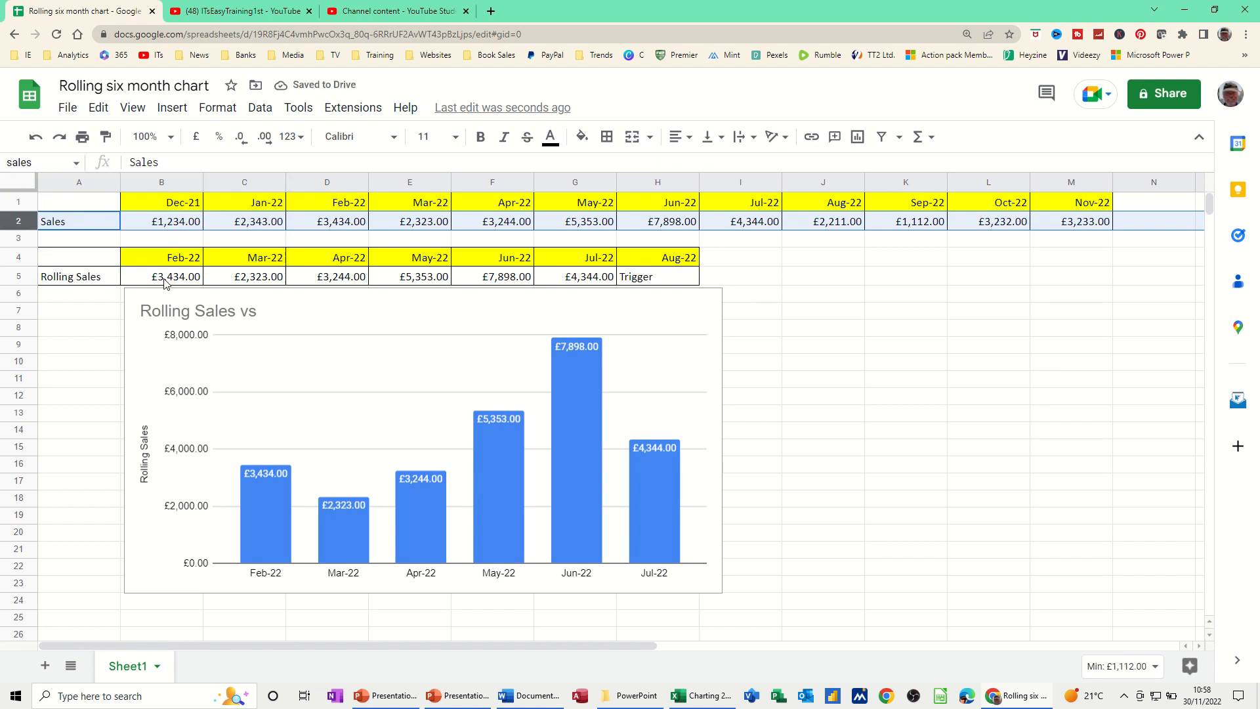
Rewrite B5 as =sumif(dates,B4,sales) with the named ranges and copy it across to G5
left_click(162, 276)
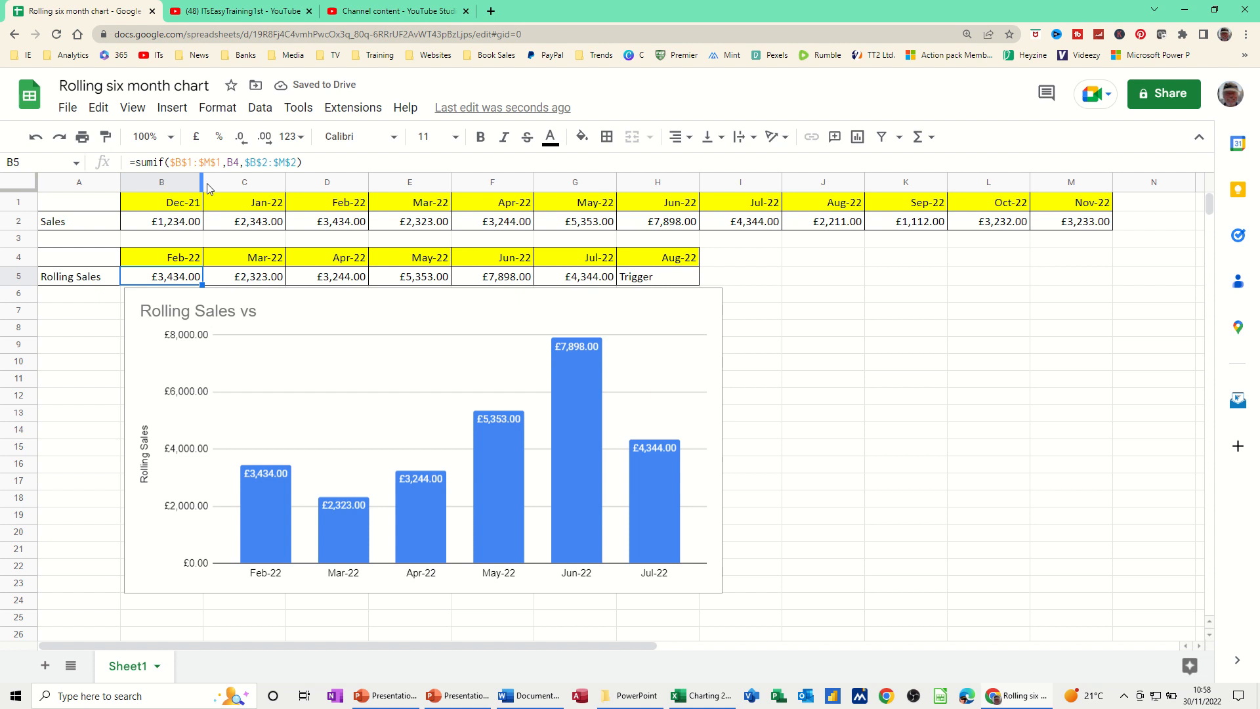
double_click(161, 276)
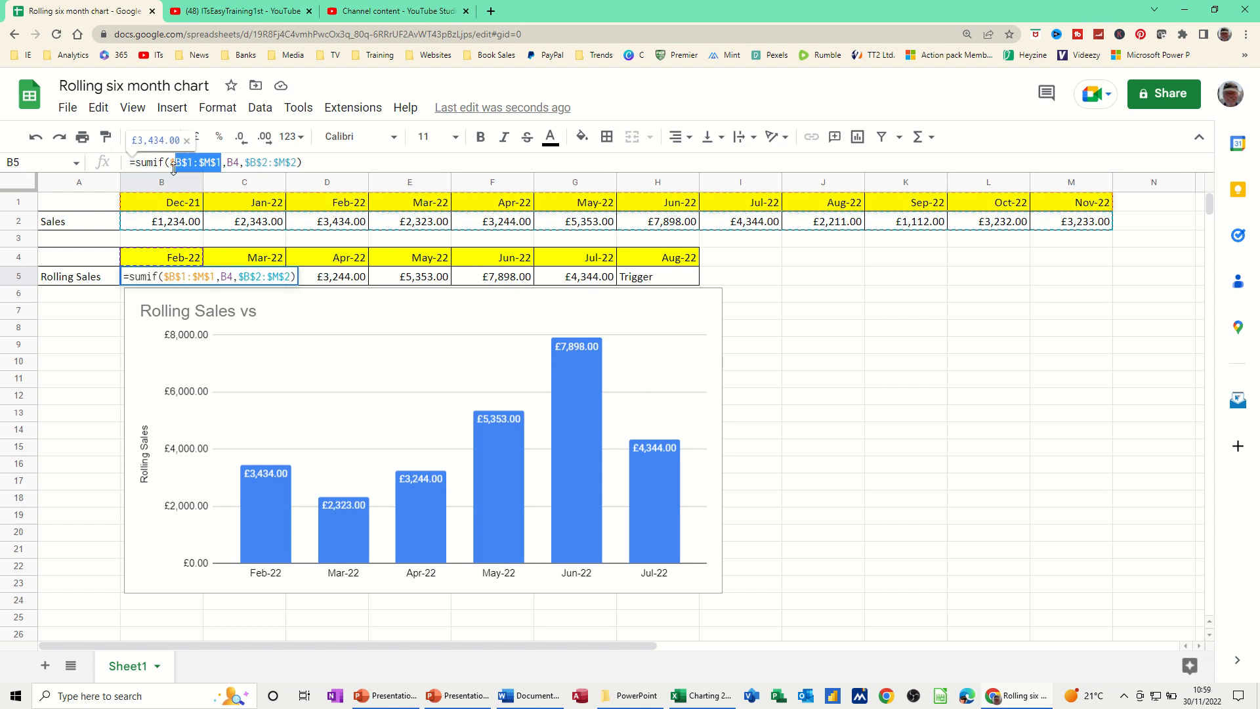
type("da")
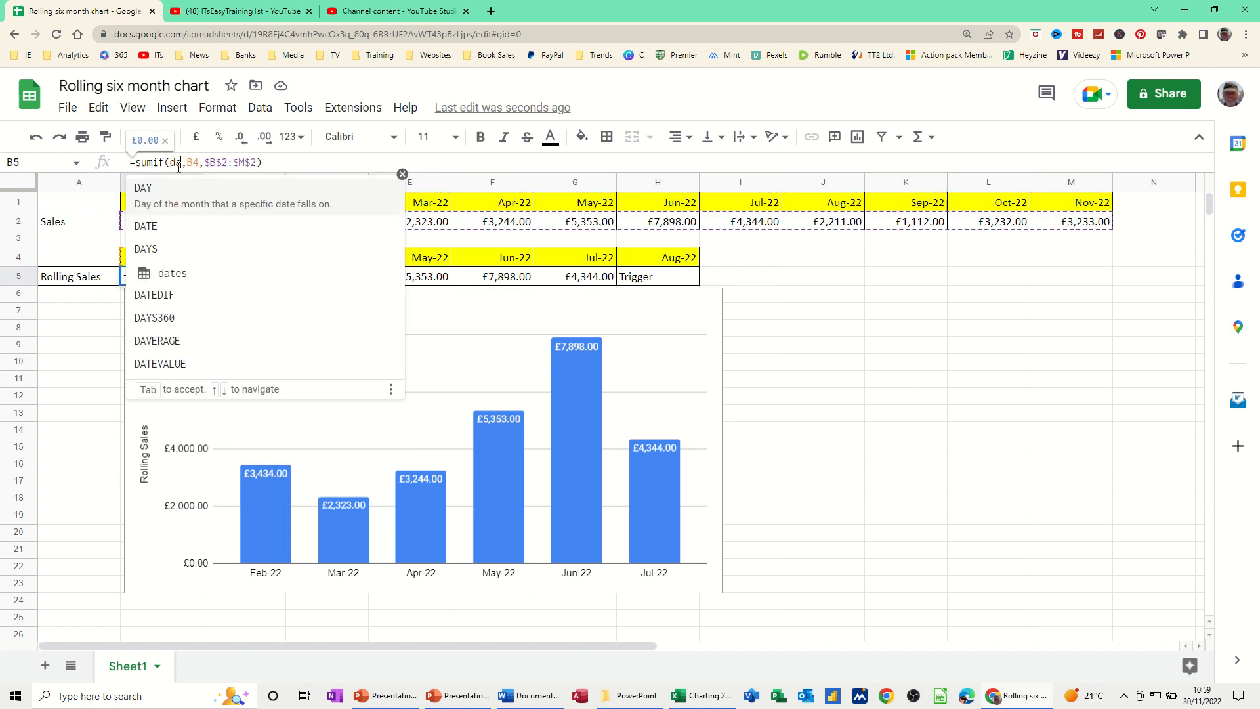
key("Tab")
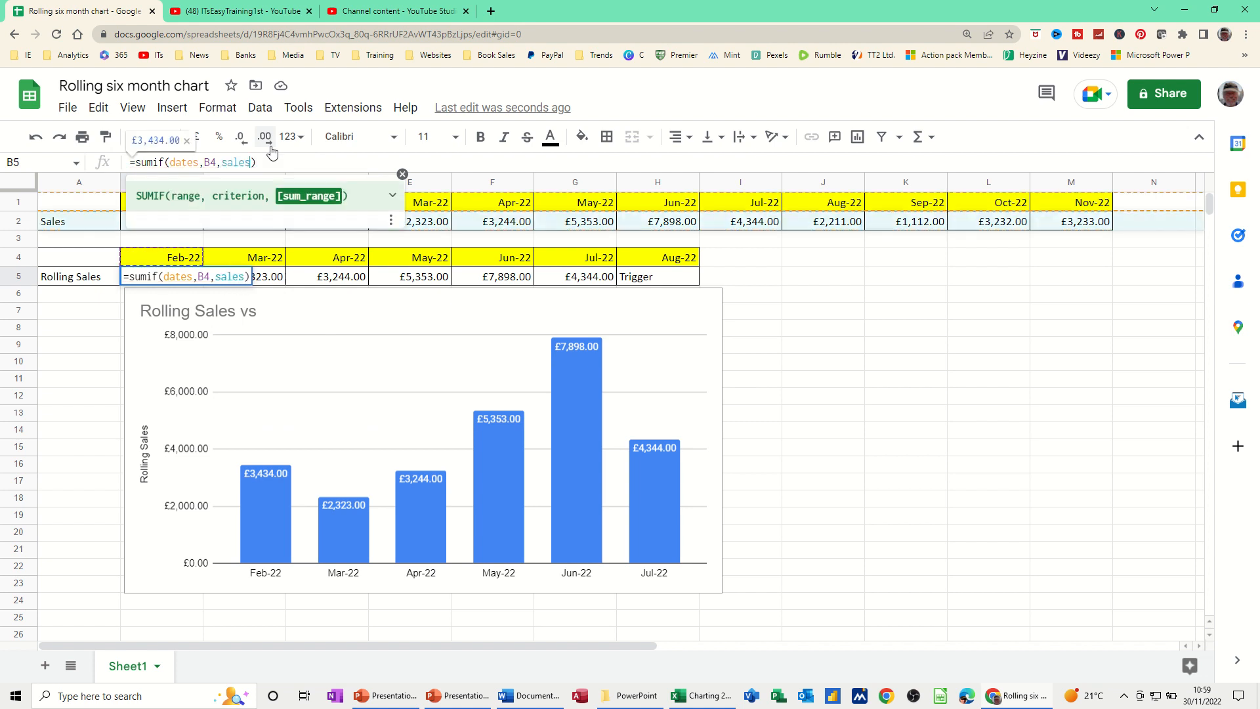
key("Enter")
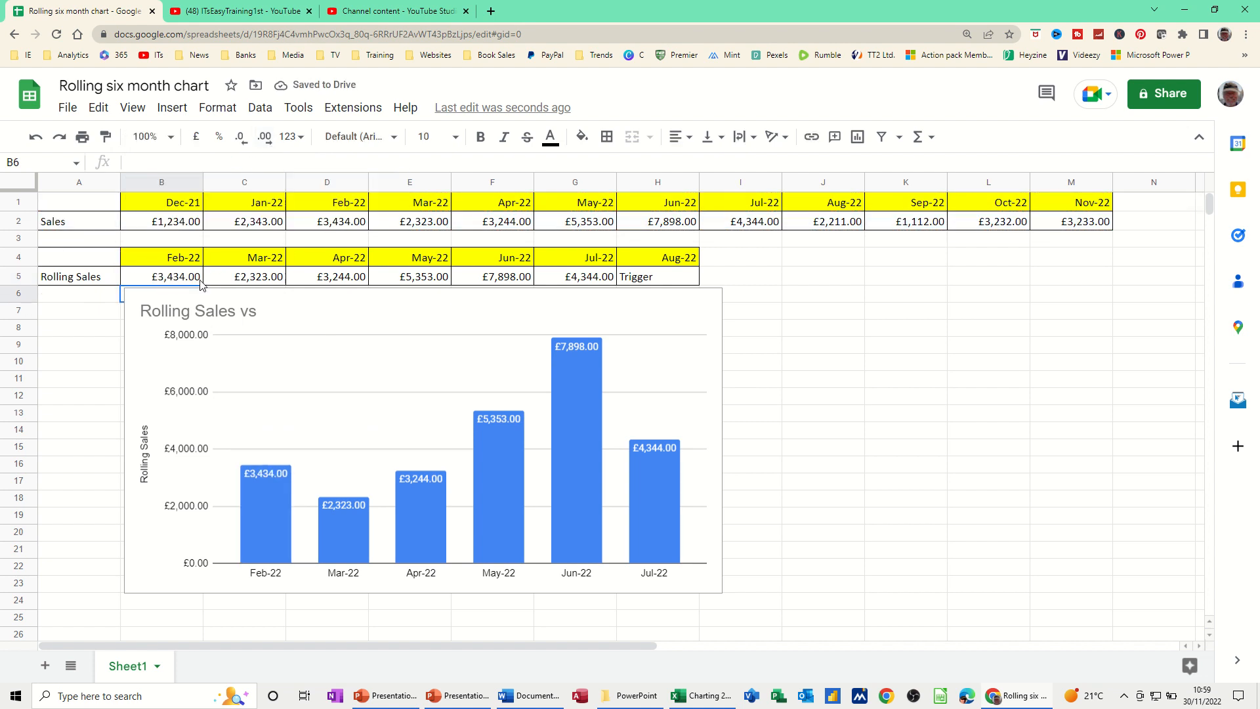
left_click(162, 276)
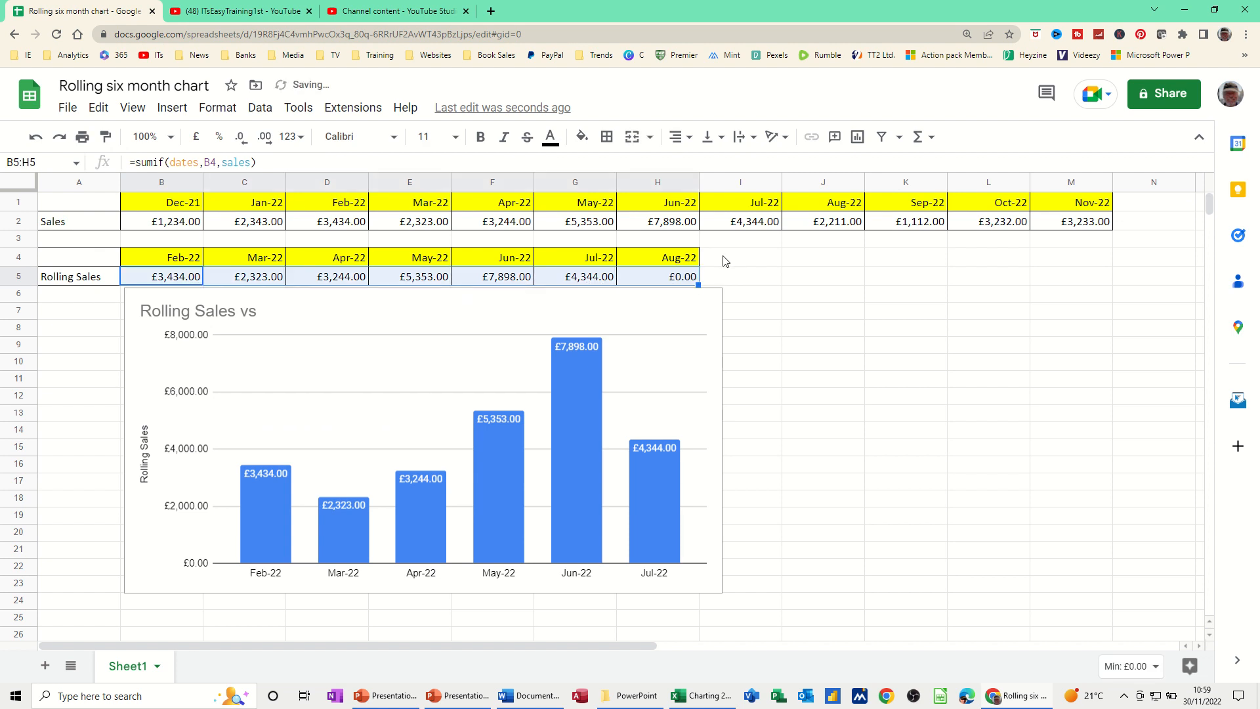
left_click(657, 275)
type("Trigger")
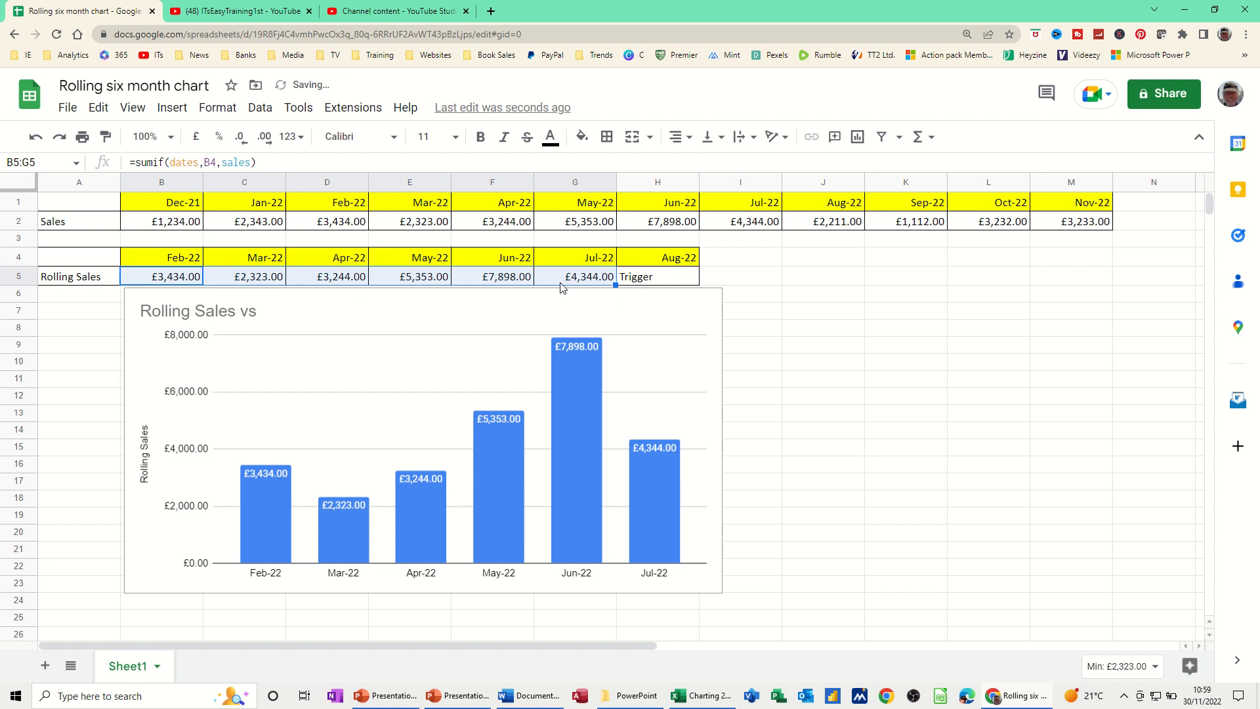
Set the trigger date to Sep-22 so the table covers Mar-22–Aug-22, checking the rolling formulas
left_click(492, 276)
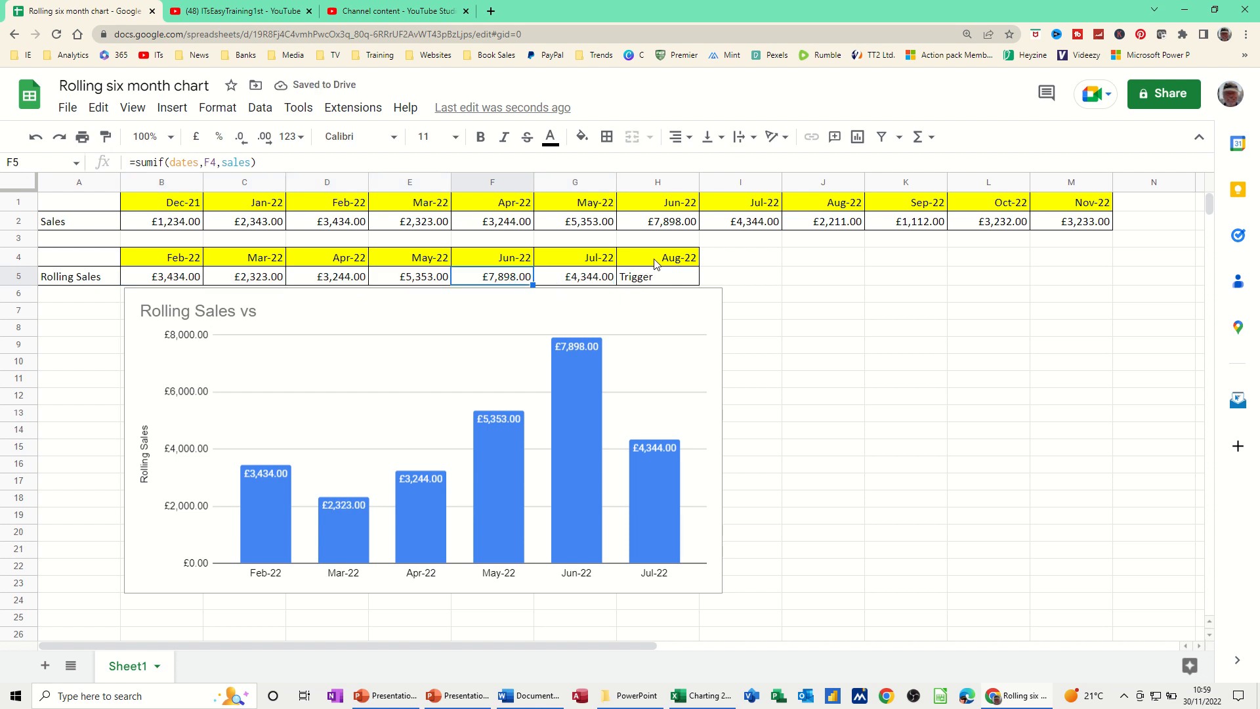
left_click(658, 257)
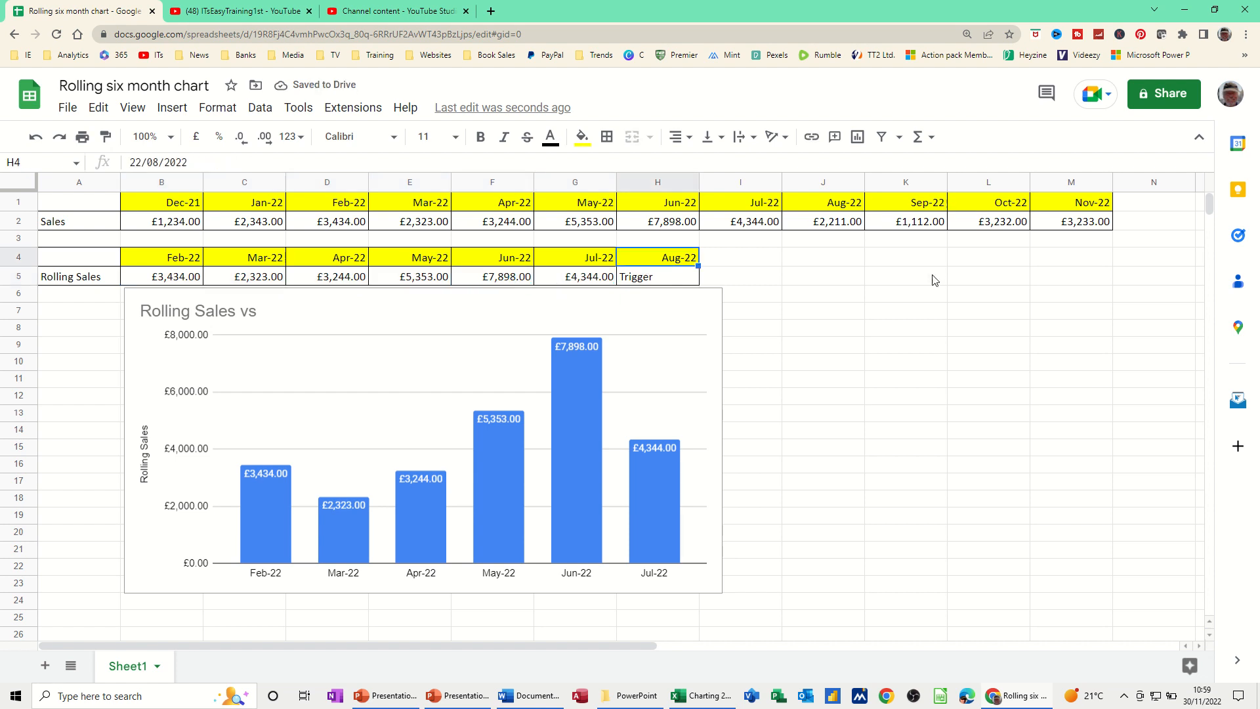
type("sep 22")
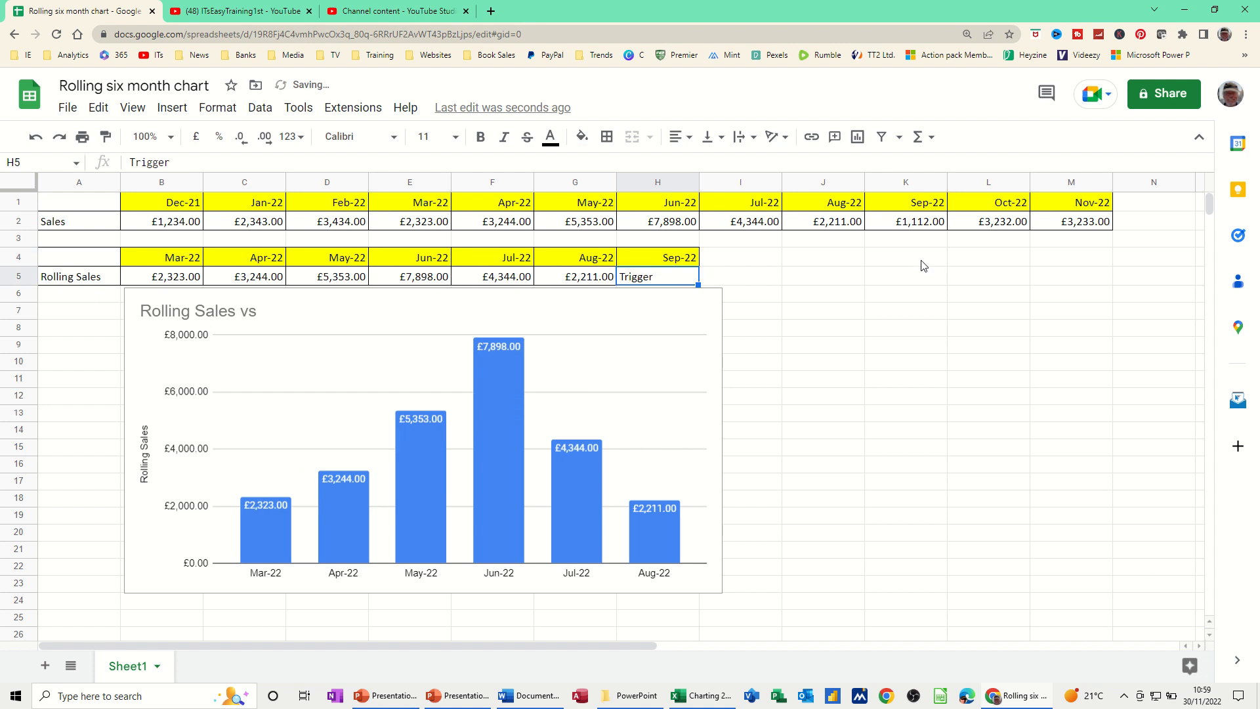
mouse_move(820, 242)
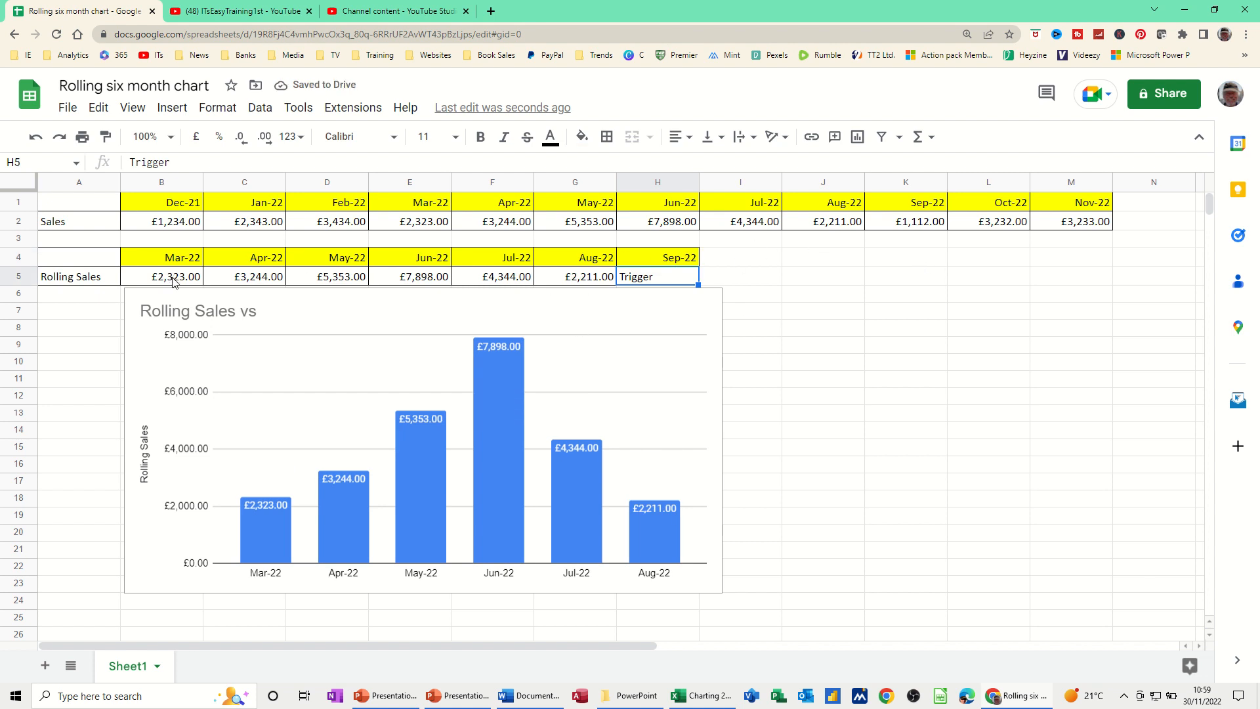
left_click(161, 276)
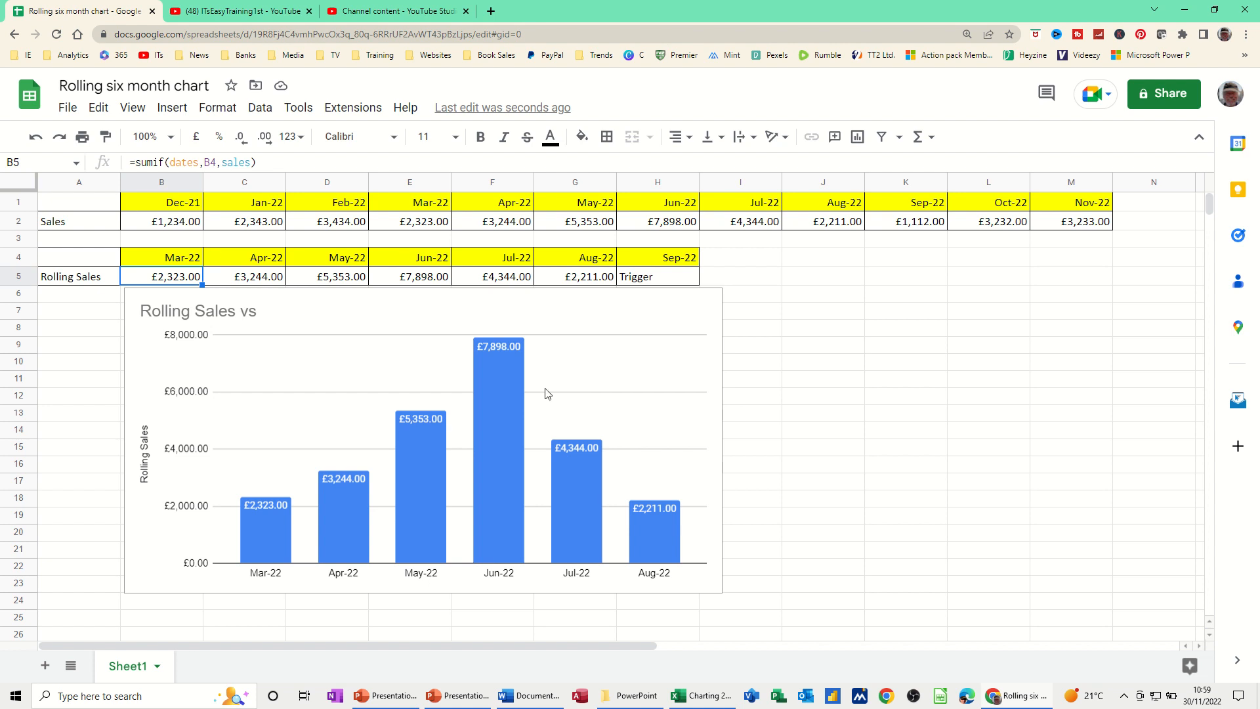
mouse_move(737, 402)
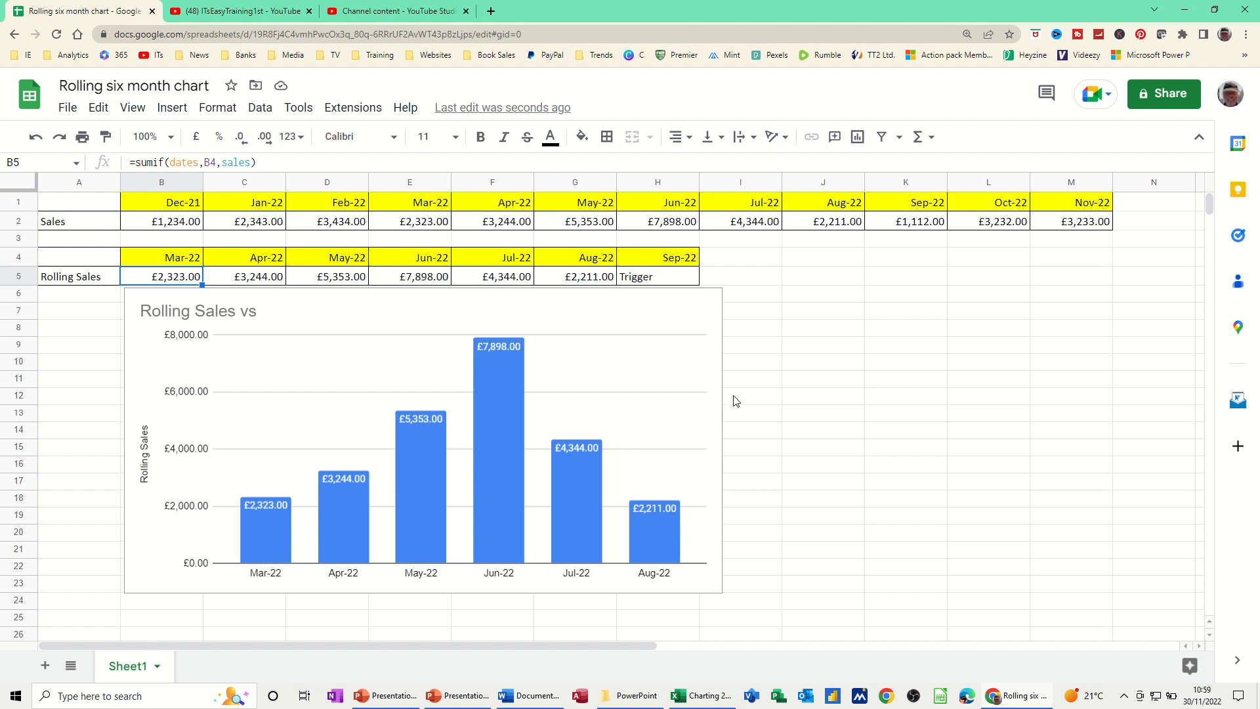